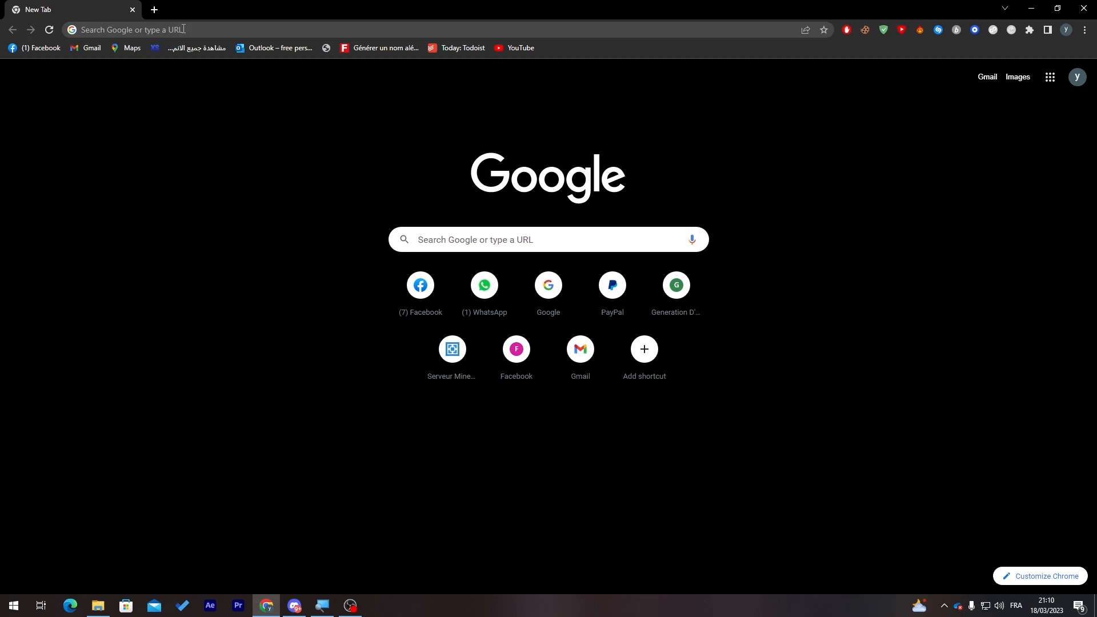
Reach Shopify's site from the address bar and start a free trial.
{"action": "type", "text": "shio"}
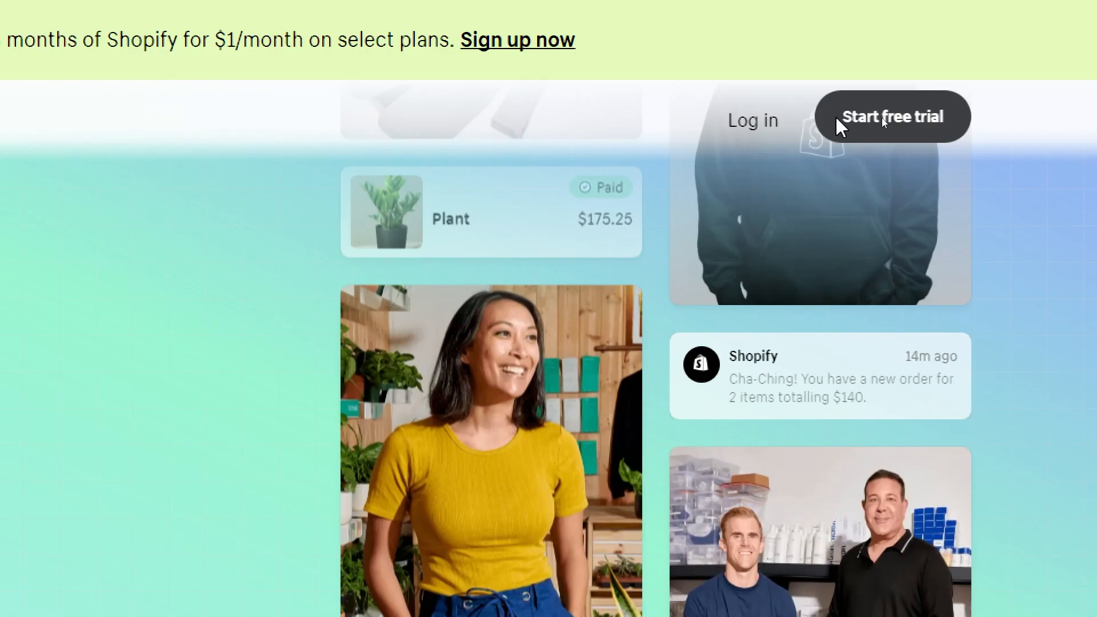
{"action": "left_click", "coordinate": [892, 116]}
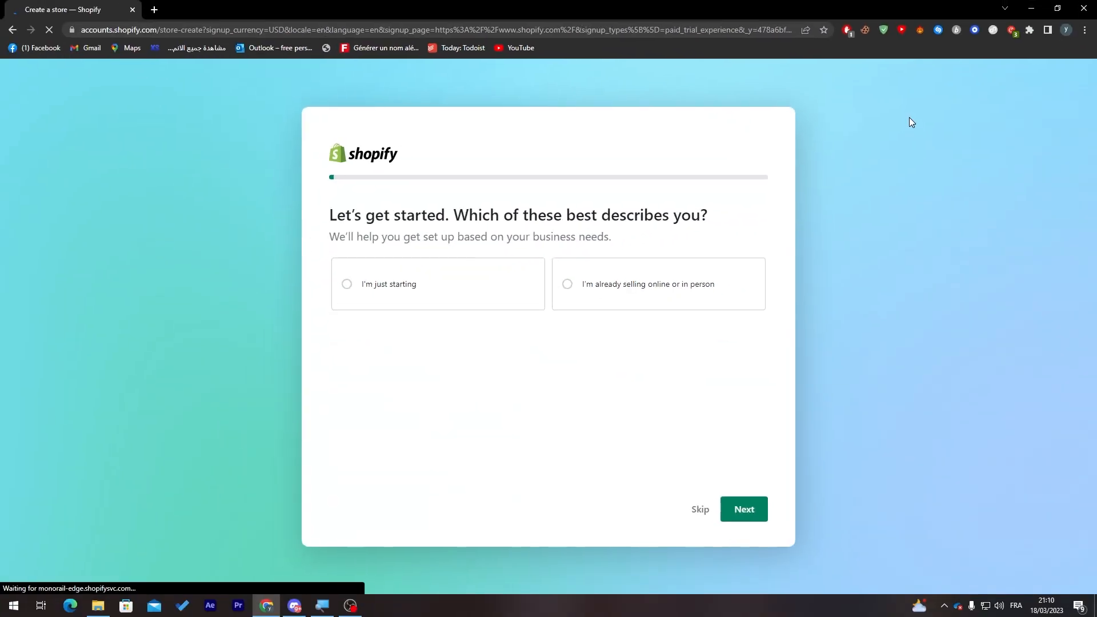
{"action": "mouse_move", "coordinate": [516, 346]}
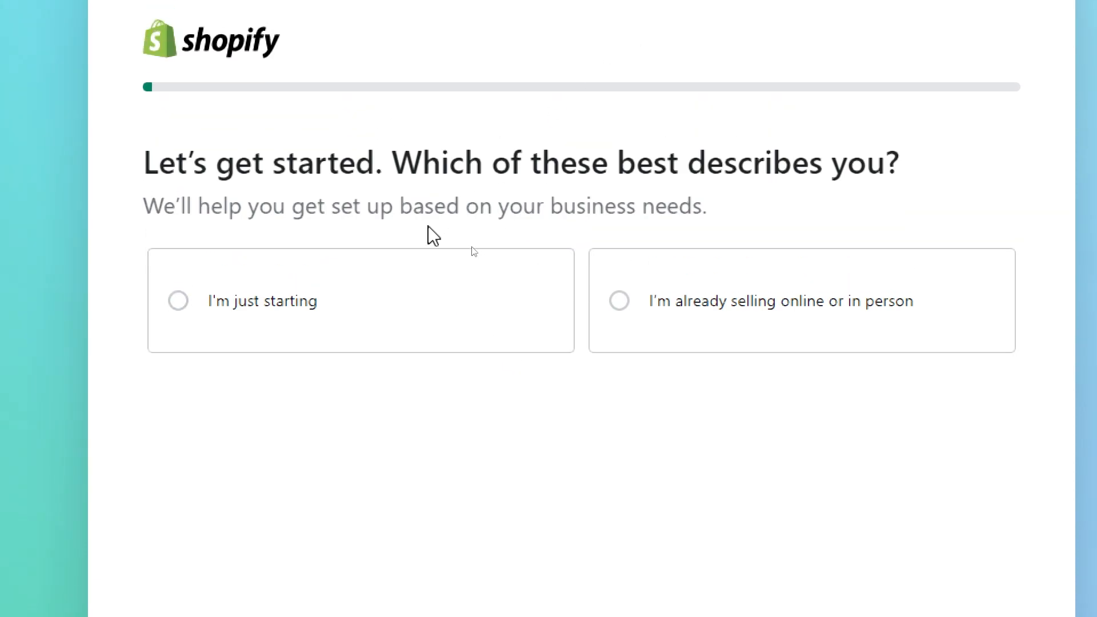
Answer the business-stage question and keep An online store as where to sell.
{"action": "left_click_drag", "start_coordinate": [160, 206], "coordinate": [413, 205]}
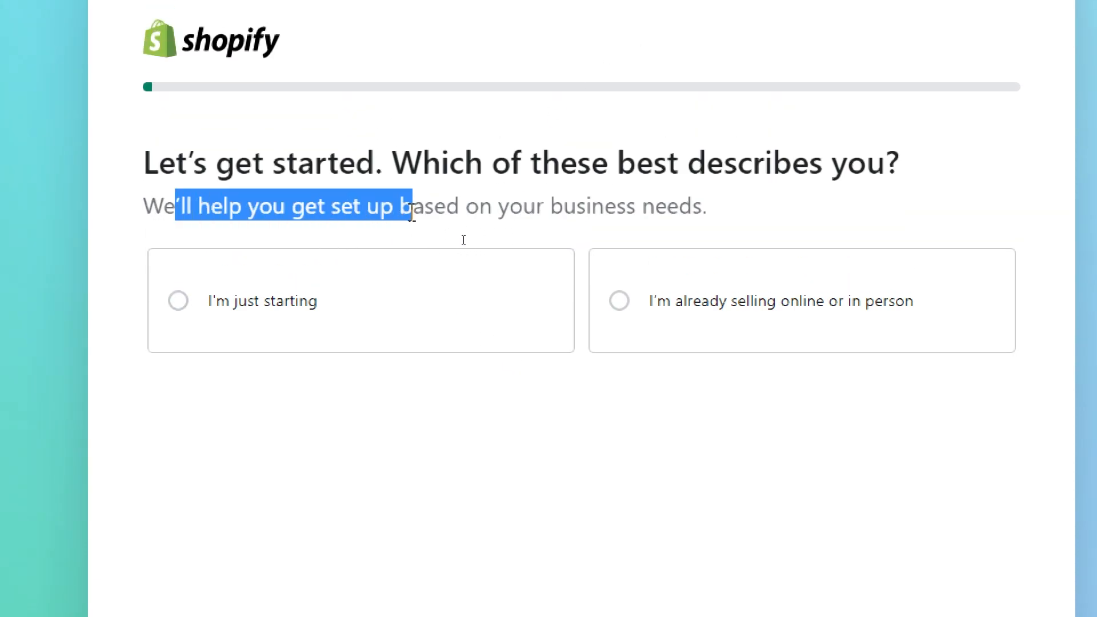
{"action": "mouse_move", "coordinate": [432, 229]}
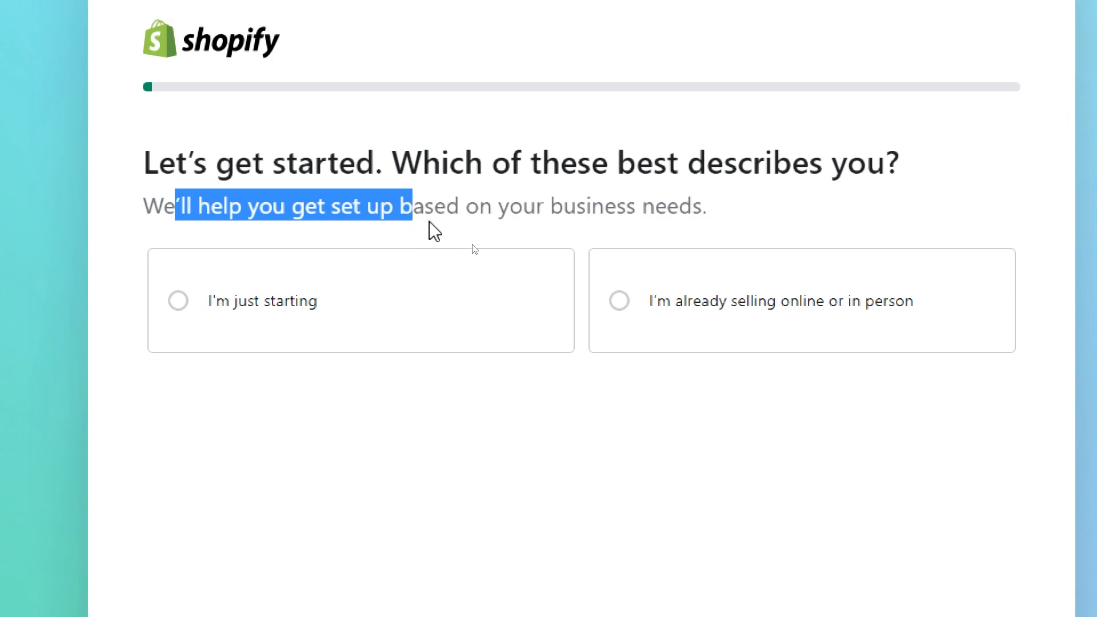
{"action": "left_click", "coordinate": [178, 301]}
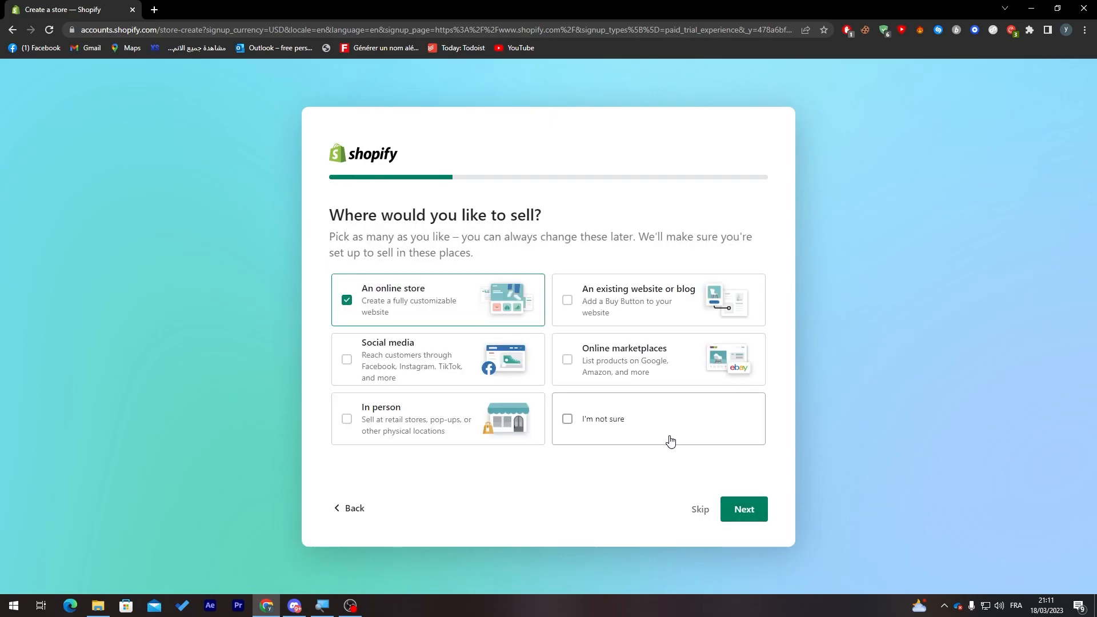
{"action": "left_click", "coordinate": [11, 604]}
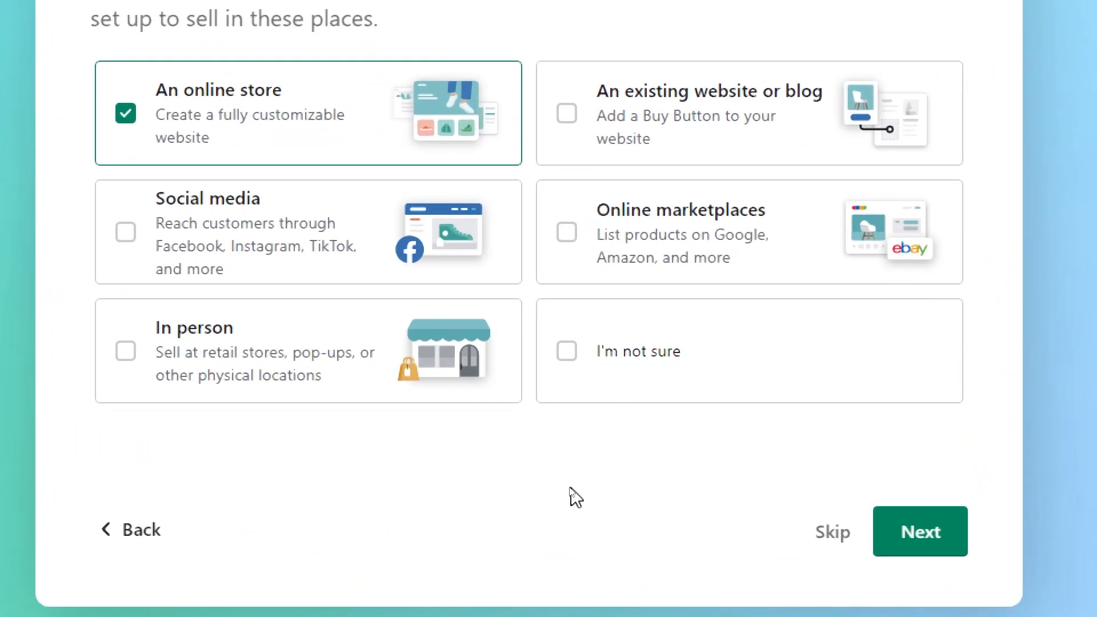
{"action": "mouse_move", "coordinate": [720, 112]}
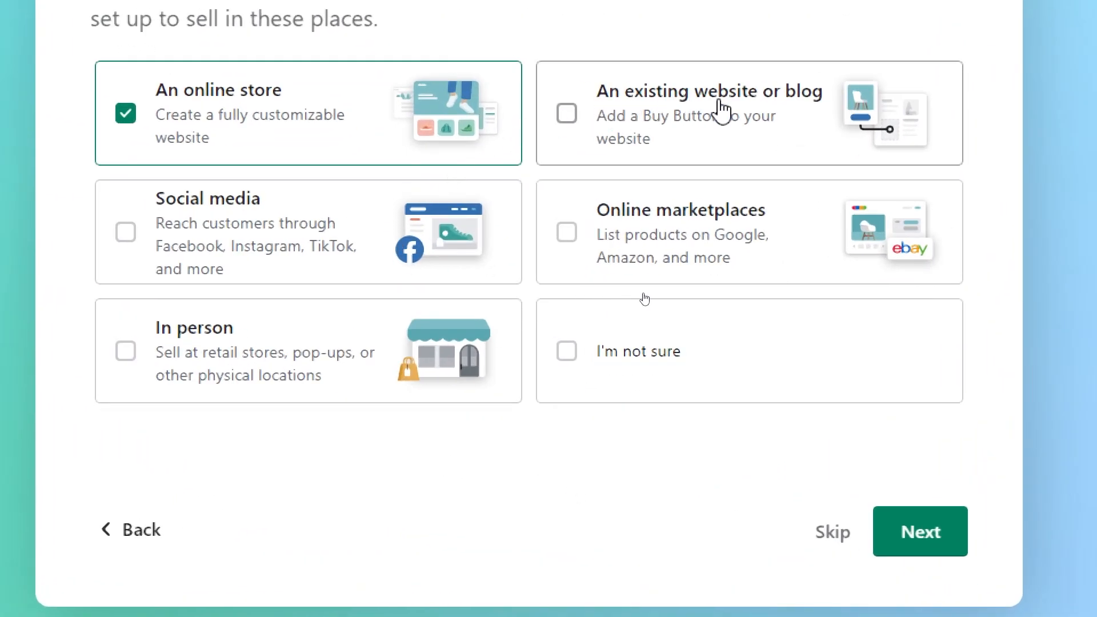
{"action": "mouse_move", "coordinate": [658, 199]}
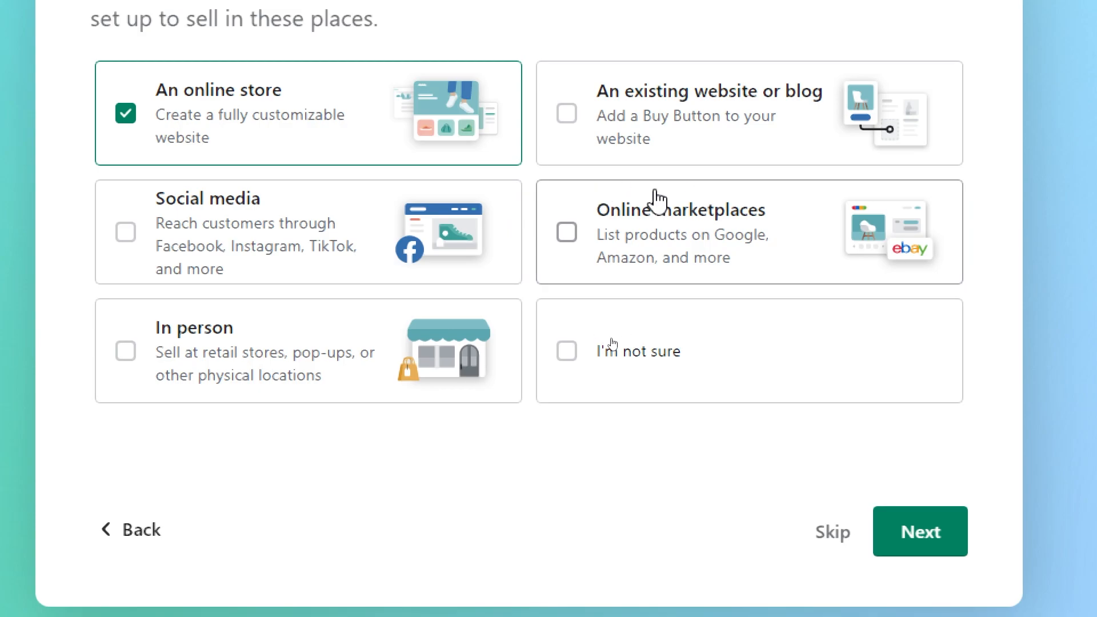
{"action": "mouse_move", "coordinate": [426, 495]}
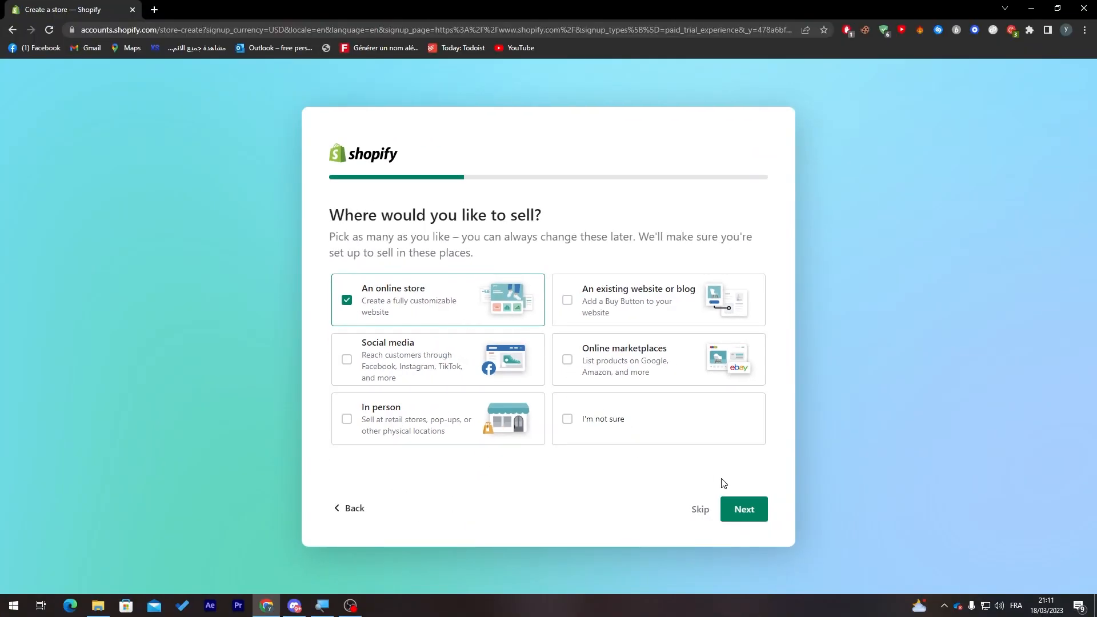
{"action": "left_click", "coordinate": [743, 509]}
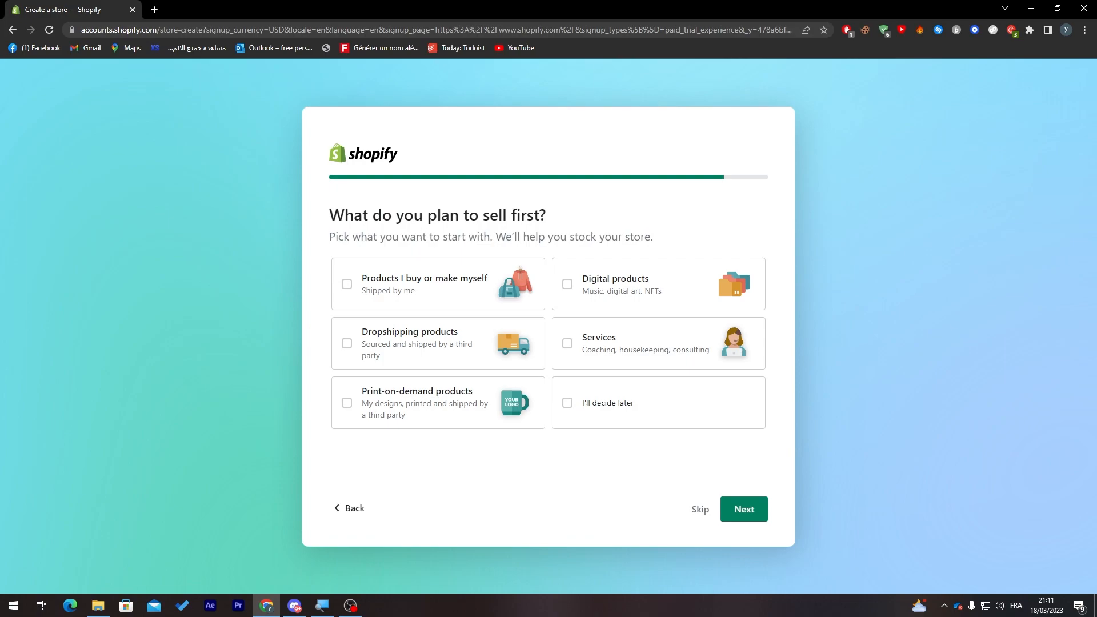
{"action": "mouse_move", "coordinate": [486, 270]}
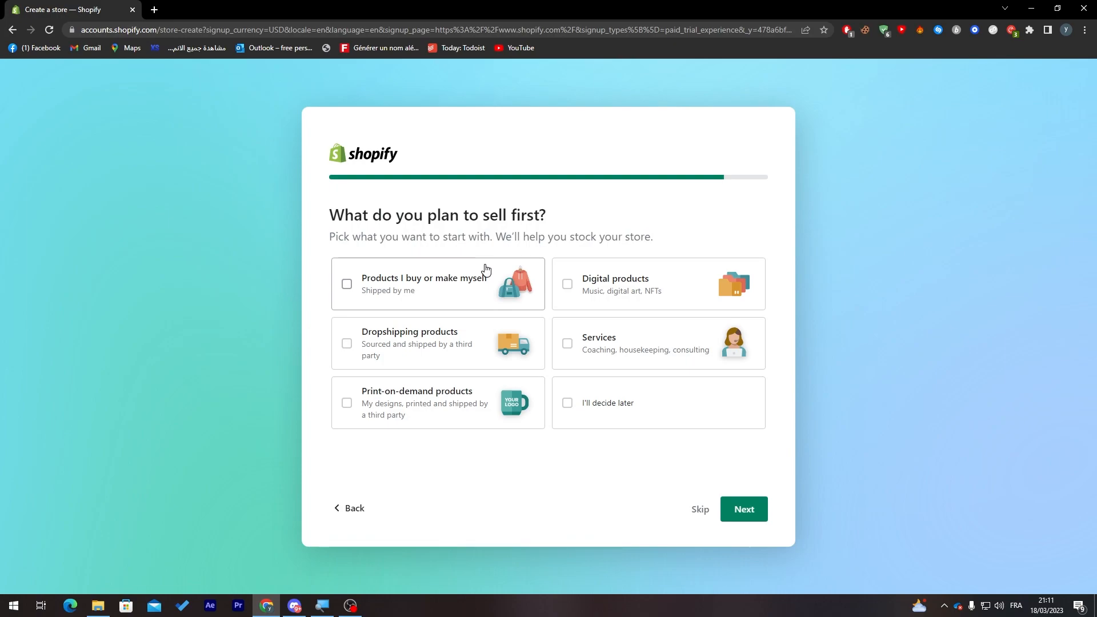
{"action": "mouse_move", "coordinate": [595, 324]}
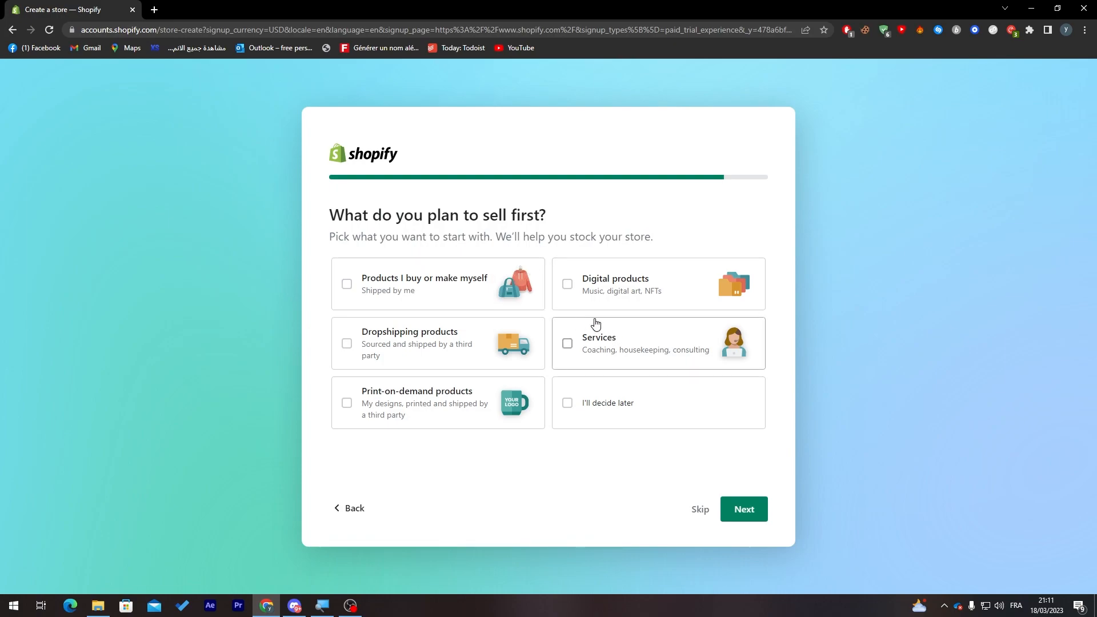
{"action": "mouse_move", "coordinate": [477, 269]}
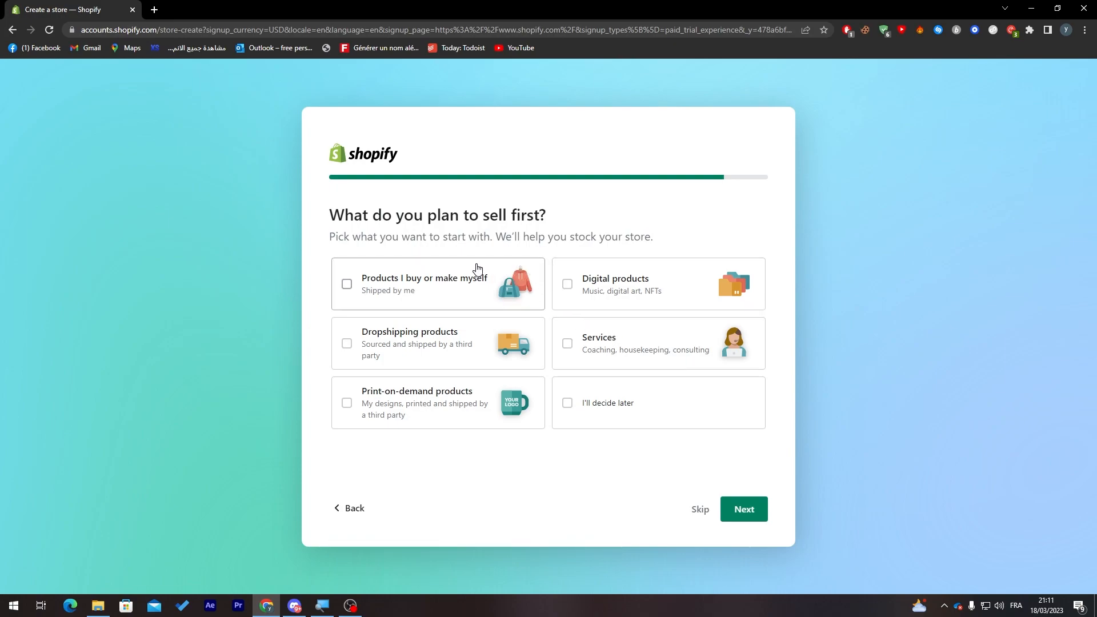
{"action": "mouse_move", "coordinate": [541, 385]}
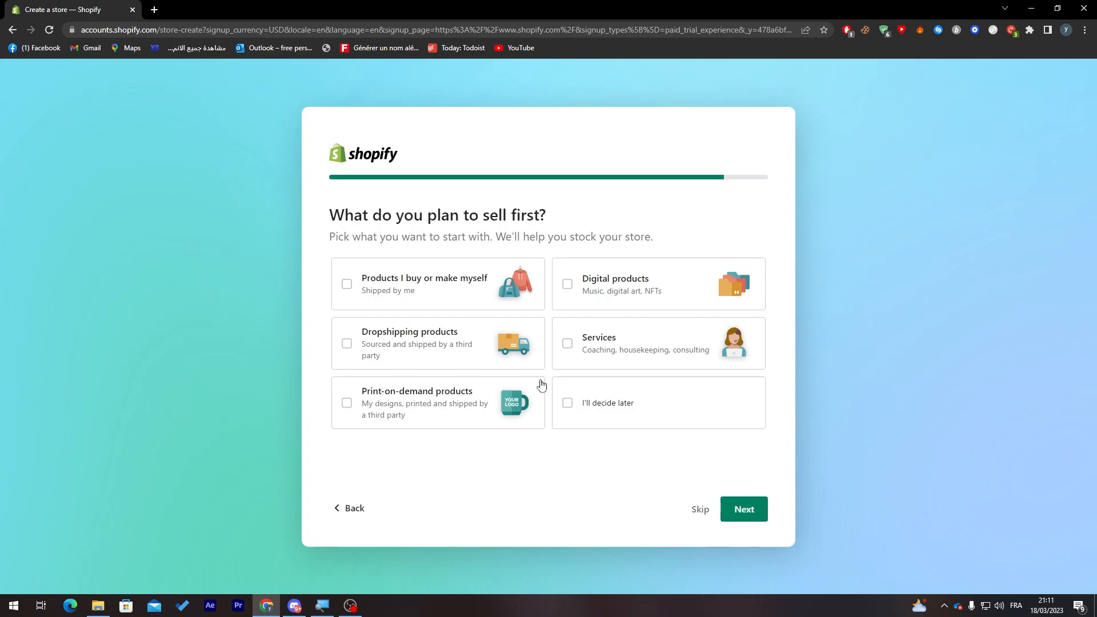
Name the store 'Lol' (Loly) and continue to the location question.
{"action": "left_click", "coordinate": [743, 508]}
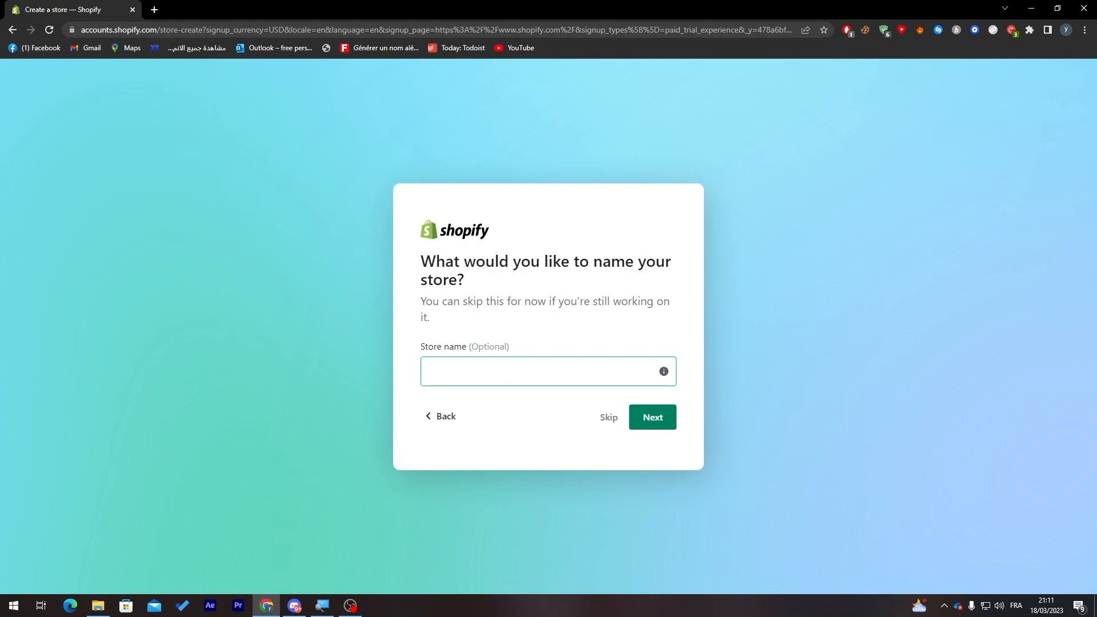
{"action": "type", "text": "Lol"}
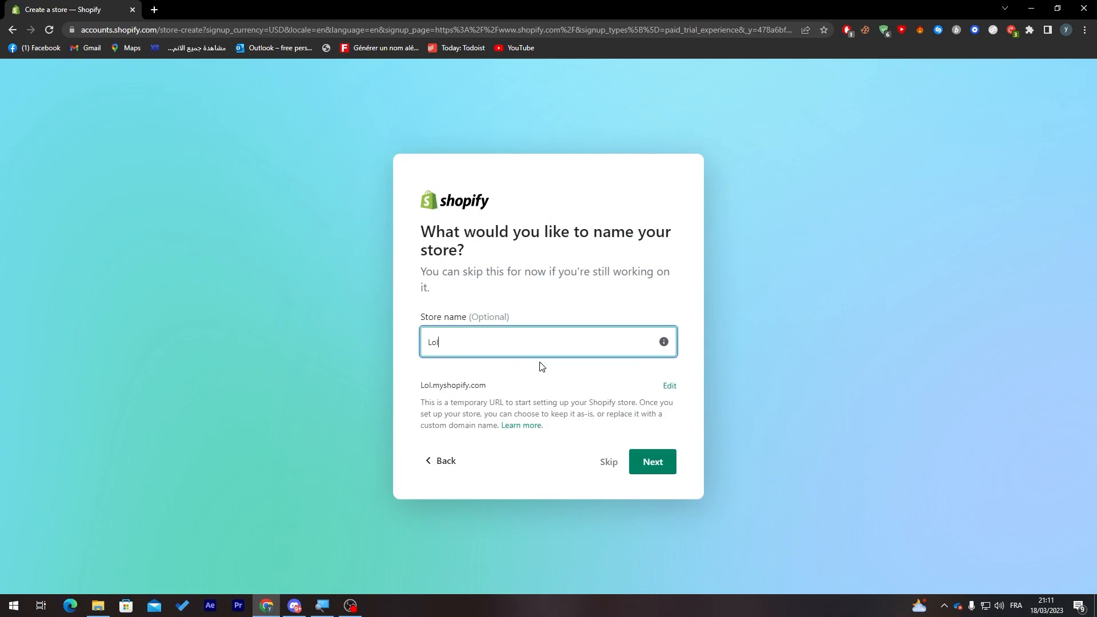
{"action": "left_click", "coordinate": [650, 460]}
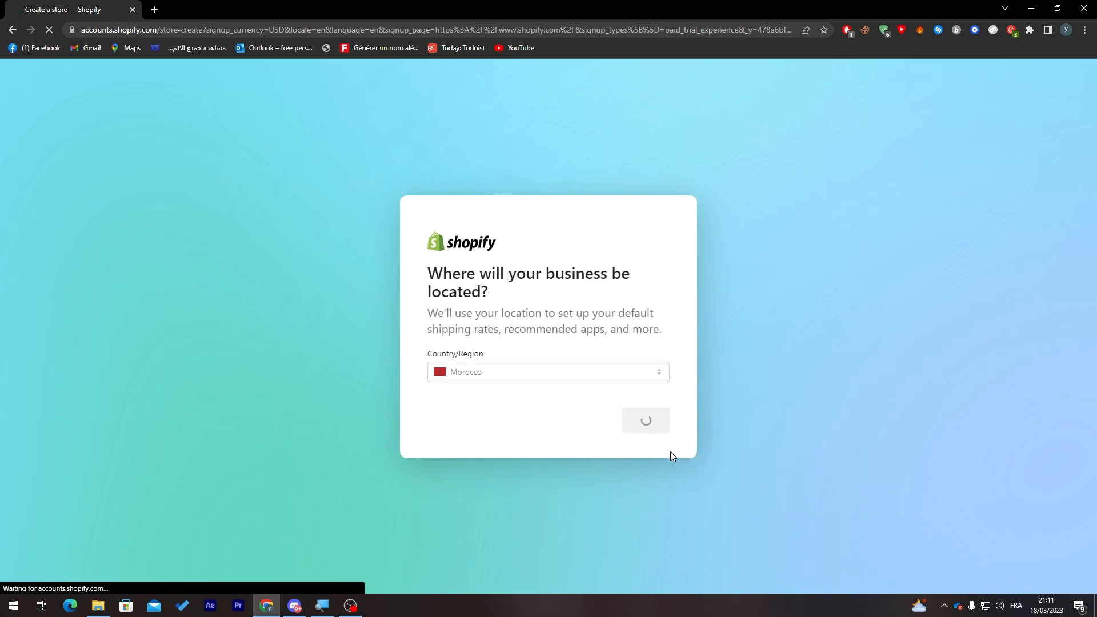
Confirm Morocco as the business location so Shopify builds the store.
{"action": "left_click", "coordinate": [644, 419]}
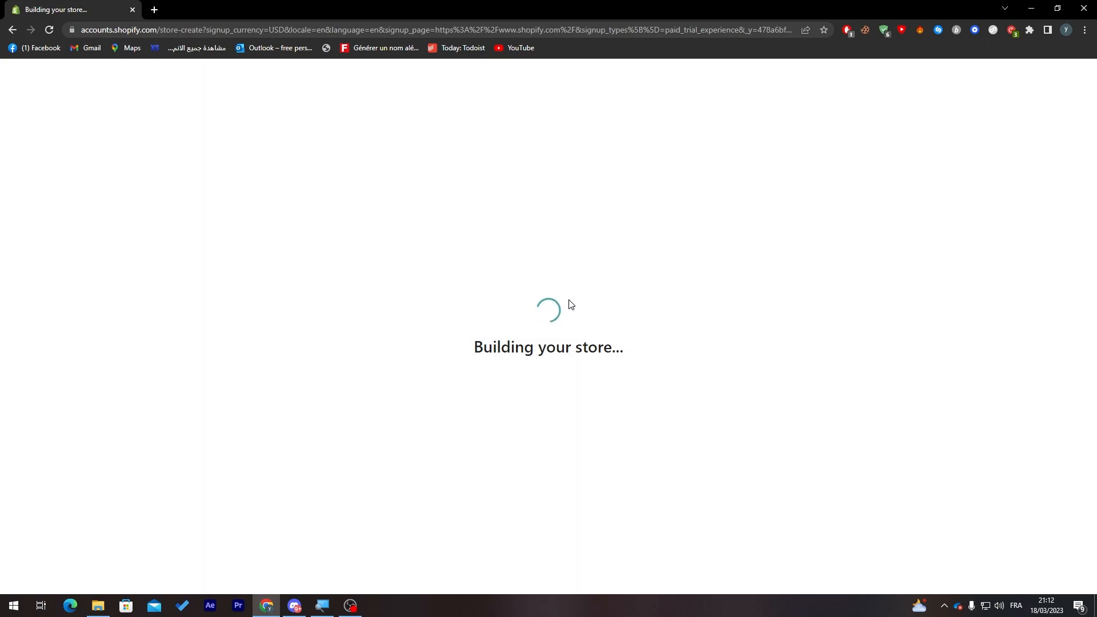
{"action": "mouse_move", "coordinate": [538, 267]}
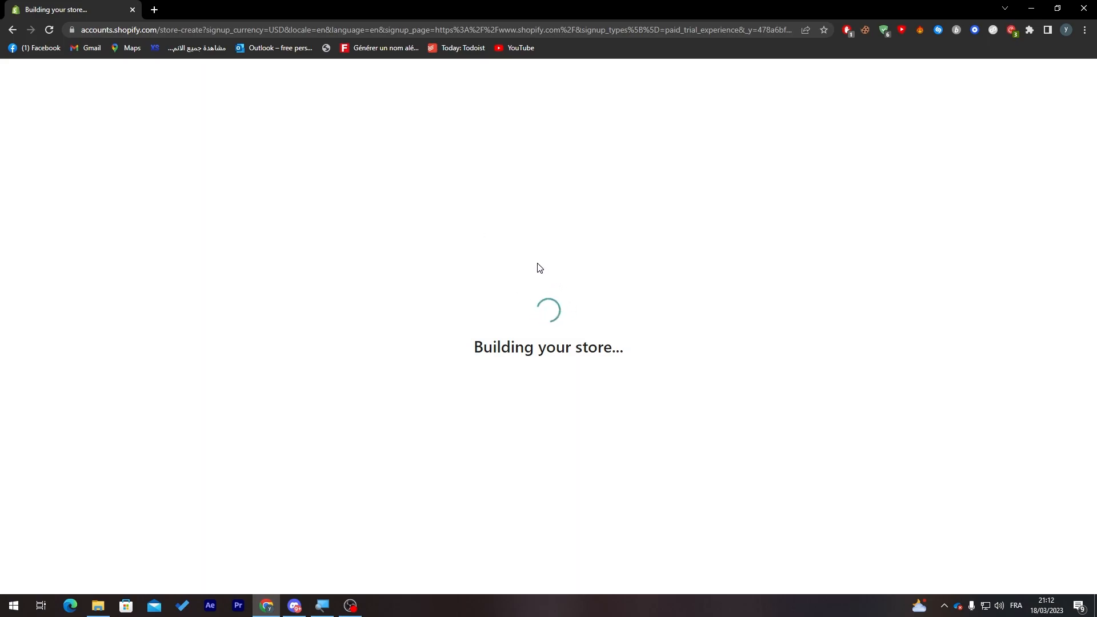
{"action": "mouse_move", "coordinate": [556, 372]}
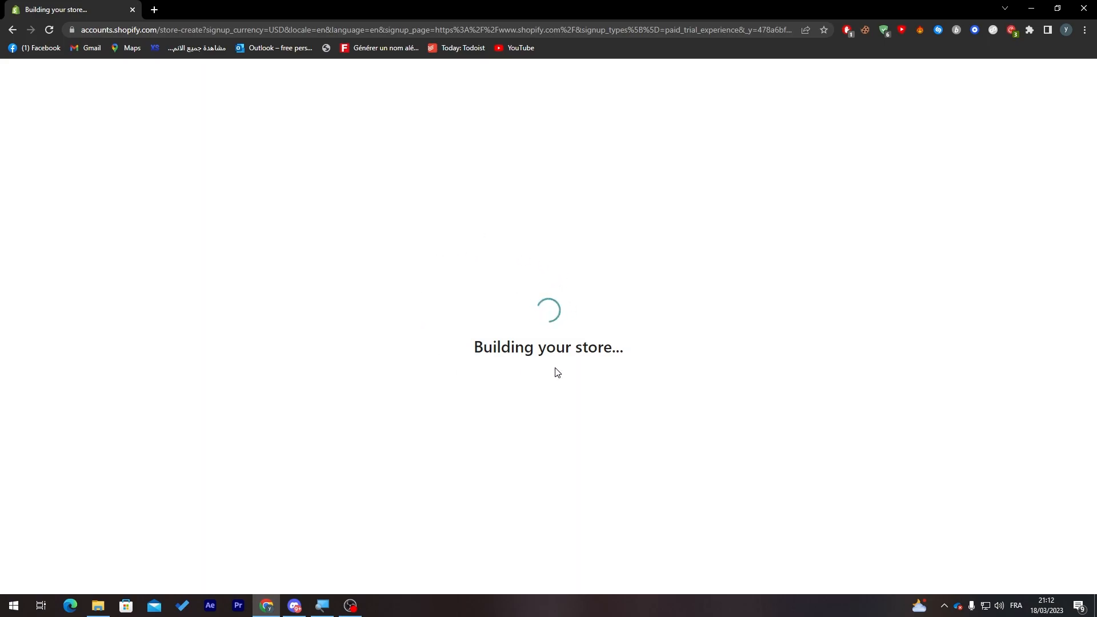
{"action": "mouse_move", "coordinate": [512, 340]}
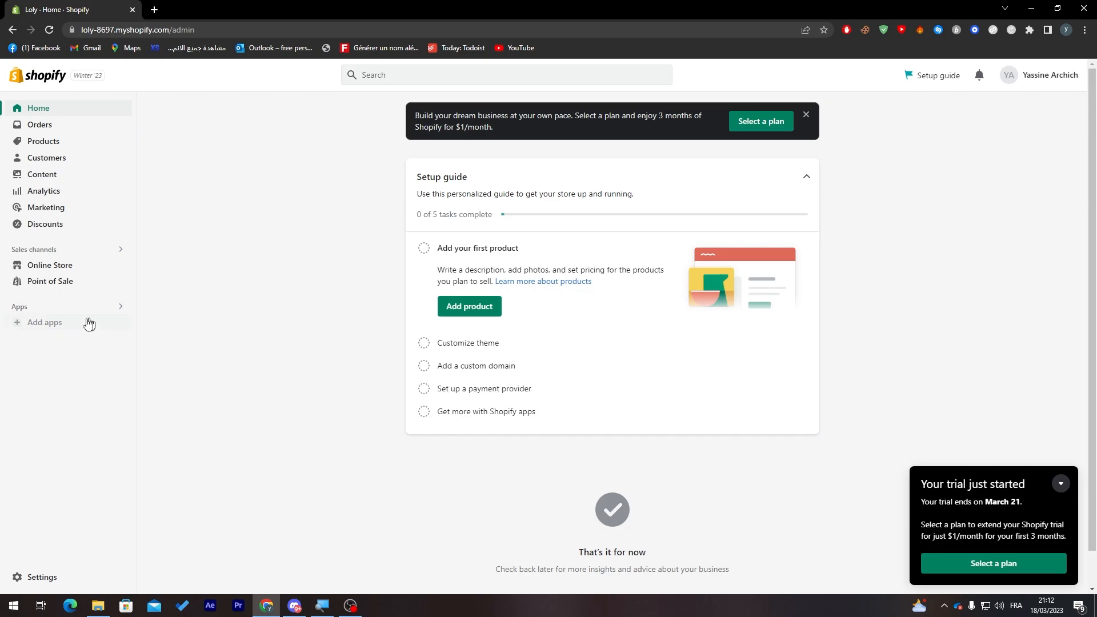
Search the Shopify App Store for 'judge'.
{"action": "left_click", "coordinate": [44, 322]}
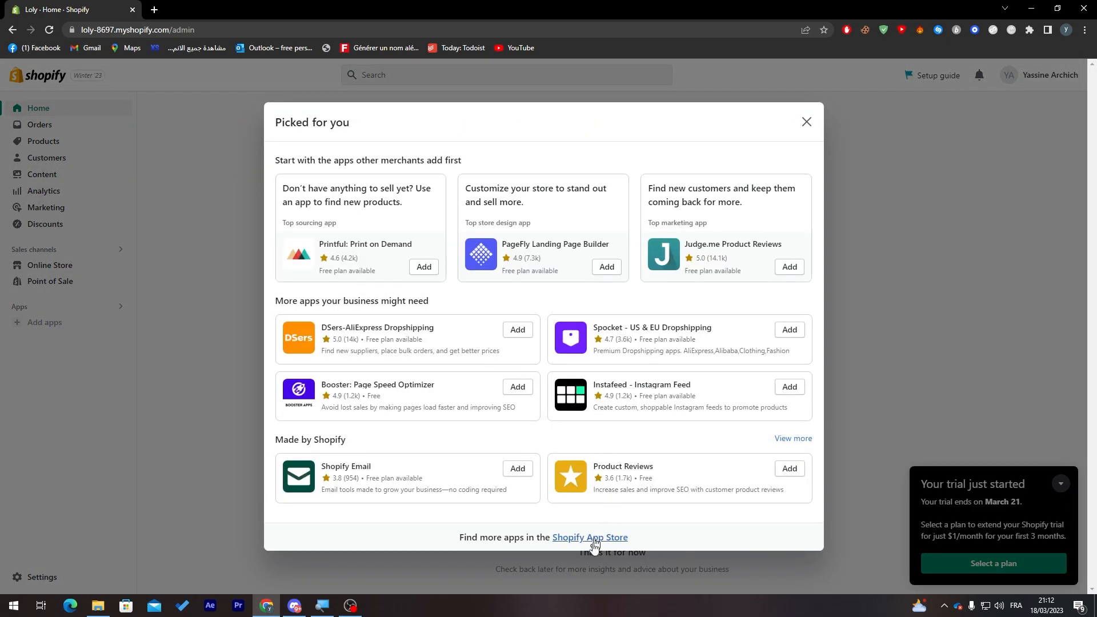
{"action": "left_click", "coordinate": [589, 537]}
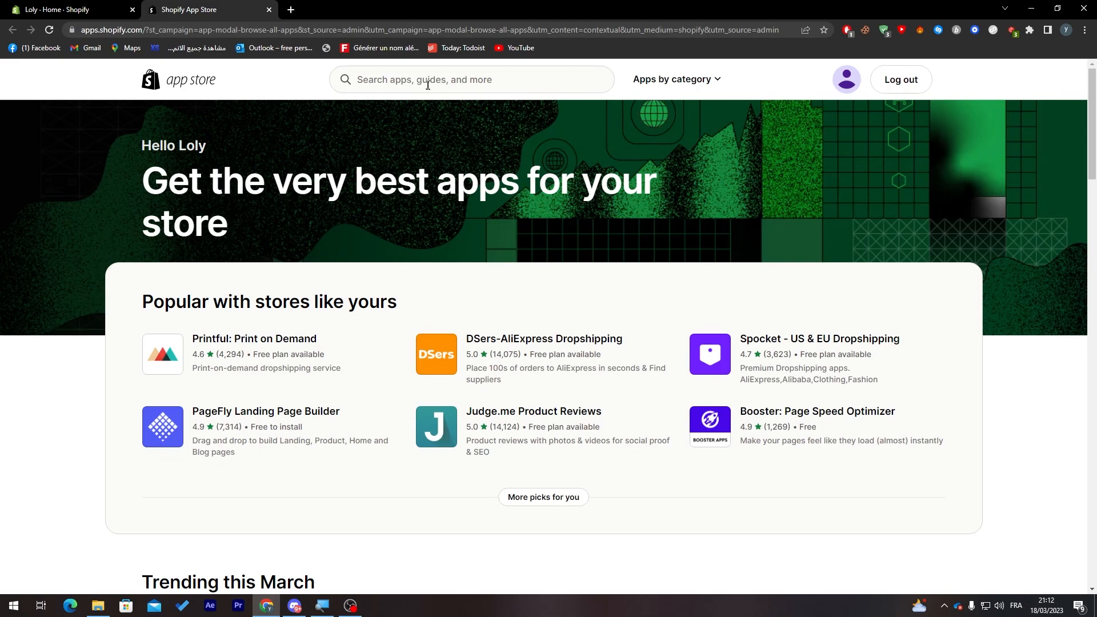
{"action": "left_click", "coordinate": [426, 79]}
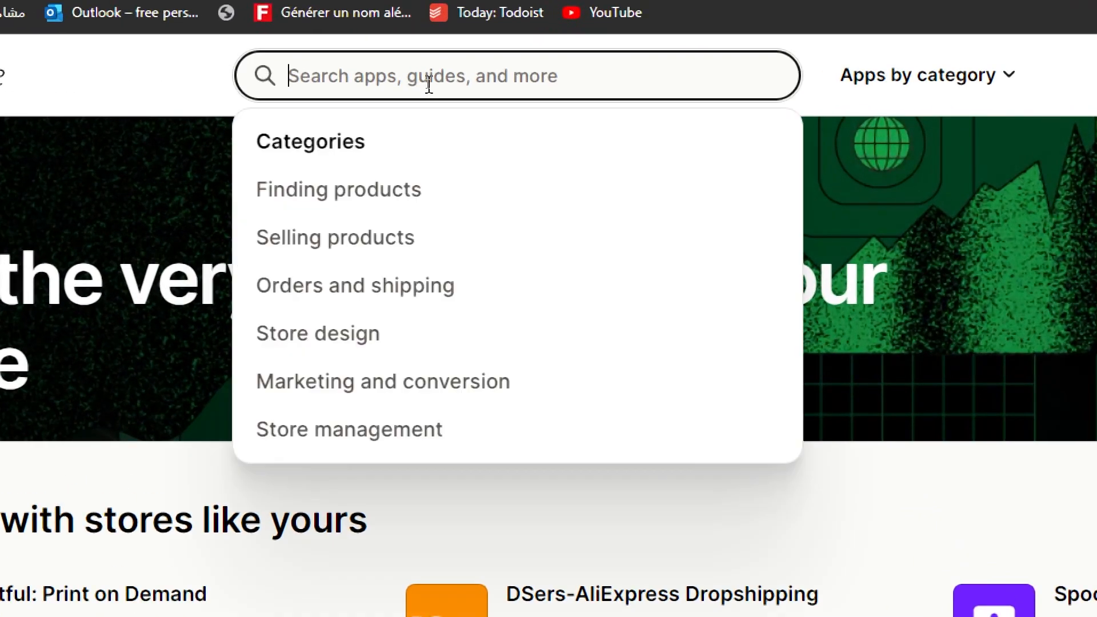
{"action": "type", "text": "judge"}
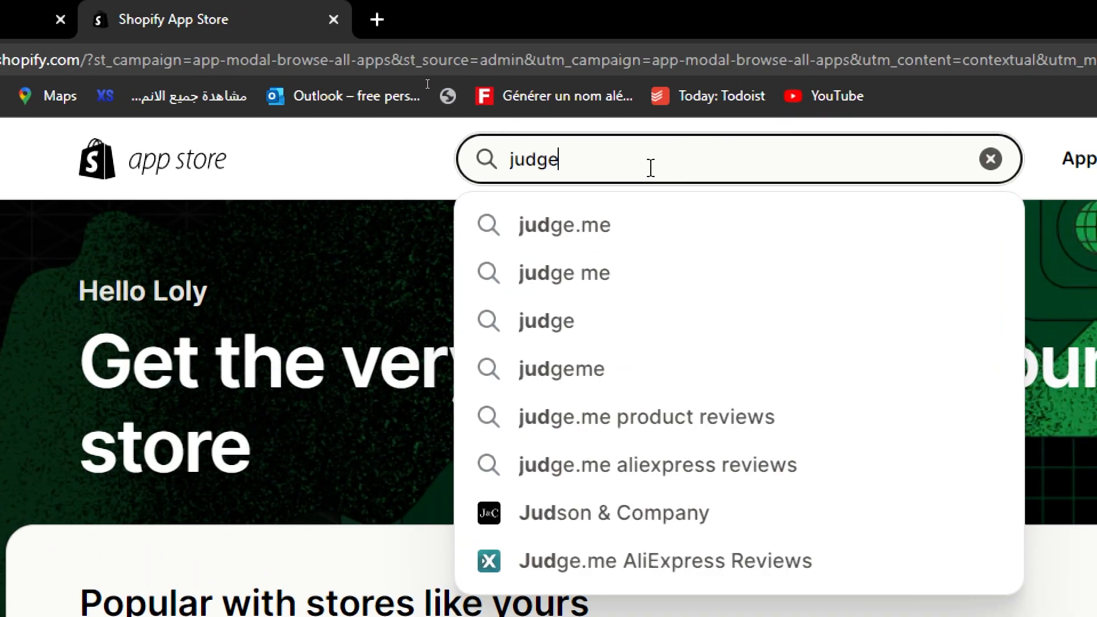
{"action": "left_click", "coordinate": [563, 225]}
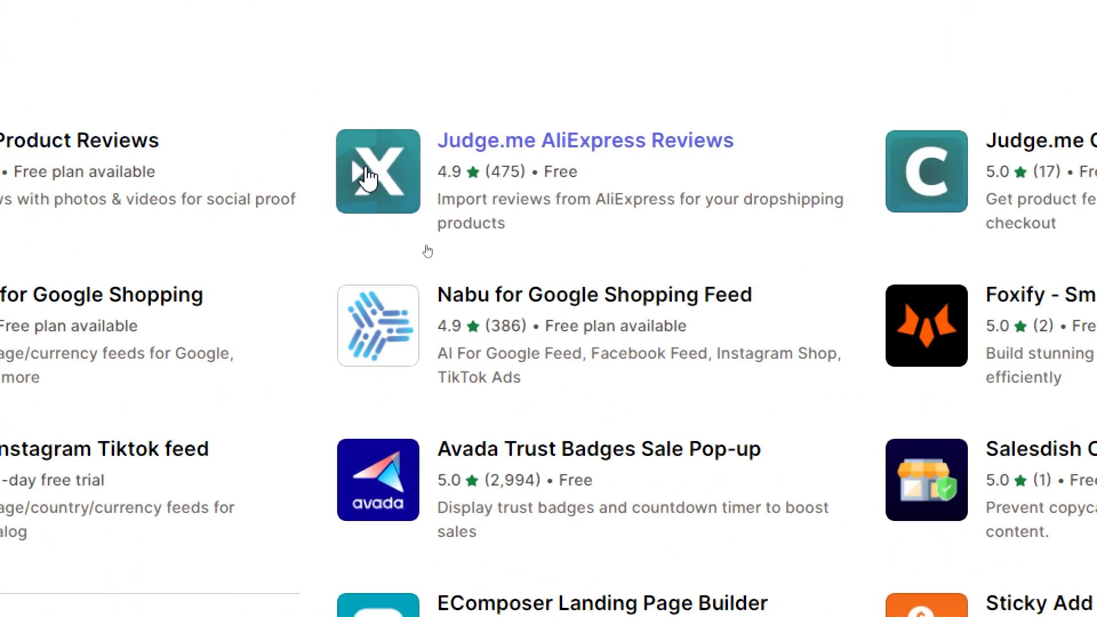
{"action": "mouse_move", "coordinate": [693, 165]}
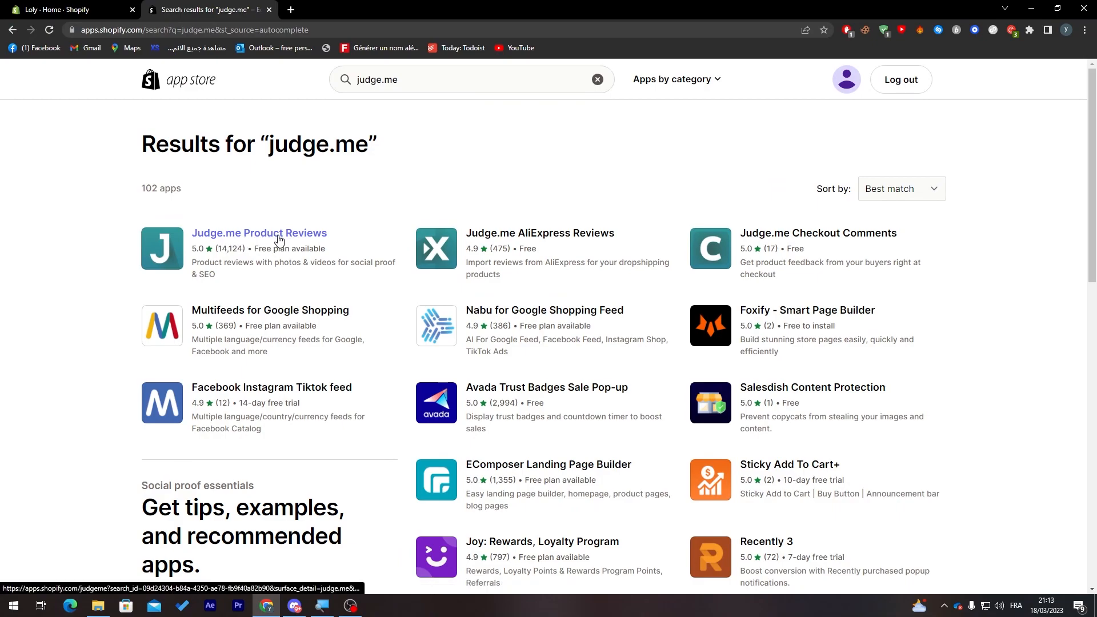
Add and install Judge.me Product Reviews on the Loly store.
{"action": "left_click", "coordinate": [259, 232]}
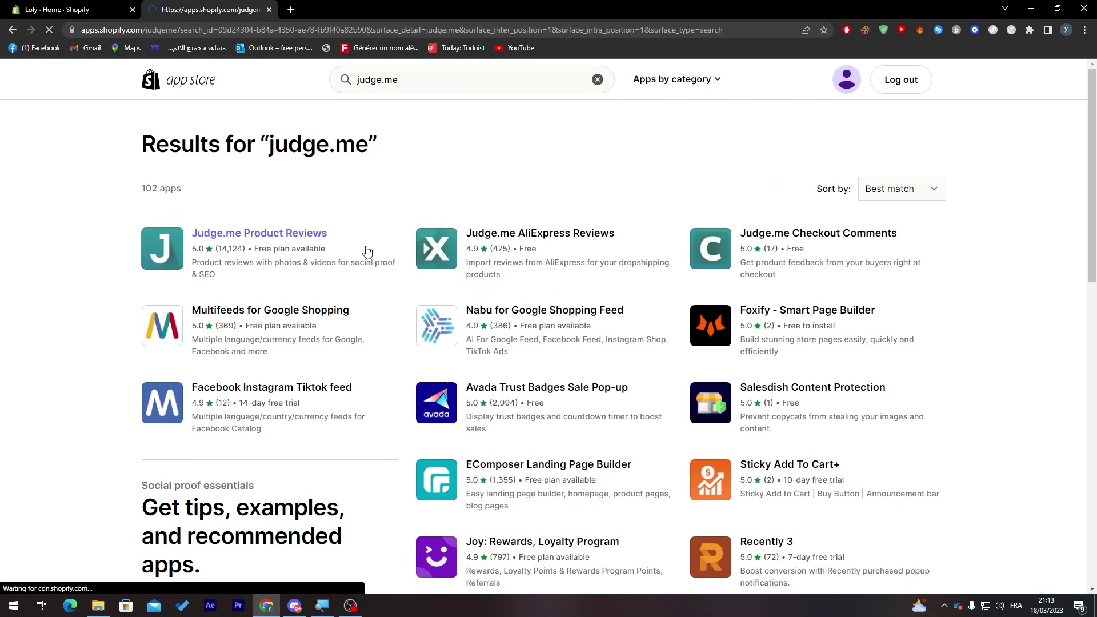
{"action": "left_click", "coordinate": [258, 232]}
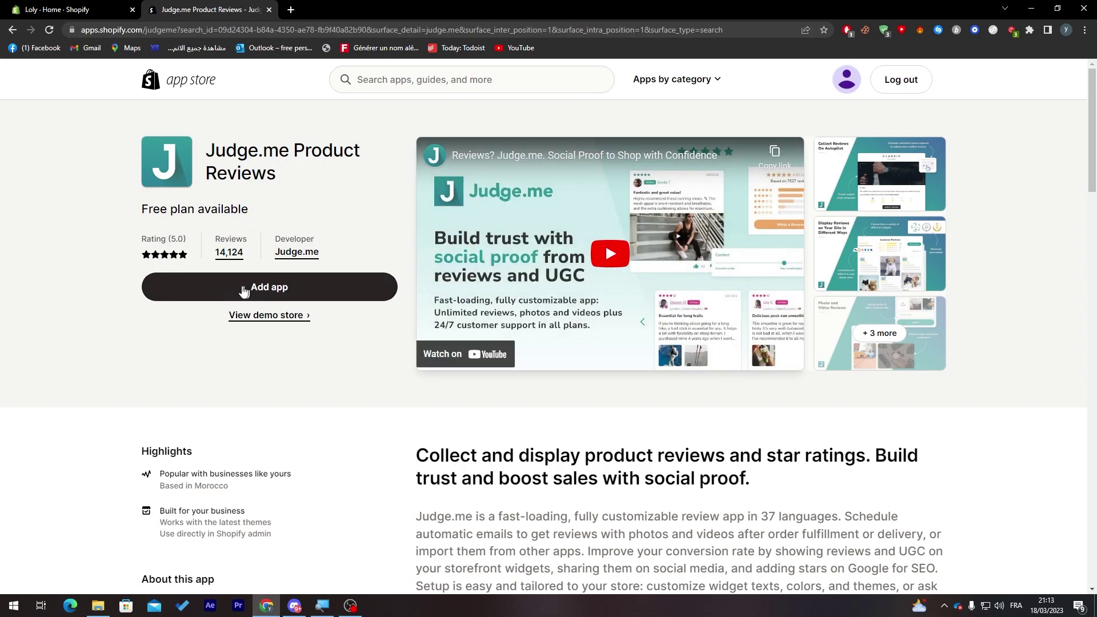
{"action": "left_click", "coordinate": [269, 287]}
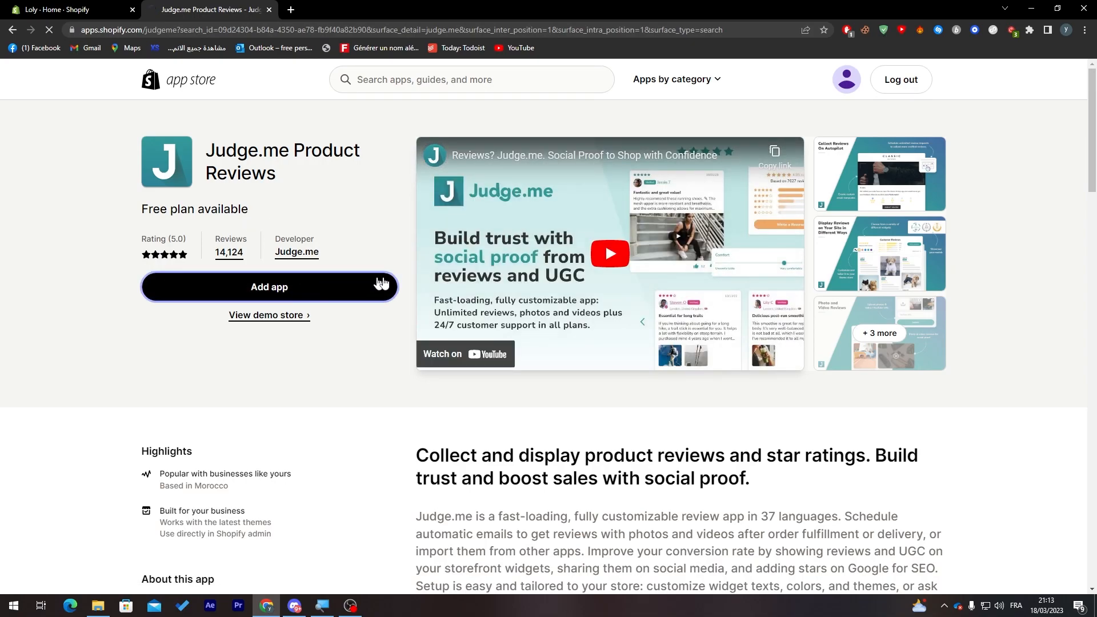
{"action": "left_click", "coordinate": [268, 286]}
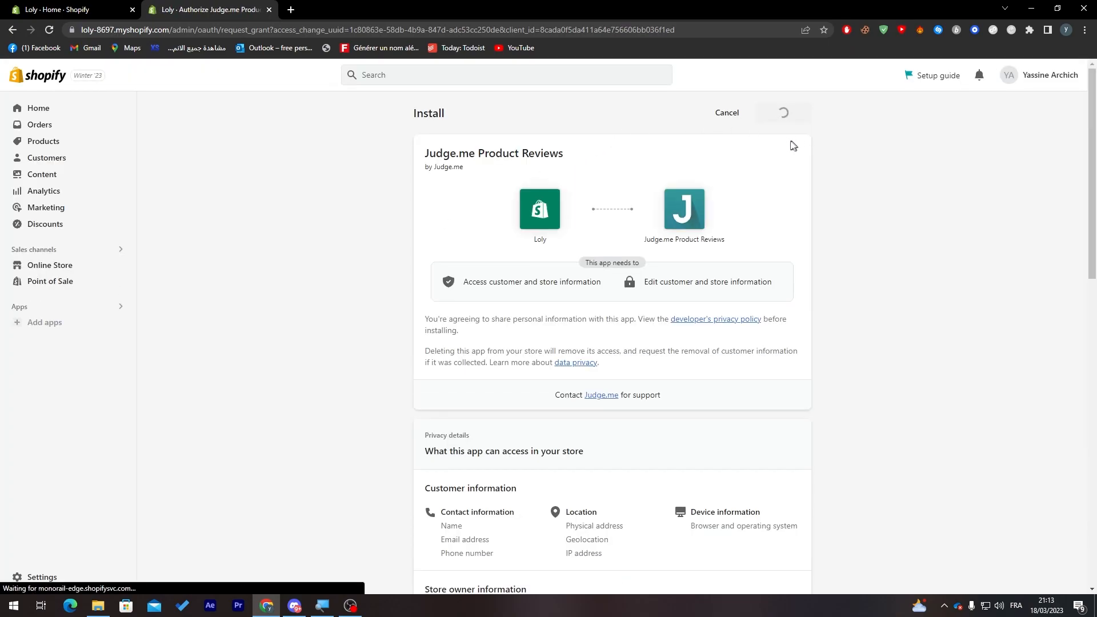
{"action": "left_click", "coordinate": [782, 113]}
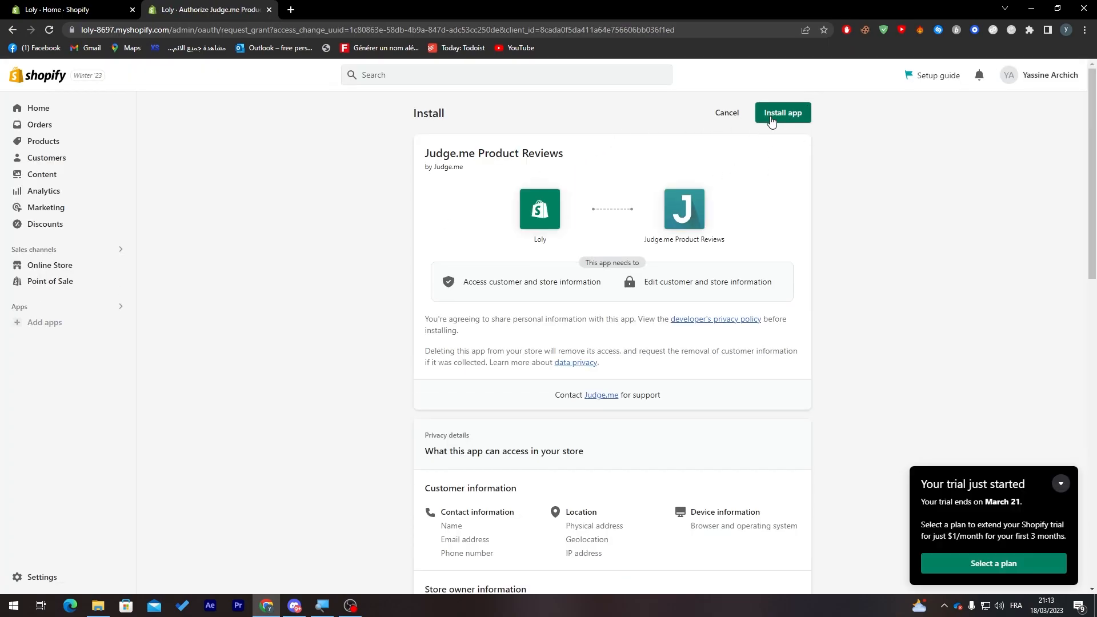
{"action": "left_click", "coordinate": [782, 113]}
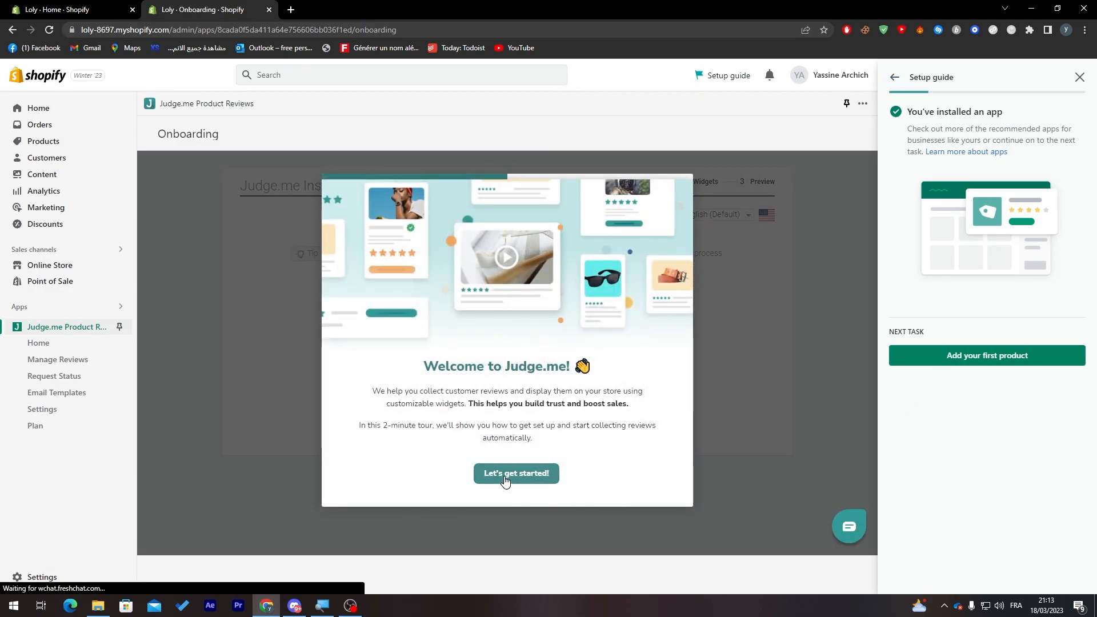
Begin Judge.me setup as a new store and keep the Free plan.
{"action": "left_click", "coordinate": [516, 473]}
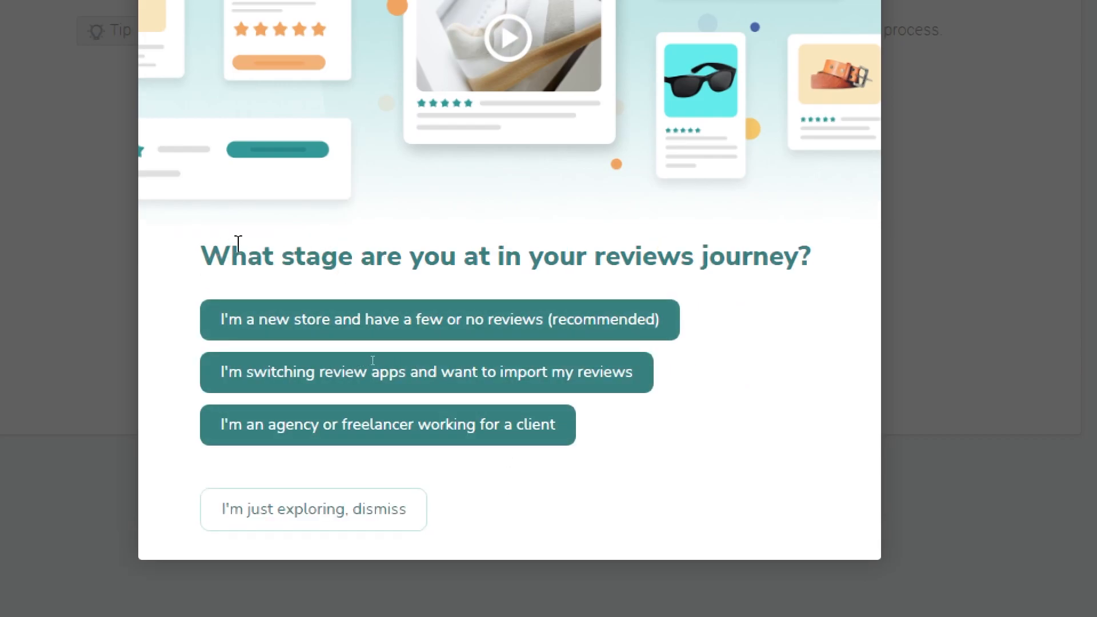
{"action": "mouse_move", "coordinate": [768, 274]}
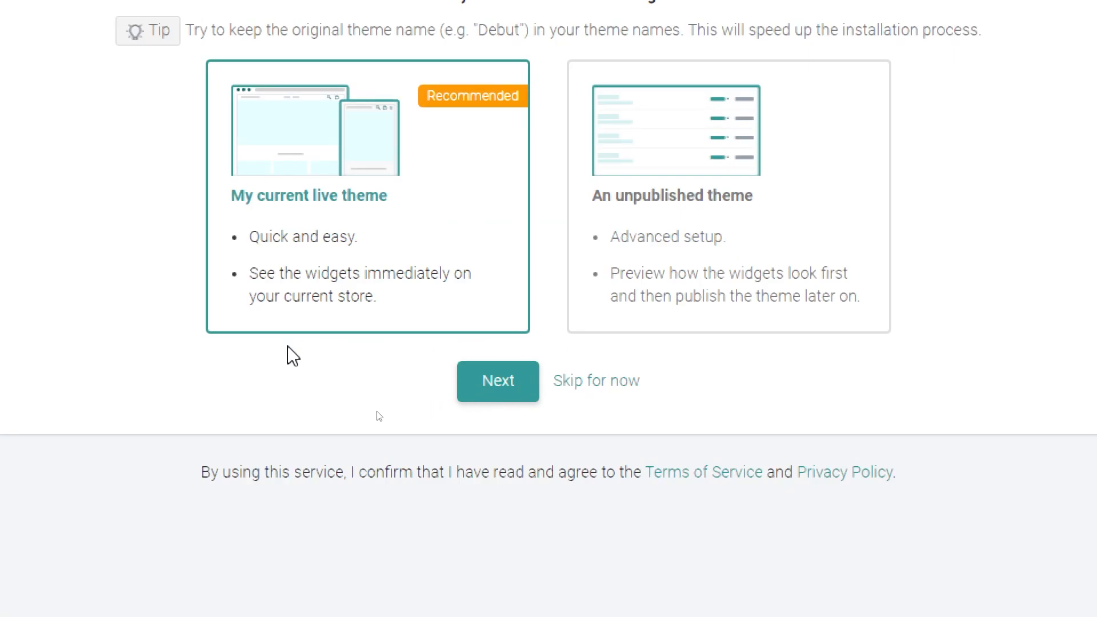
{"action": "left_click", "coordinate": [497, 381]}
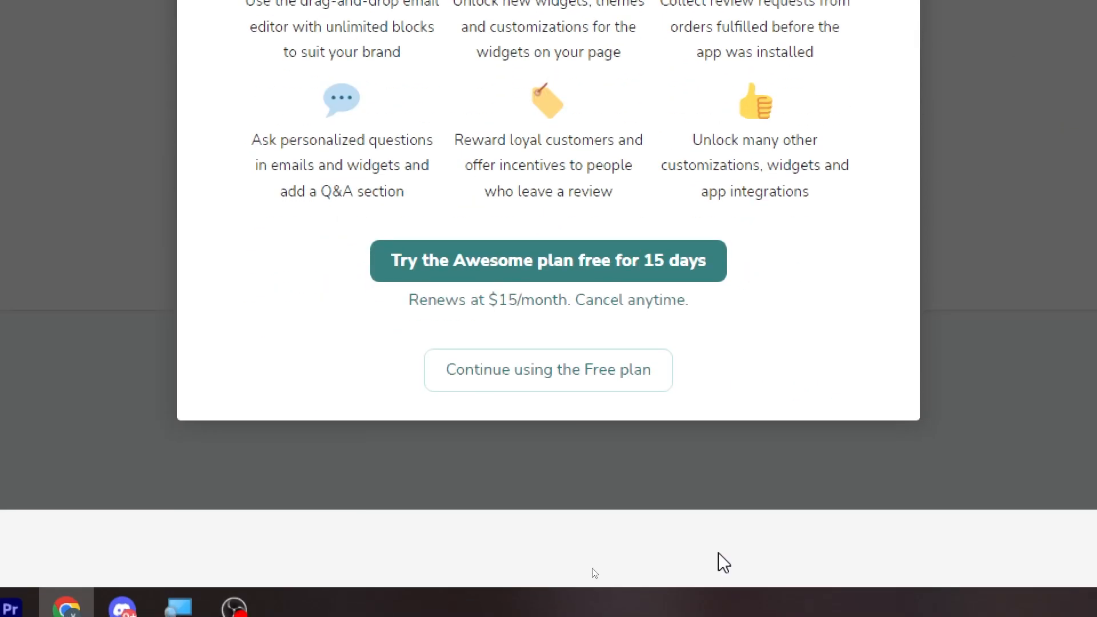
{"action": "left_click", "coordinate": [547, 369]}
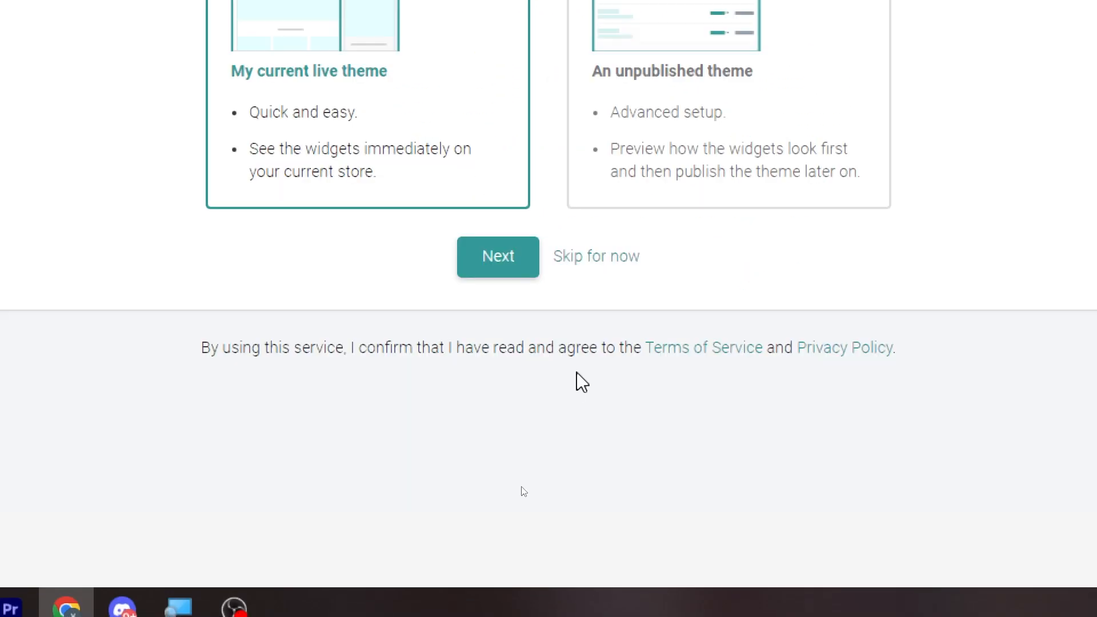
{"action": "scroll", "scroll_direction": "up", "scroll_amount": 3}
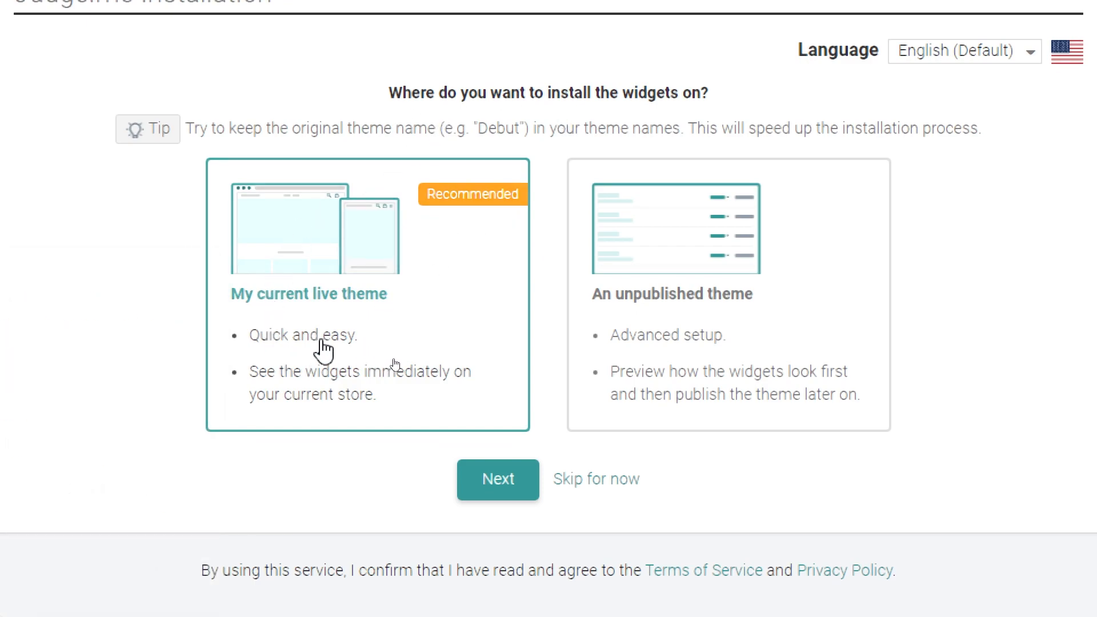
{"action": "mouse_move", "coordinate": [648, 243]}
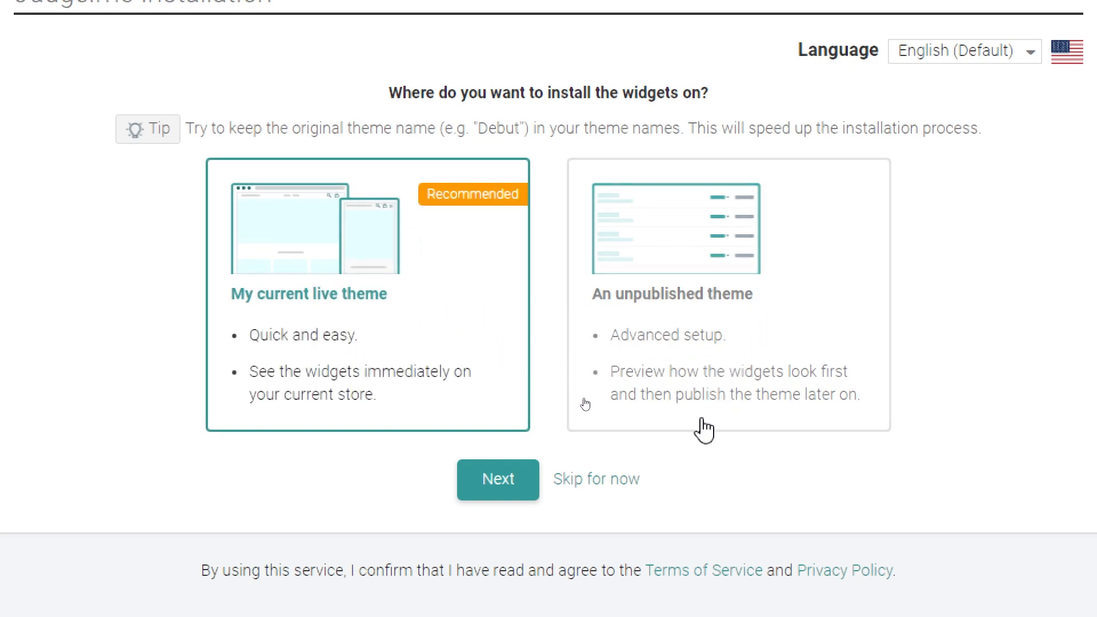
Install only the Review Widget into the live Dawn theme and confirm it looks great.
{"action": "left_click", "coordinate": [497, 479]}
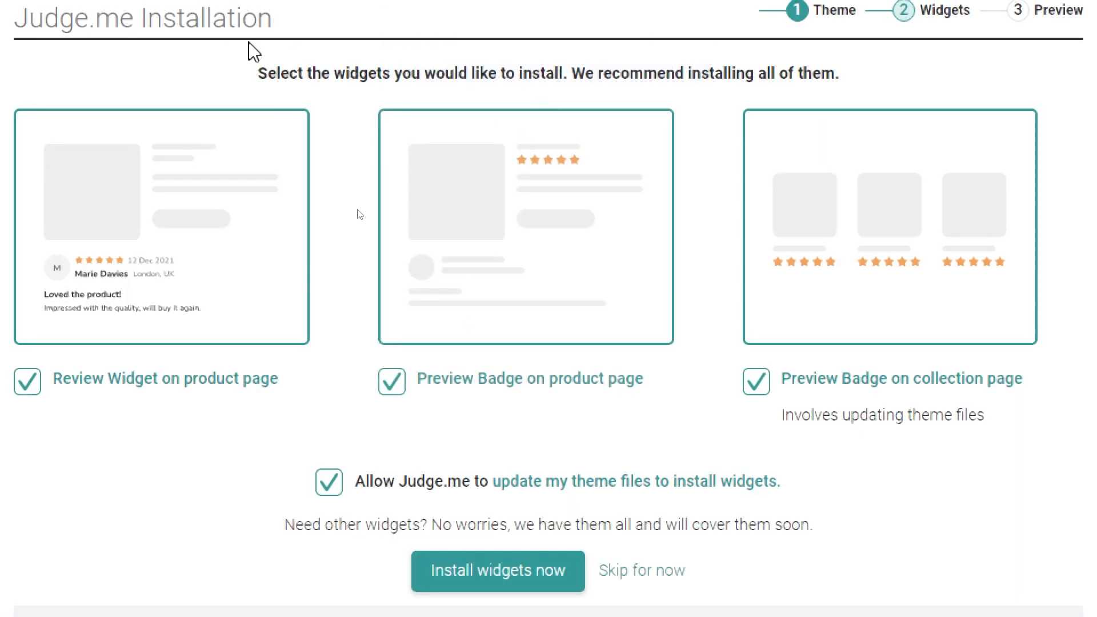
{"action": "mouse_move", "coordinate": [575, 95]}
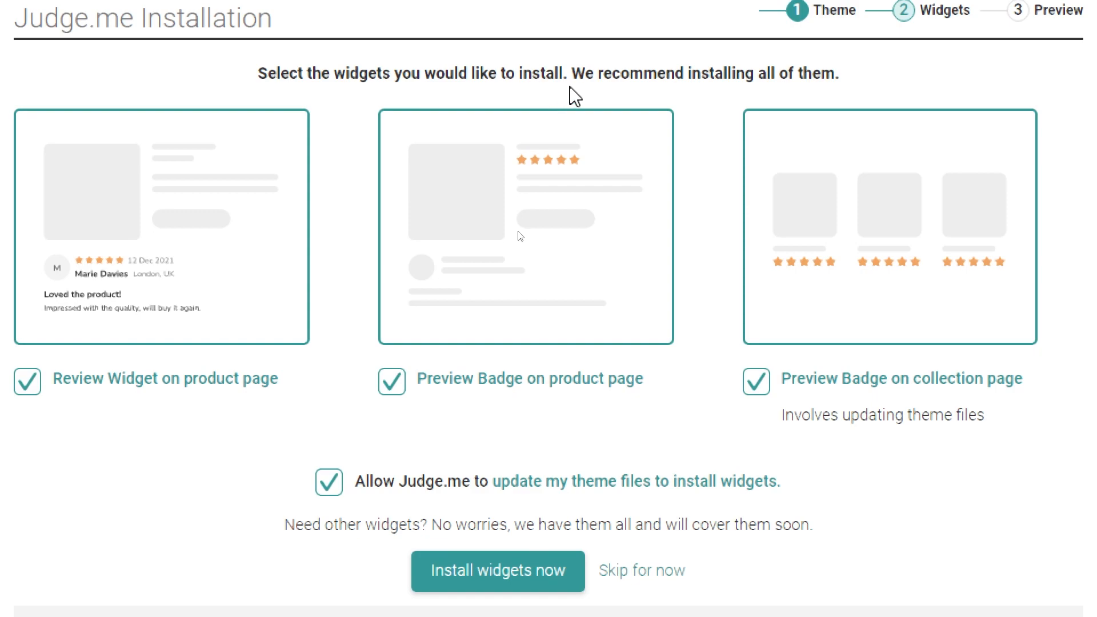
{"action": "mouse_move", "coordinate": [748, 422]}
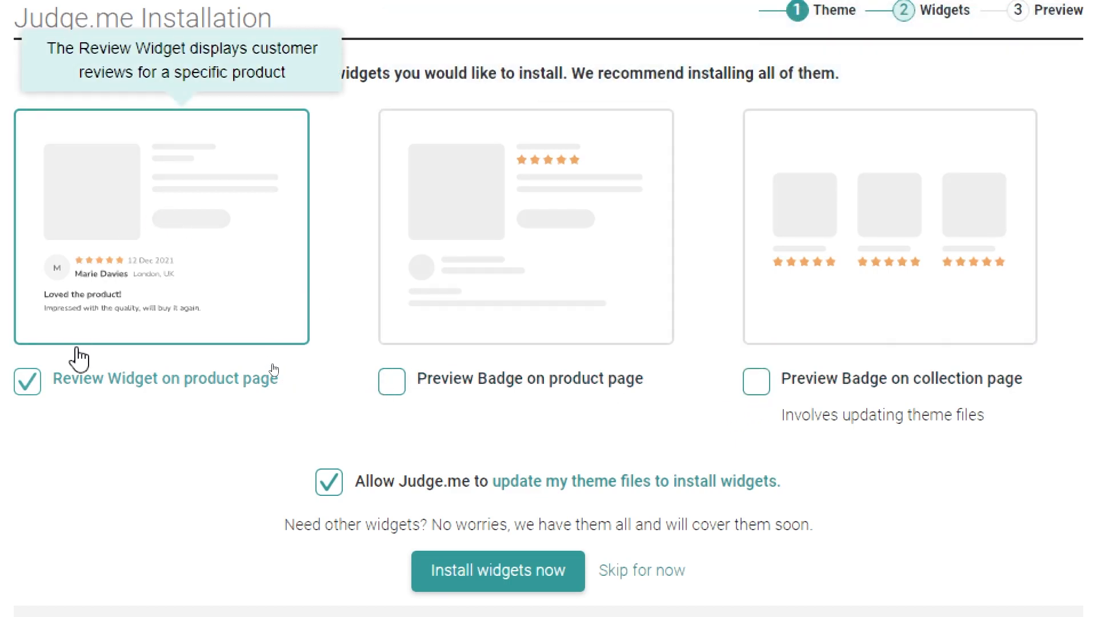
{"action": "scroll", "scroll_direction": "down", "scroll_amount": 3}
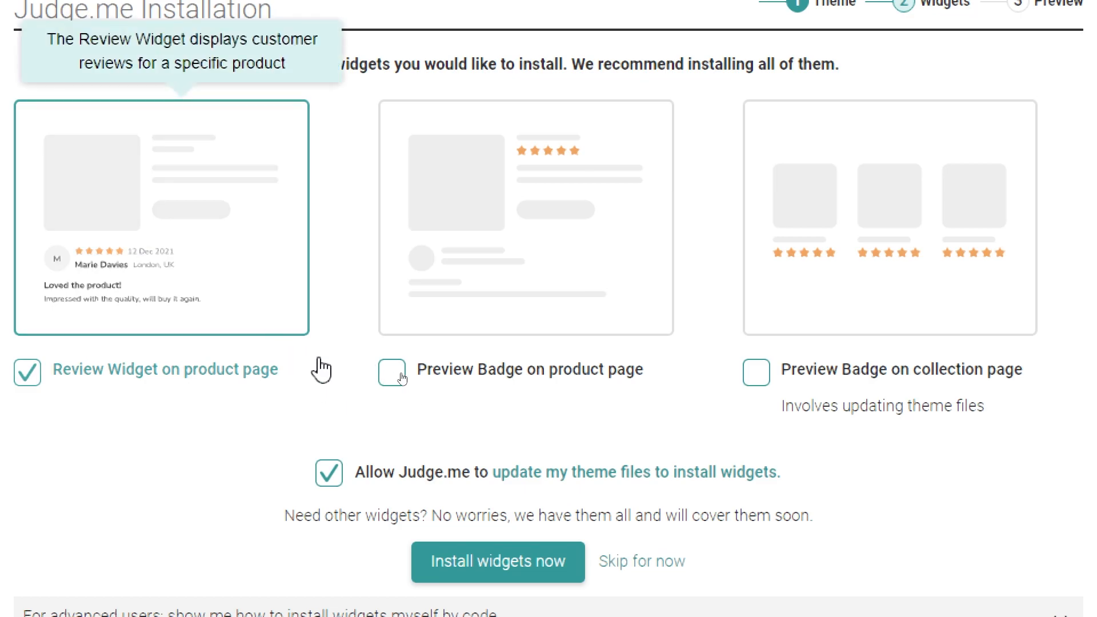
{"action": "mouse_move", "coordinate": [497, 562]}
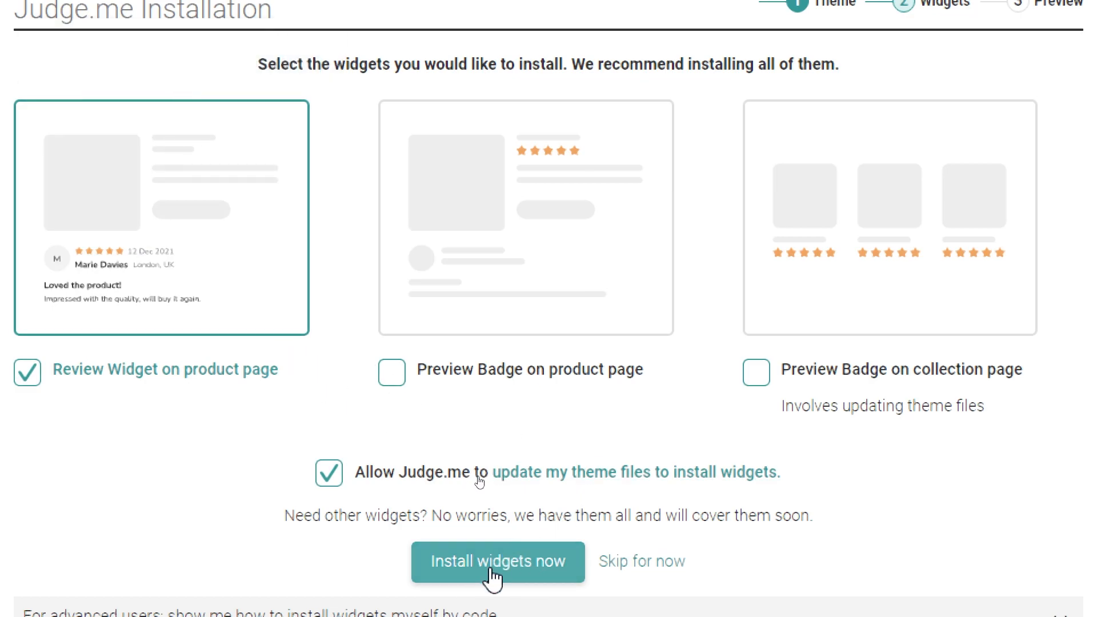
{"action": "left_click", "coordinate": [497, 561]}
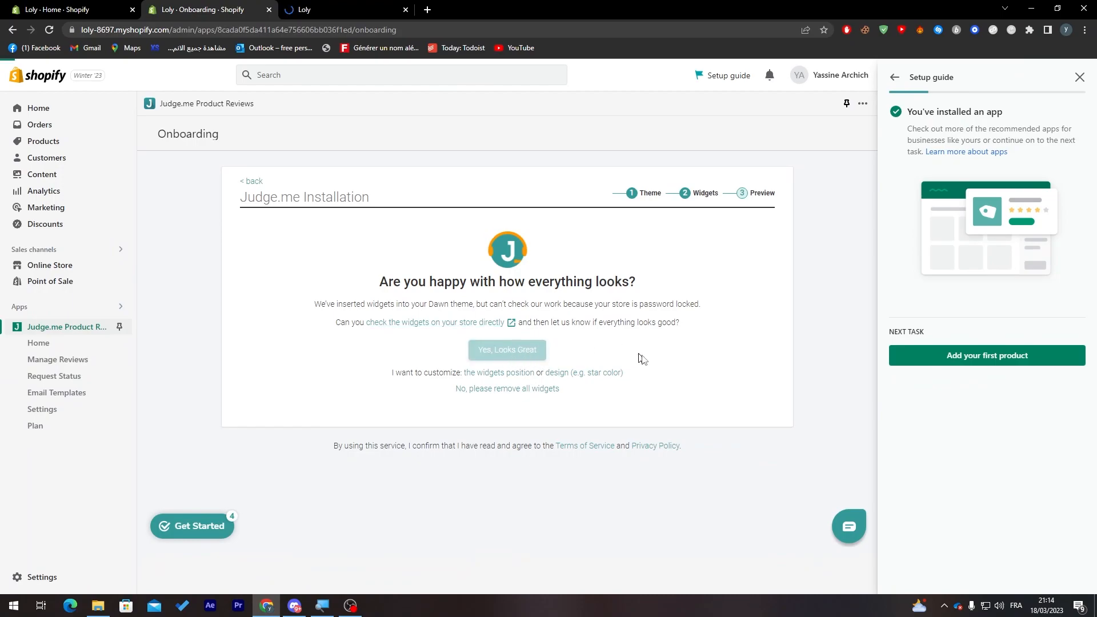
{"action": "left_click", "coordinate": [506, 350]}
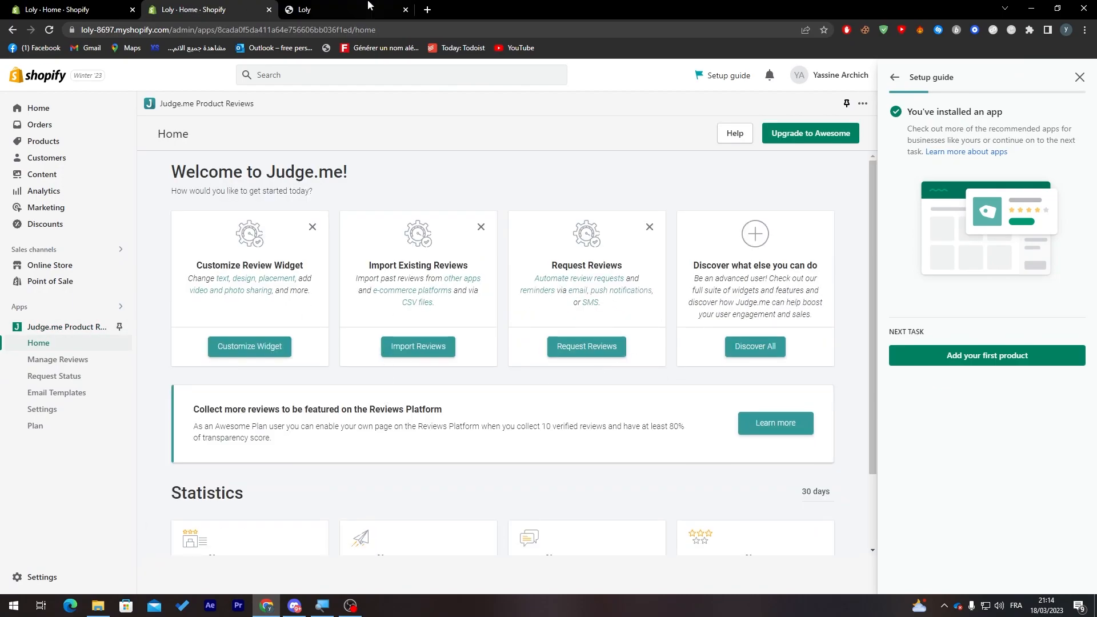
{"action": "left_click", "coordinate": [328, 10]}
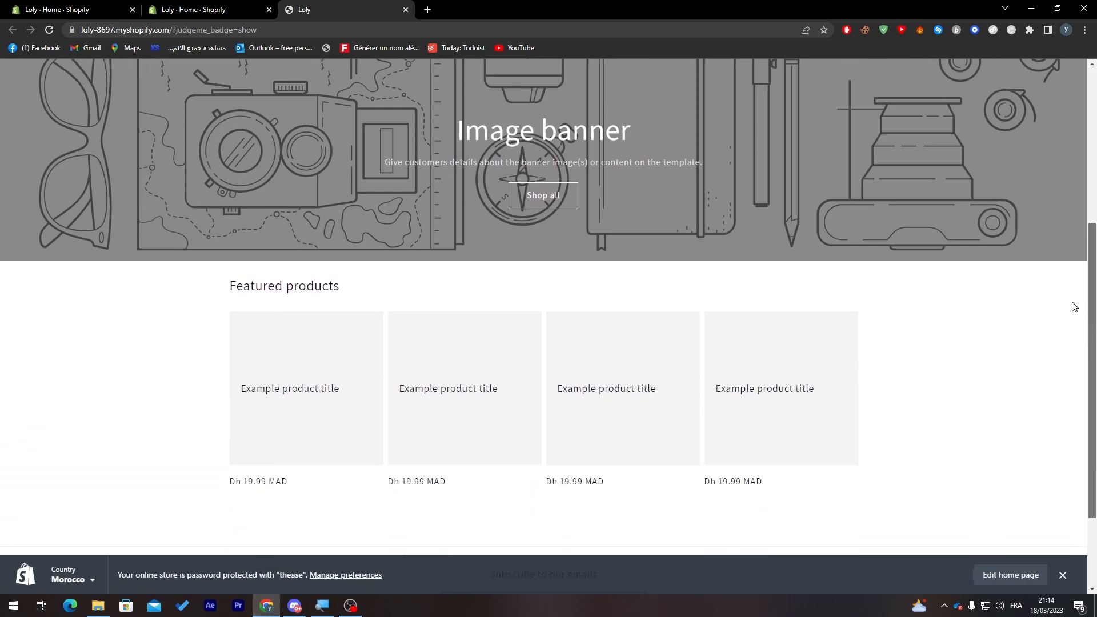
{"action": "scroll", "scroll_direction": "down", "scroll_amount": 3}
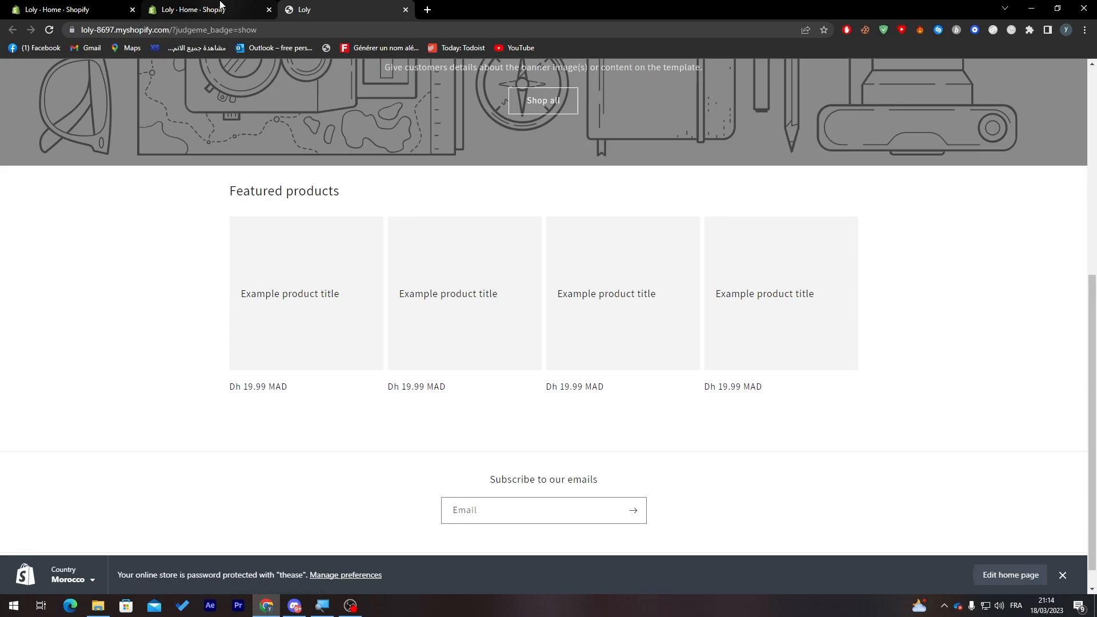
{"action": "scroll", "scroll_direction": "up", "scroll_amount": 3}
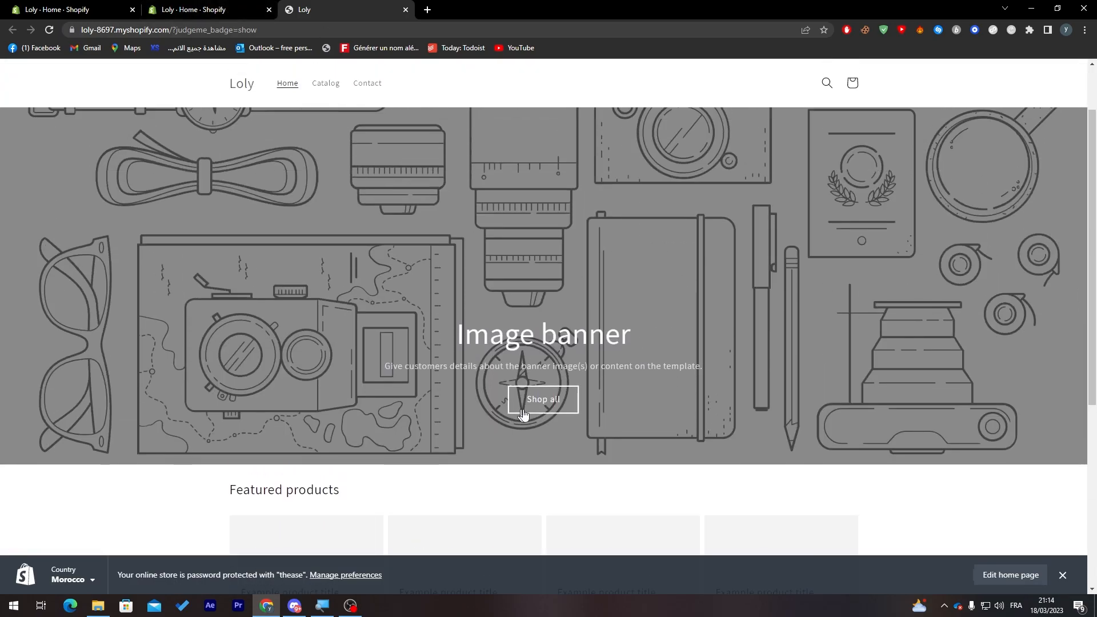
{"action": "left_click", "coordinate": [541, 399]}
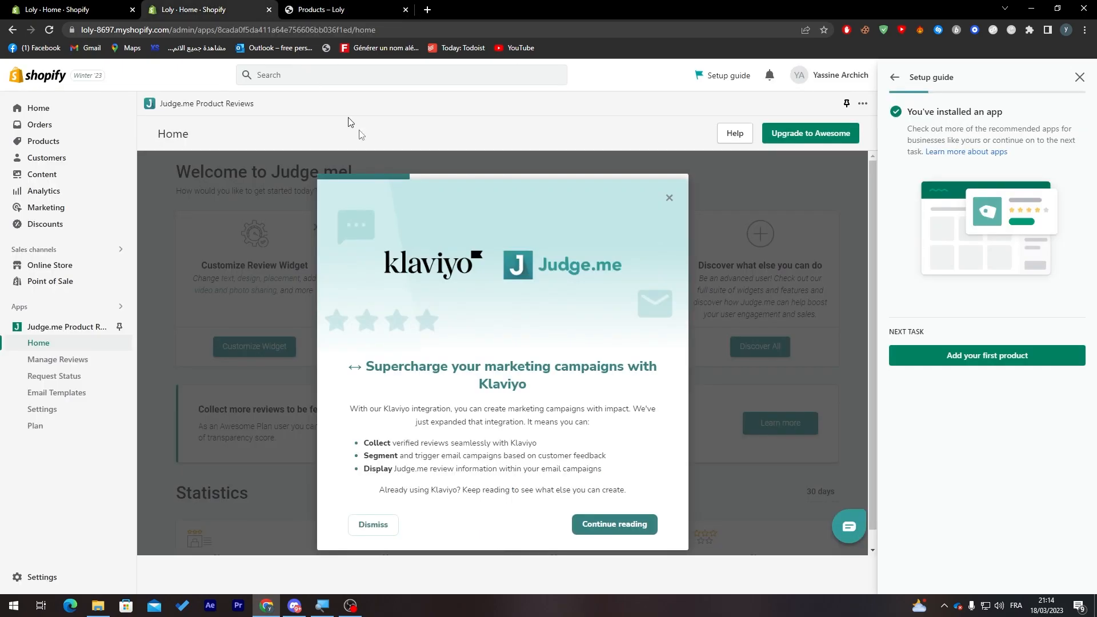
{"action": "mouse_move", "coordinate": [669, 188]}
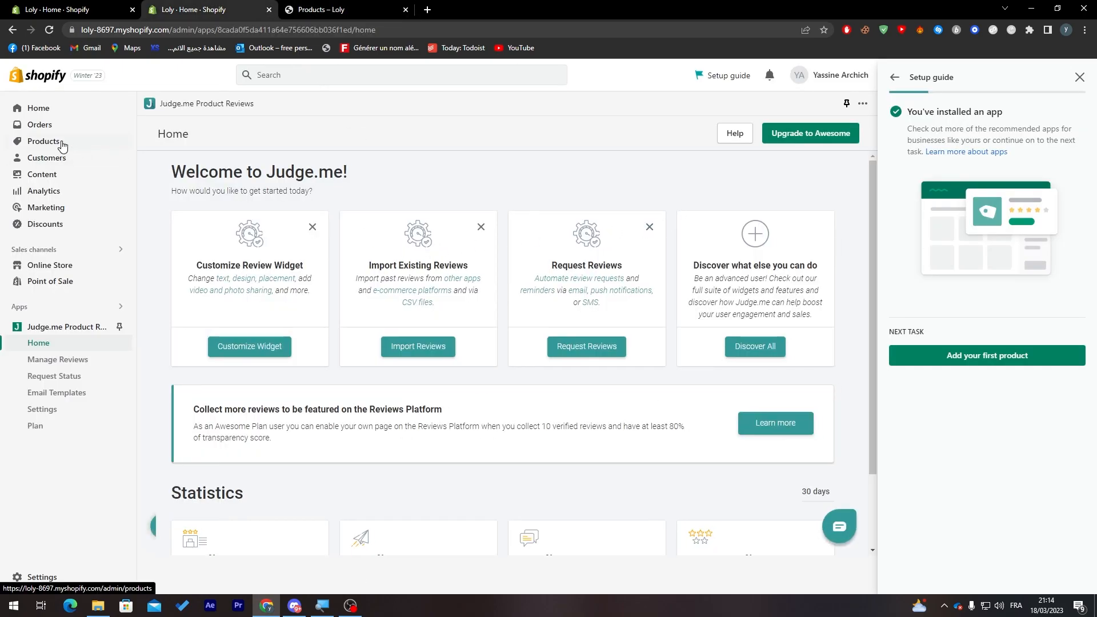
Start creating the store's first product from the Products section.
{"action": "left_click", "coordinate": [43, 141]}
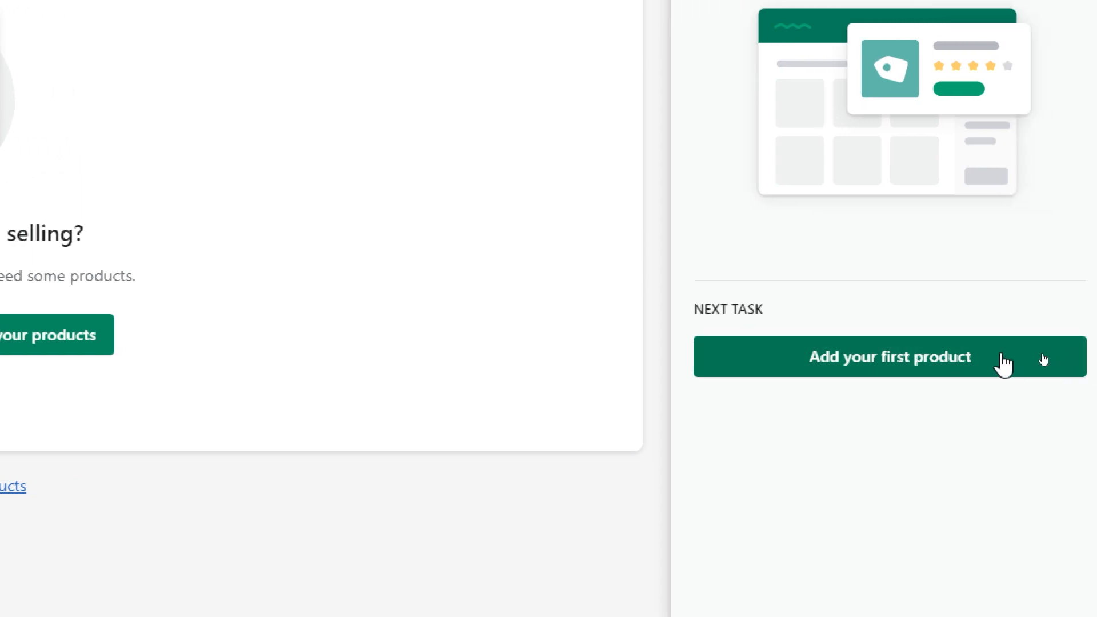
{"action": "left_click", "coordinate": [889, 356]}
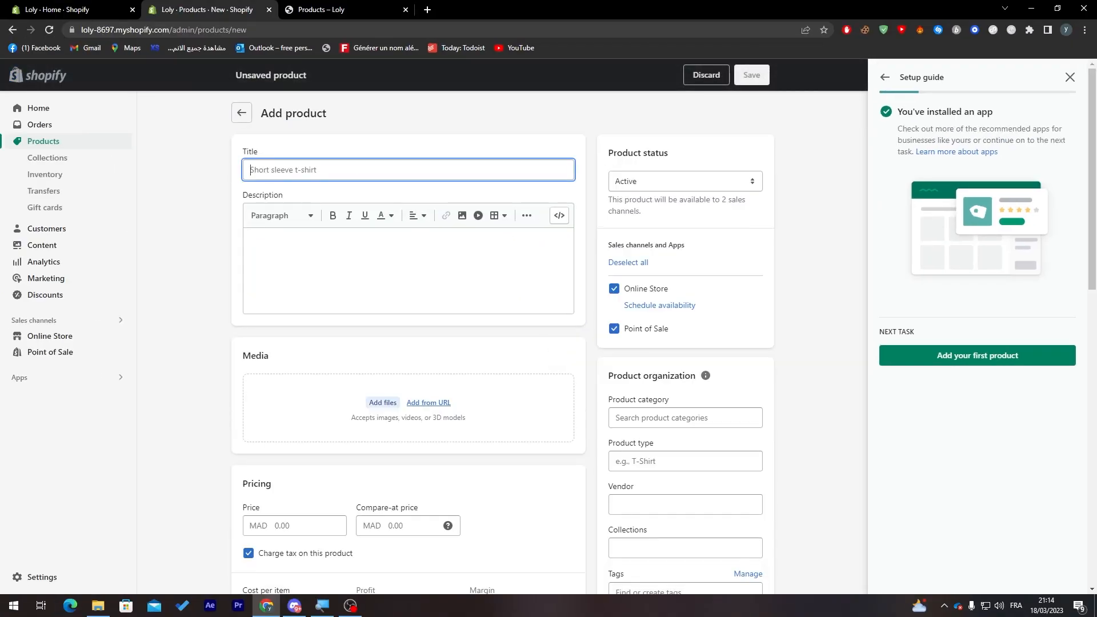
Upload the purple flour bag image 63981_1 from Downloads to the product media.
{"action": "left_click", "coordinate": [383, 403]}
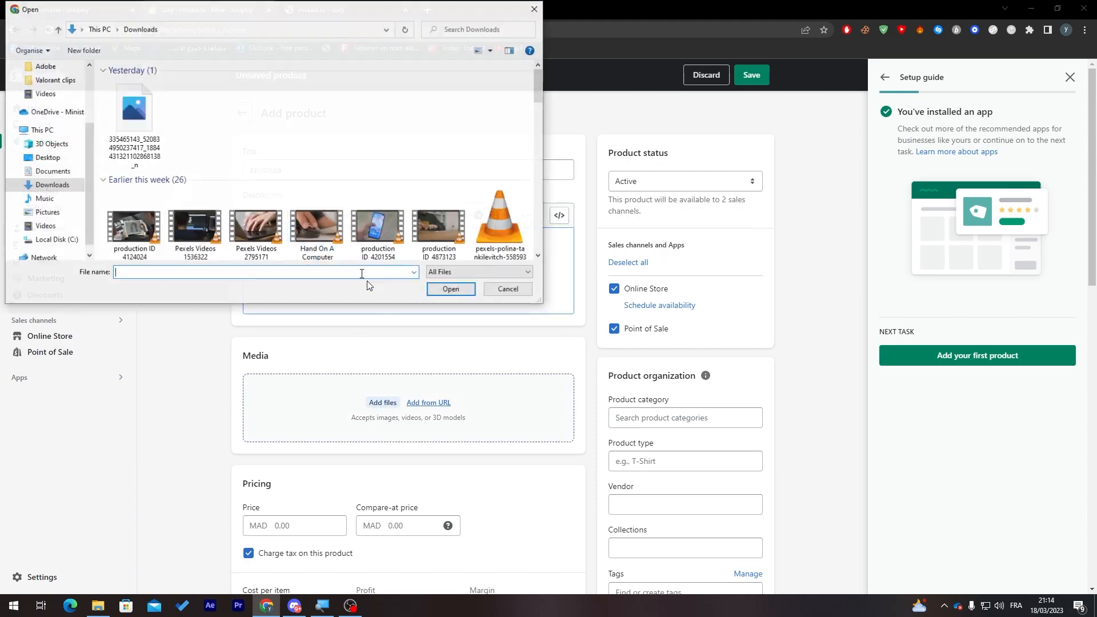
{"action": "left_click", "coordinate": [42, 129]}
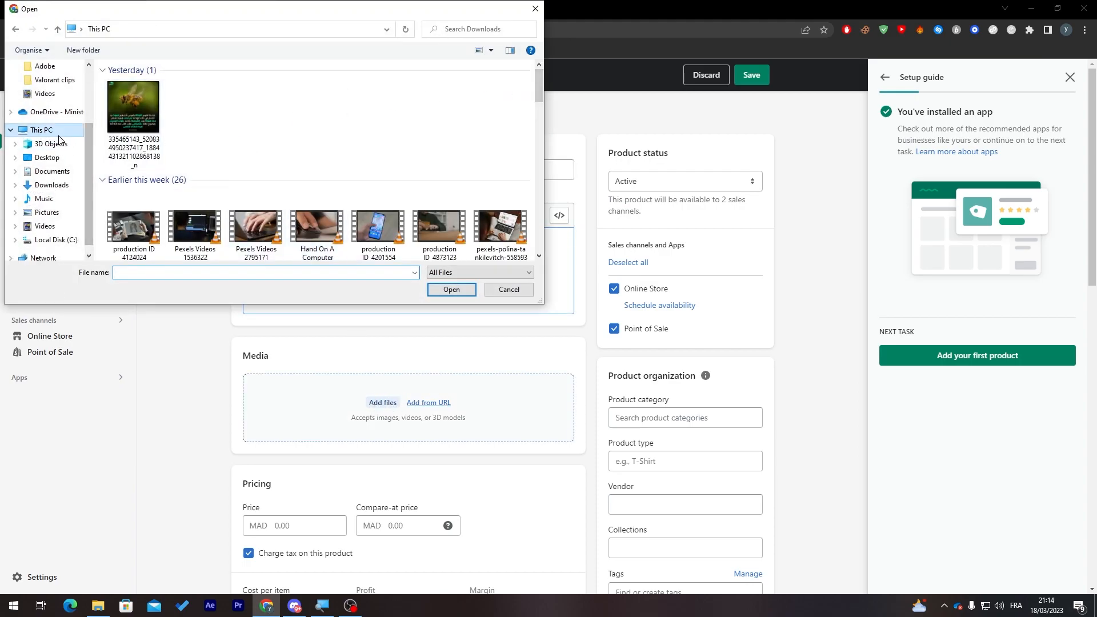
{"action": "left_click", "coordinate": [52, 185]}
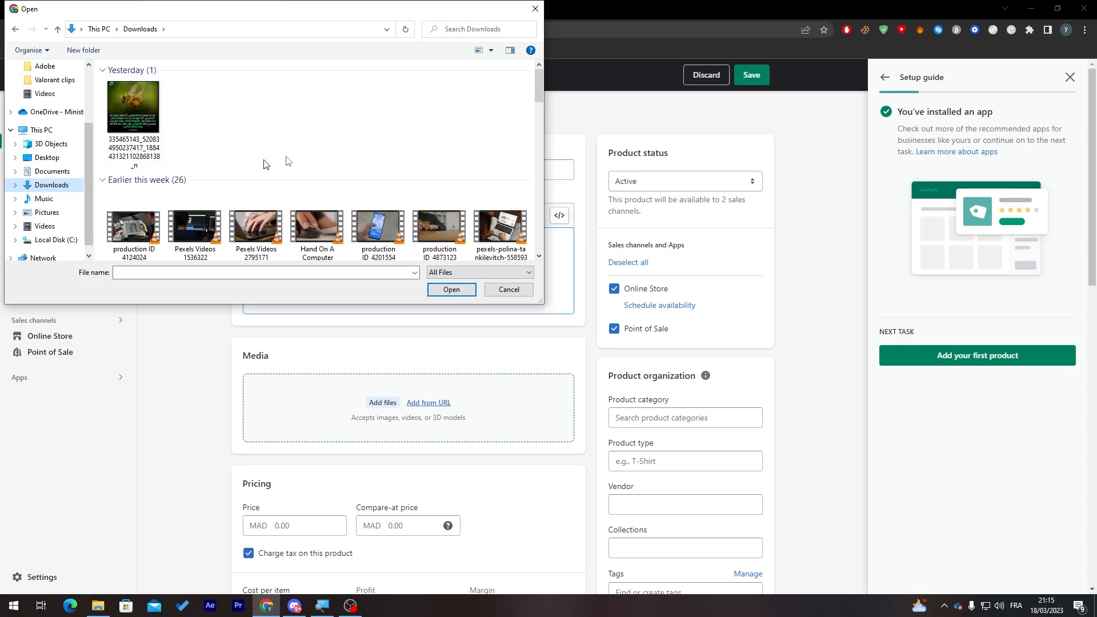
{"action": "scroll", "scroll_direction": "down", "scroll_amount": 3}
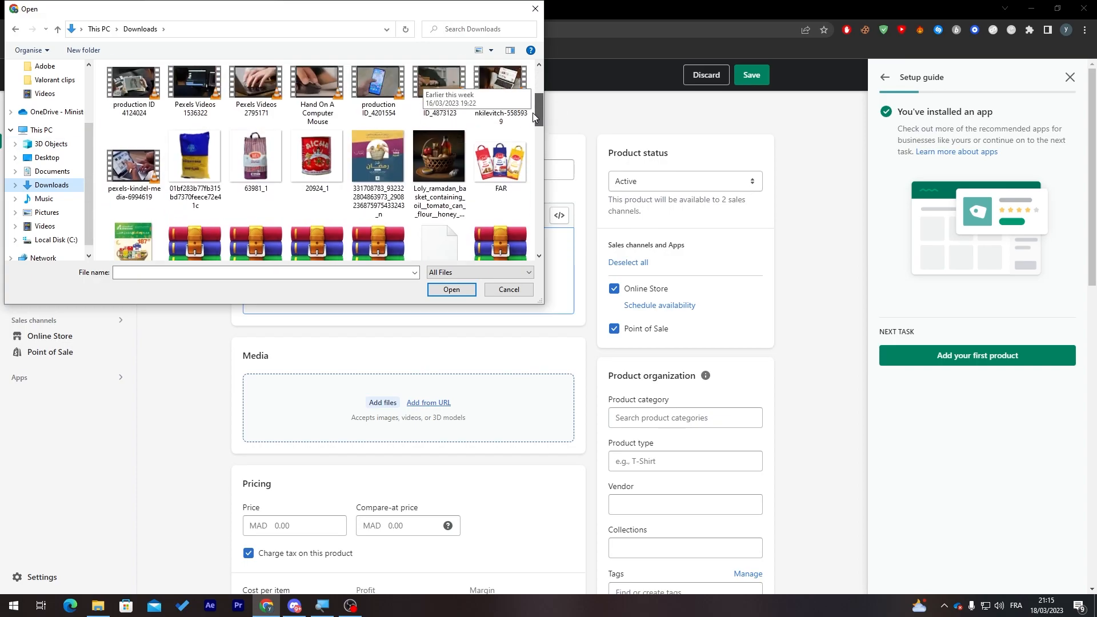
{"action": "left_click", "coordinate": [255, 164]}
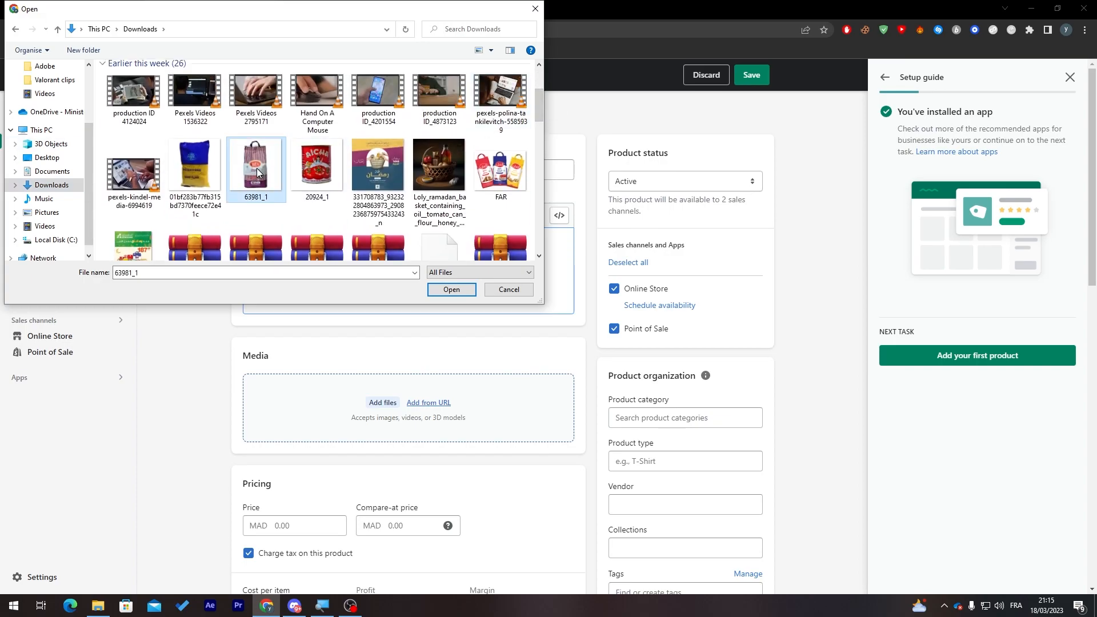
{"action": "left_click", "coordinate": [452, 289]}
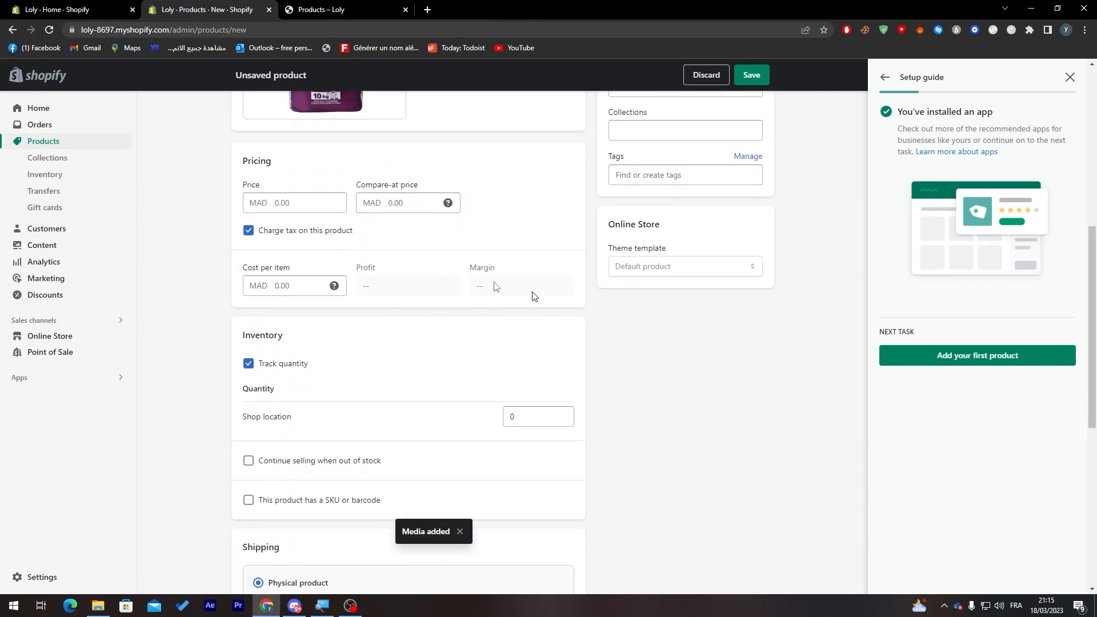
Price the product at 333.00 MAD.
{"action": "type", "text": "333.00"}
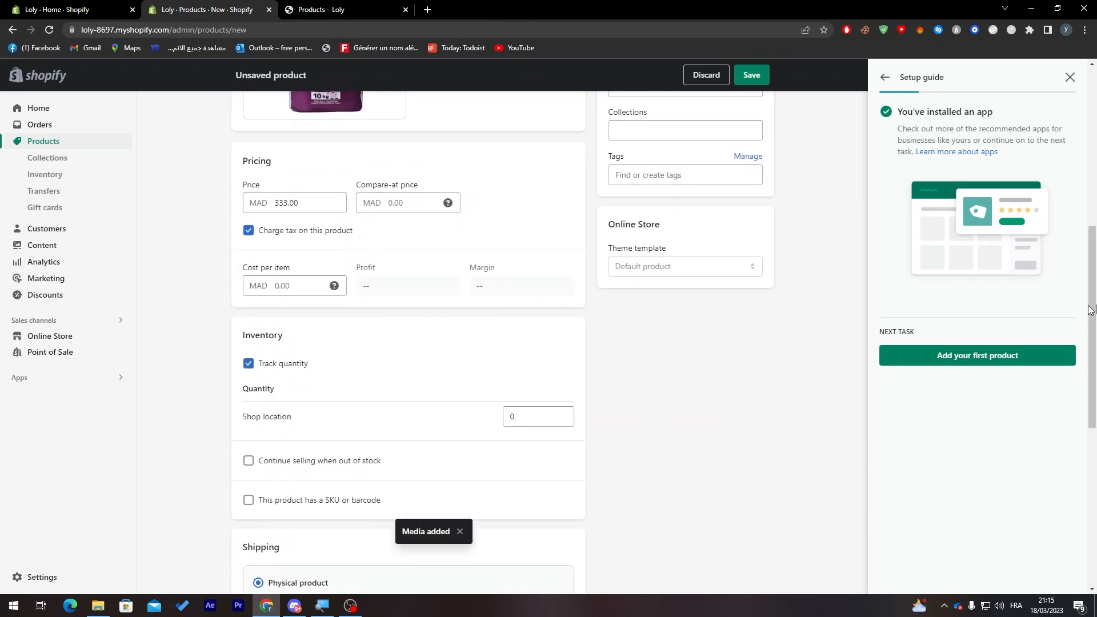
{"action": "scroll", "scroll_direction": "down", "scroll_amount": 3}
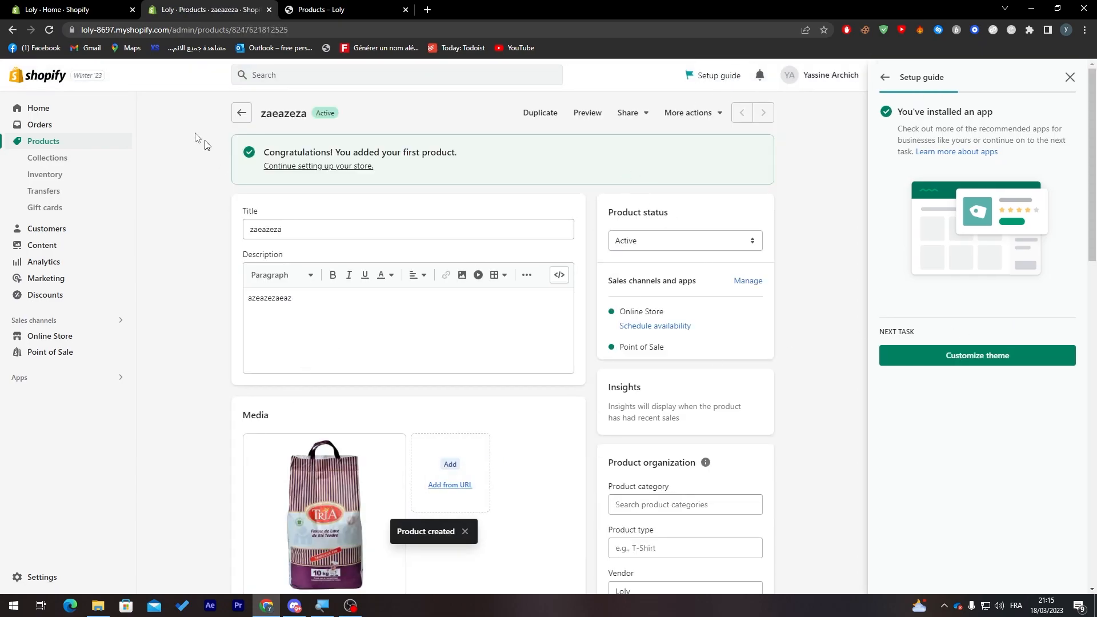
View the zaeazeza product page from the storefront catalog.
{"action": "left_click", "coordinate": [343, 10]}
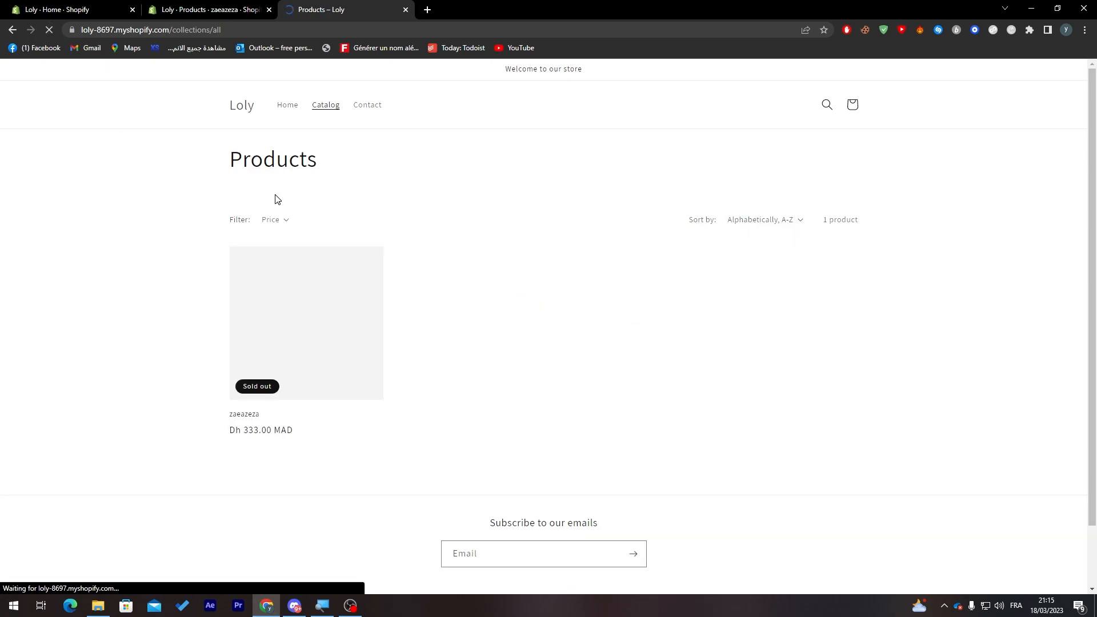
{"action": "left_click", "coordinate": [306, 322]}
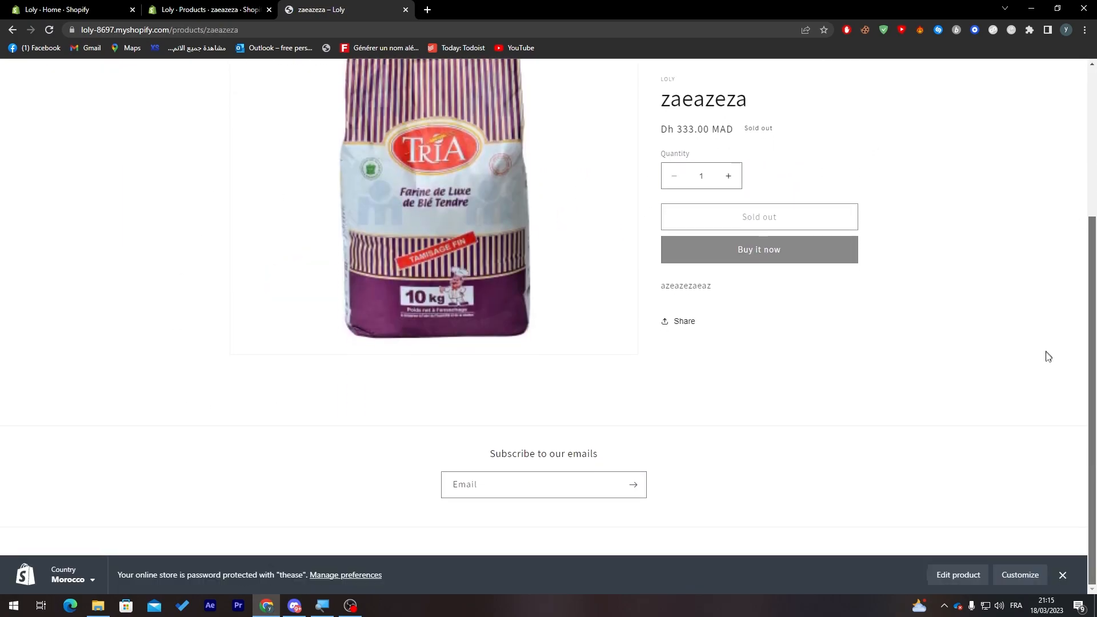
{"action": "scroll", "scroll_direction": "up", "scroll_amount": 3}
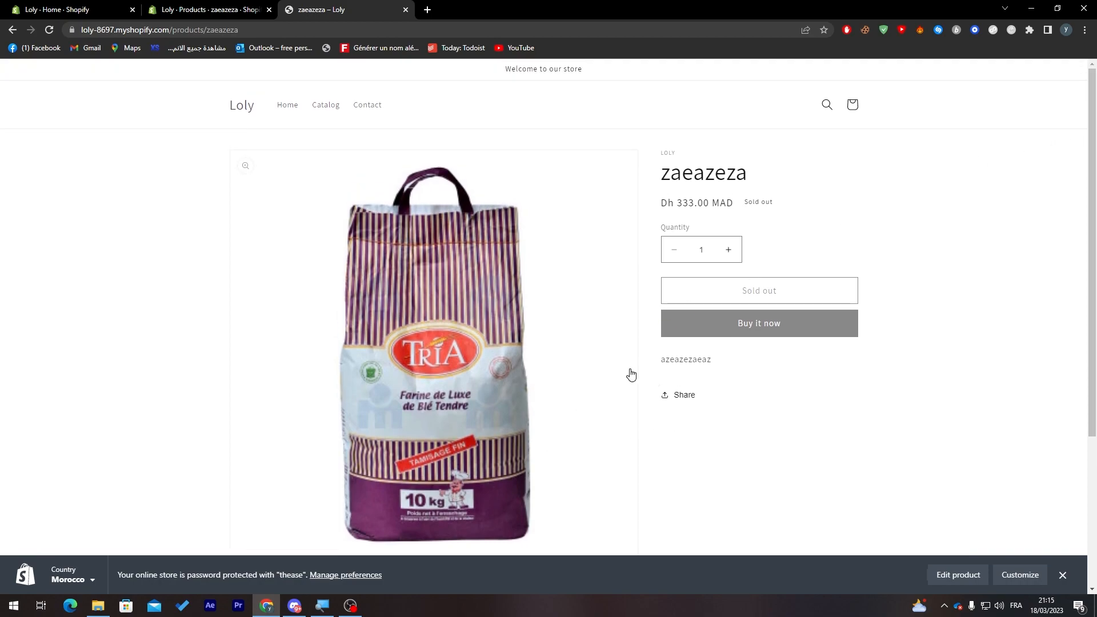
{"action": "mouse_move", "coordinate": [871, 406]}
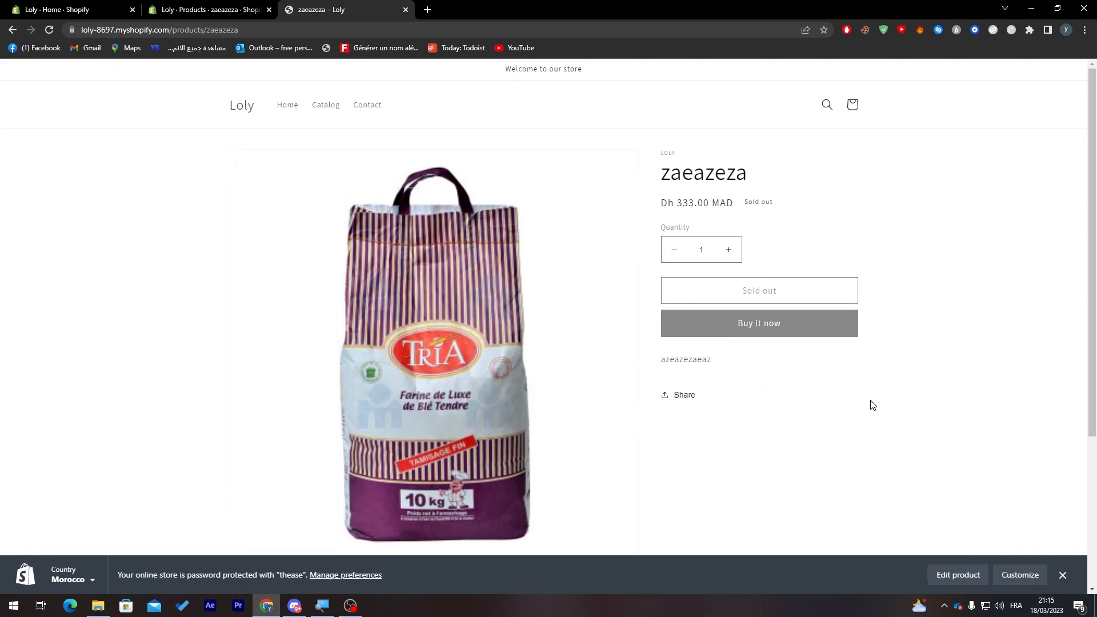
{"action": "mouse_move", "coordinate": [837, 403]}
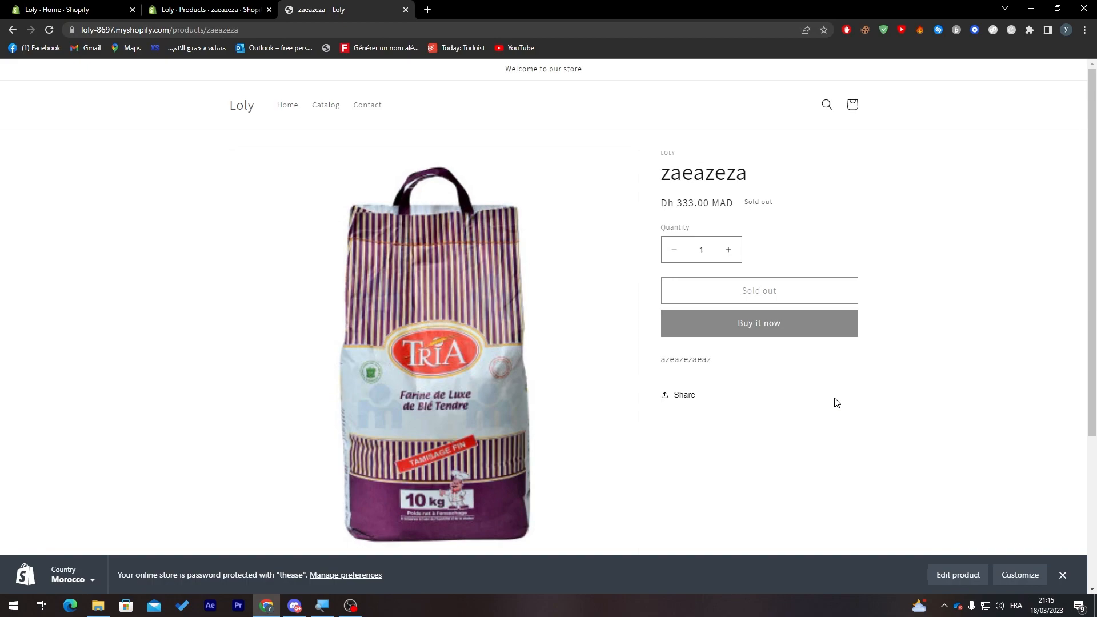
{"action": "mouse_move", "coordinate": [659, 315]}
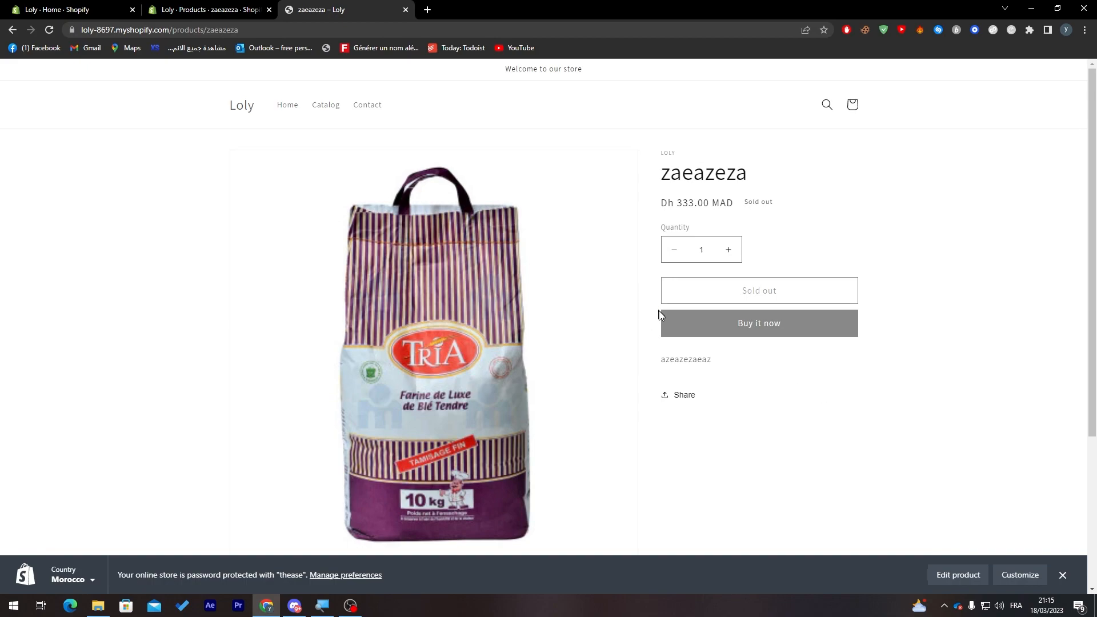
{"action": "mouse_move", "coordinate": [728, 332]}
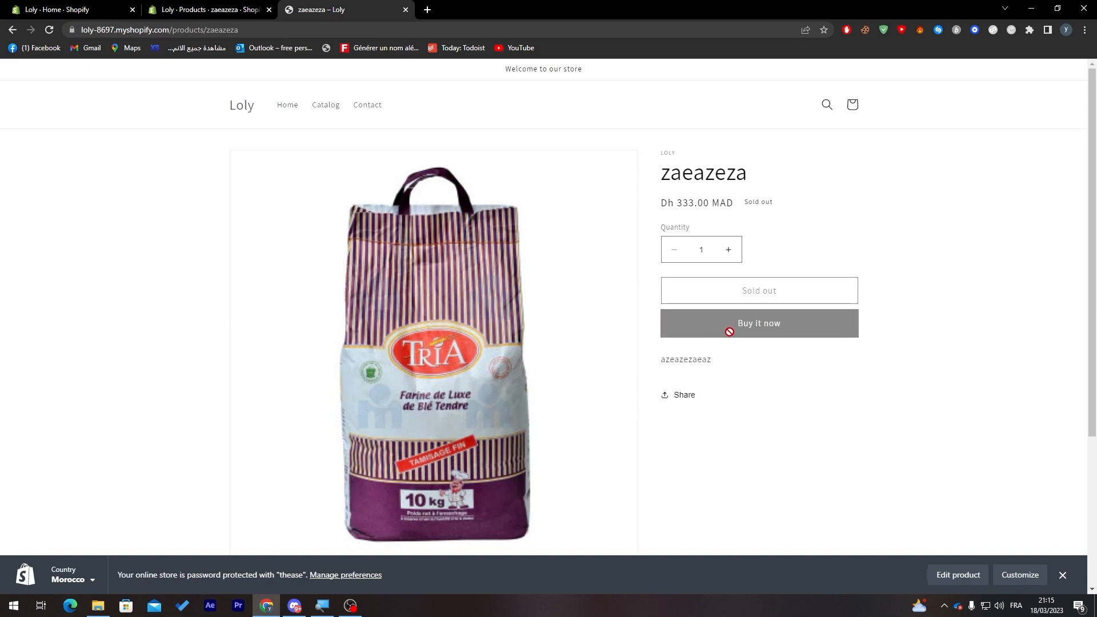
{"action": "mouse_move", "coordinate": [758, 375]}
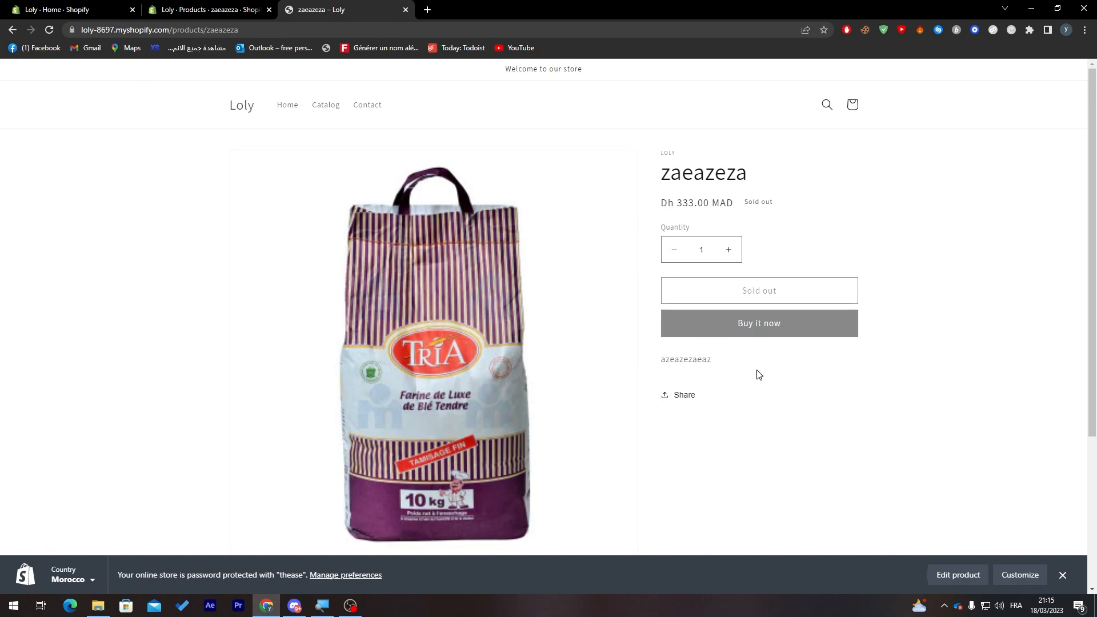
{"action": "mouse_move", "coordinate": [663, 306]}
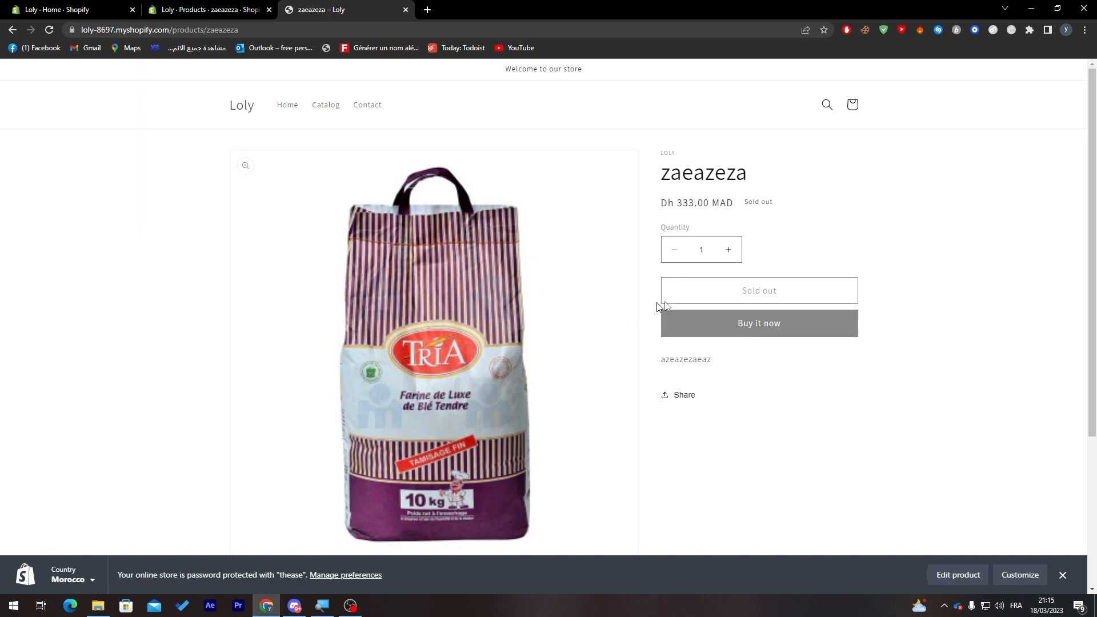
{"action": "scroll", "scroll_direction": "down", "scroll_amount": 3}
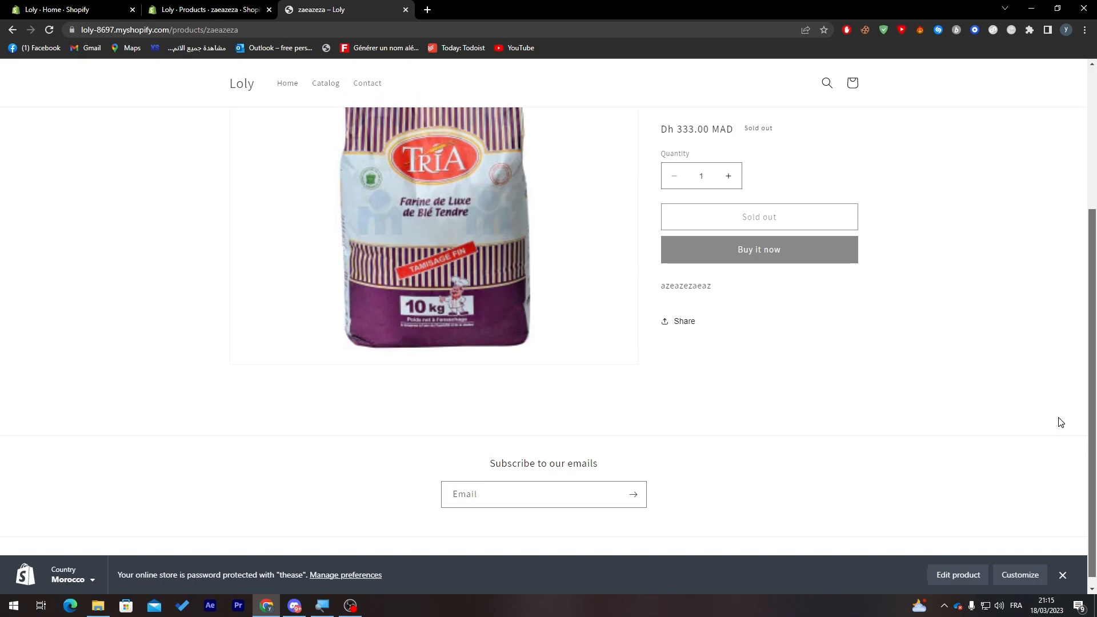
{"action": "scroll", "scroll_direction": "up", "scroll_amount": 3}
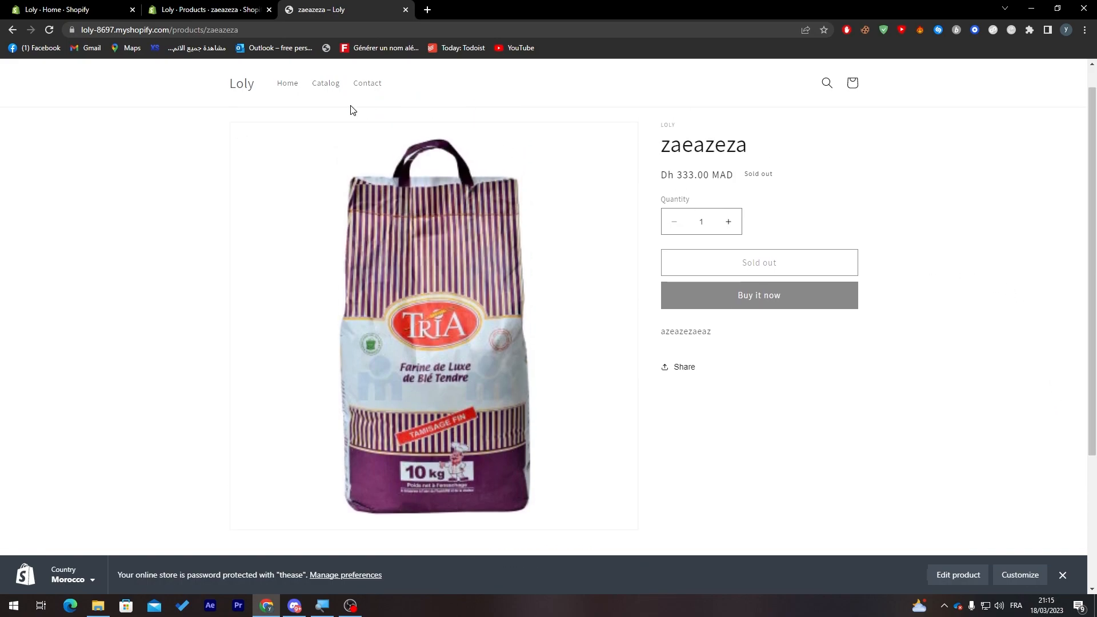
{"action": "scroll", "scroll_direction": "down", "scroll_amount": 3}
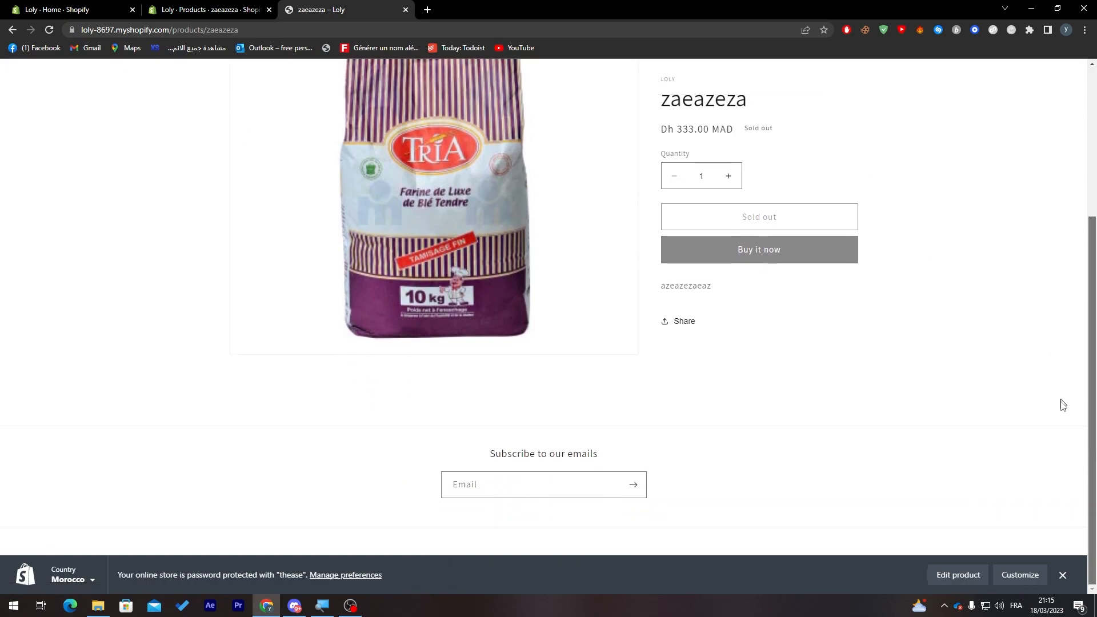
{"action": "mouse_move", "coordinate": [631, 360]}
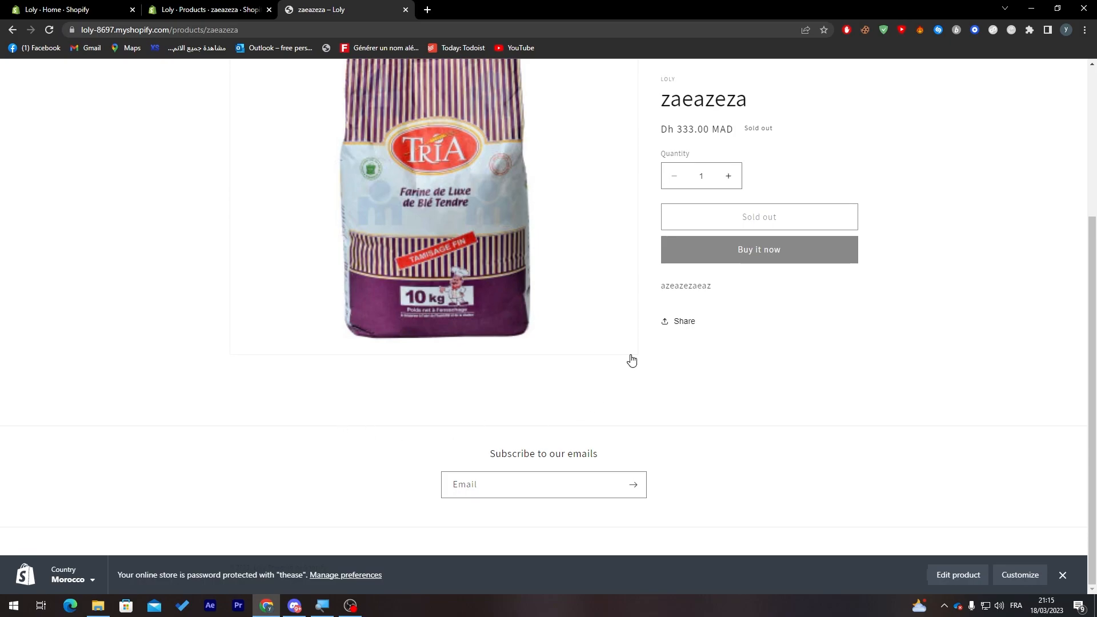
{"action": "scroll", "scroll_direction": "up", "scroll_amount": 3}
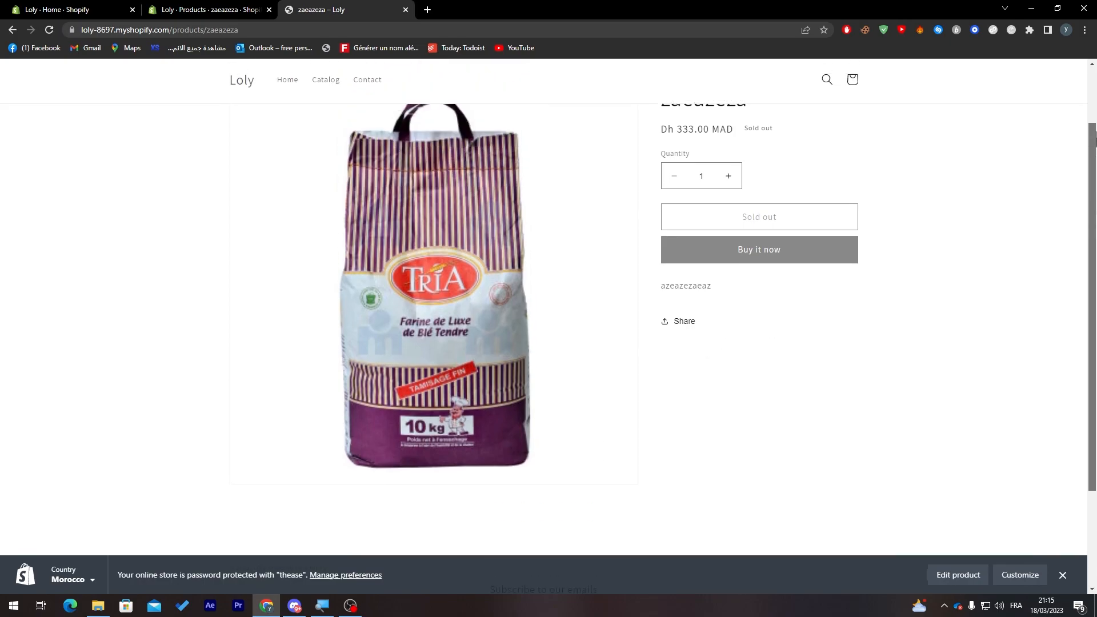
Visit the storefront home, reopen the featured zaeazeza product, then return to the admin tab.
{"action": "left_click", "coordinate": [287, 79]}
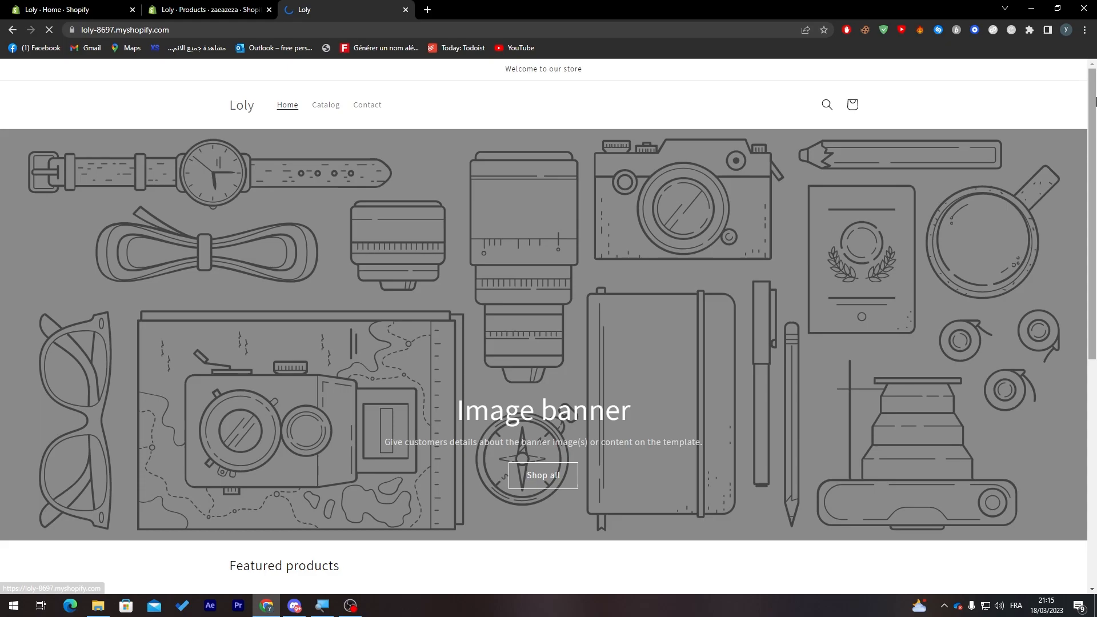
{"action": "scroll", "scroll_direction": "down", "scroll_amount": 3}
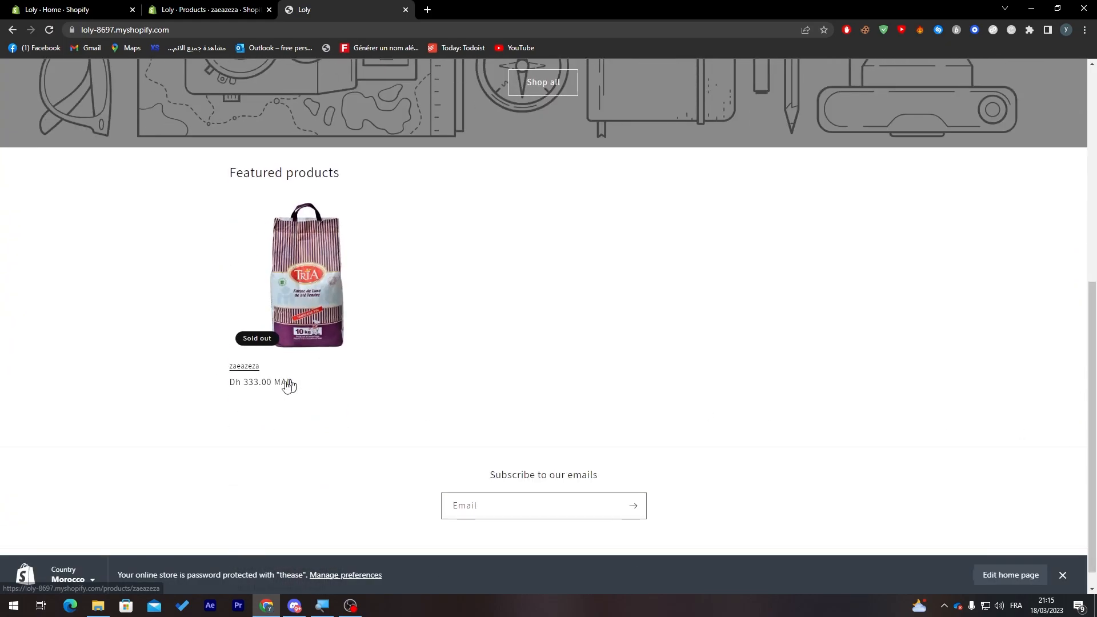
{"action": "mouse_move", "coordinate": [297, 366]}
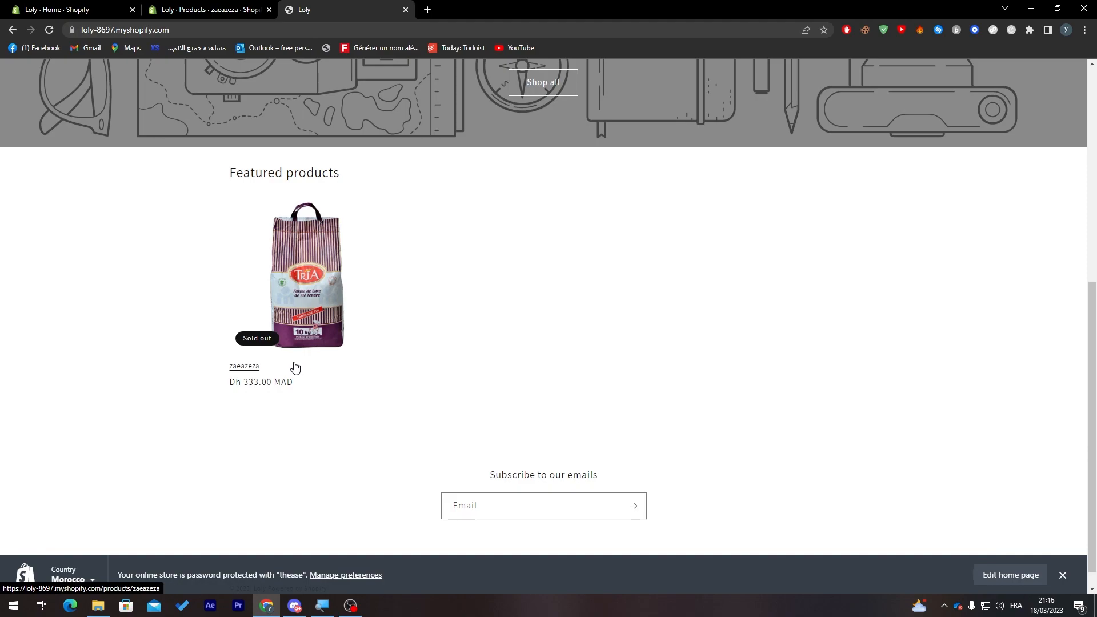
{"action": "left_click", "coordinate": [307, 277]}
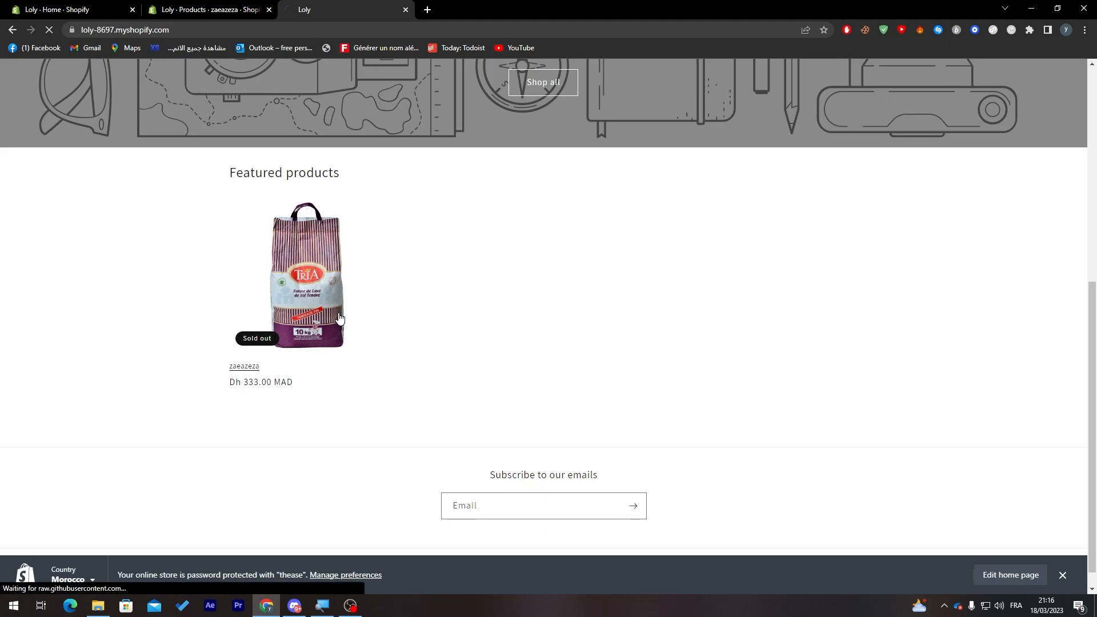
{"action": "left_click", "coordinate": [306, 277]}
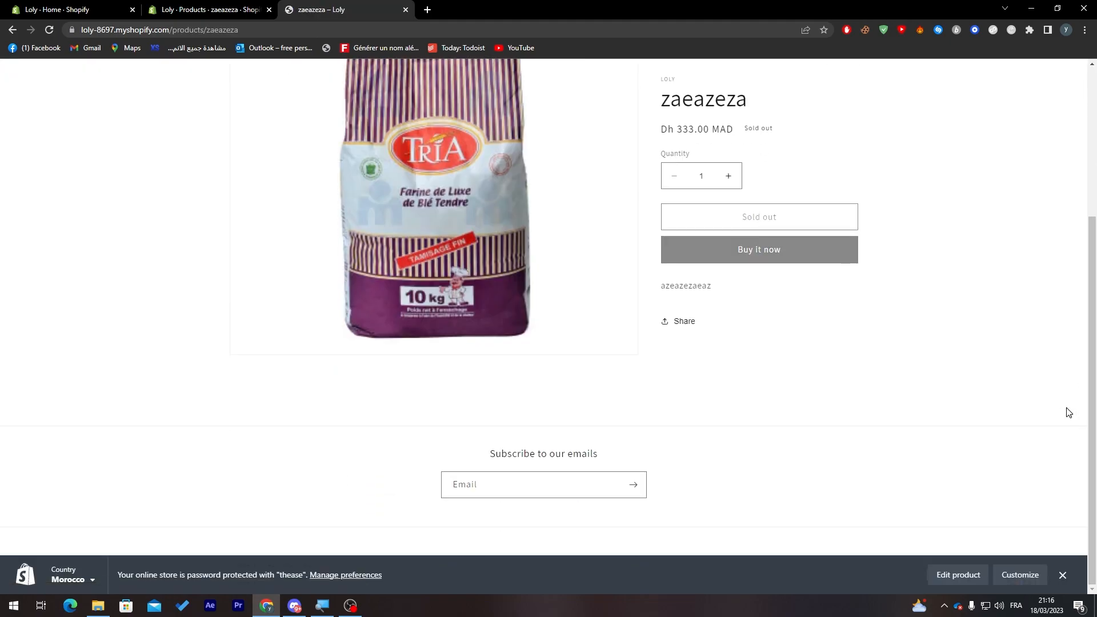
{"action": "mouse_move", "coordinate": [711, 370]}
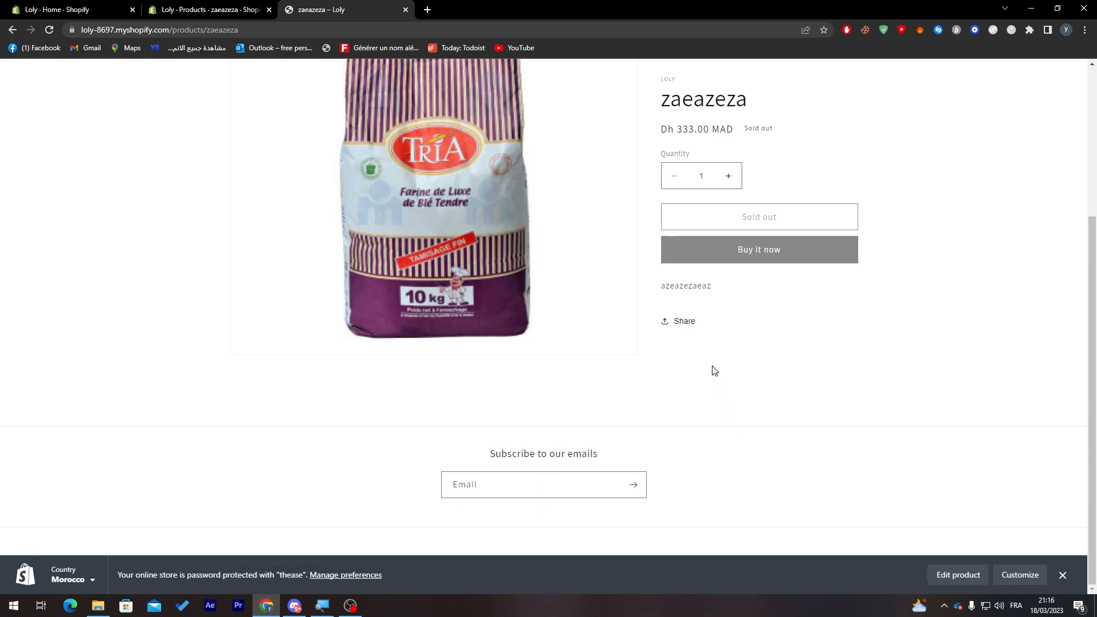
{"action": "mouse_move", "coordinate": [193, 100]}
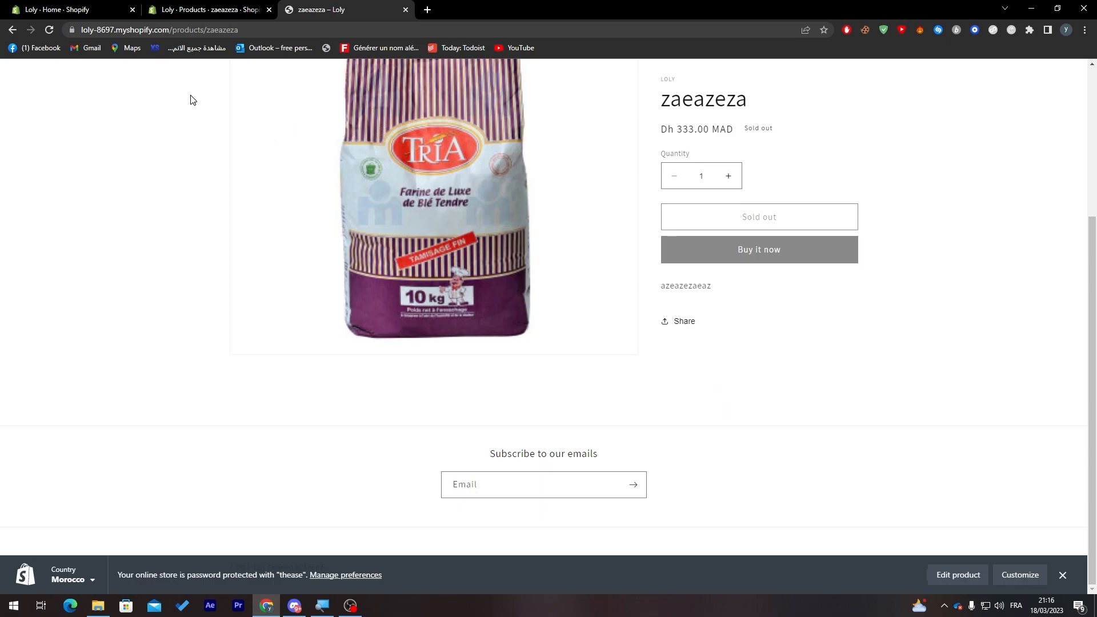
{"action": "left_click", "coordinate": [69, 9]}
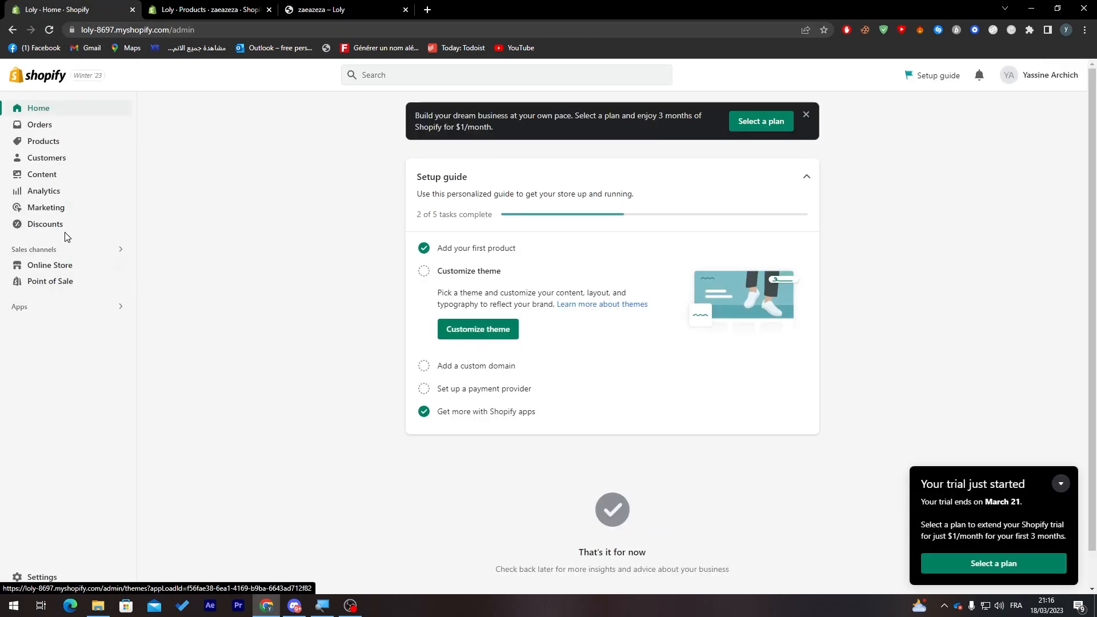
Open Judge.me Product Reviews from the store's installed apps.
{"action": "left_click", "coordinate": [20, 309]}
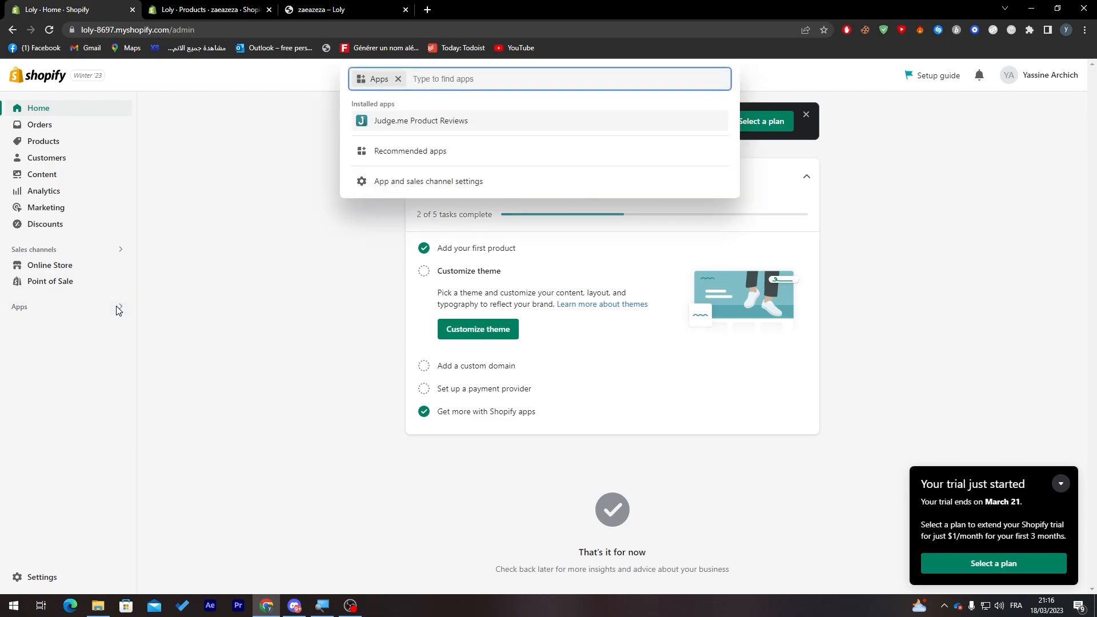
{"action": "left_click", "coordinate": [421, 120]}
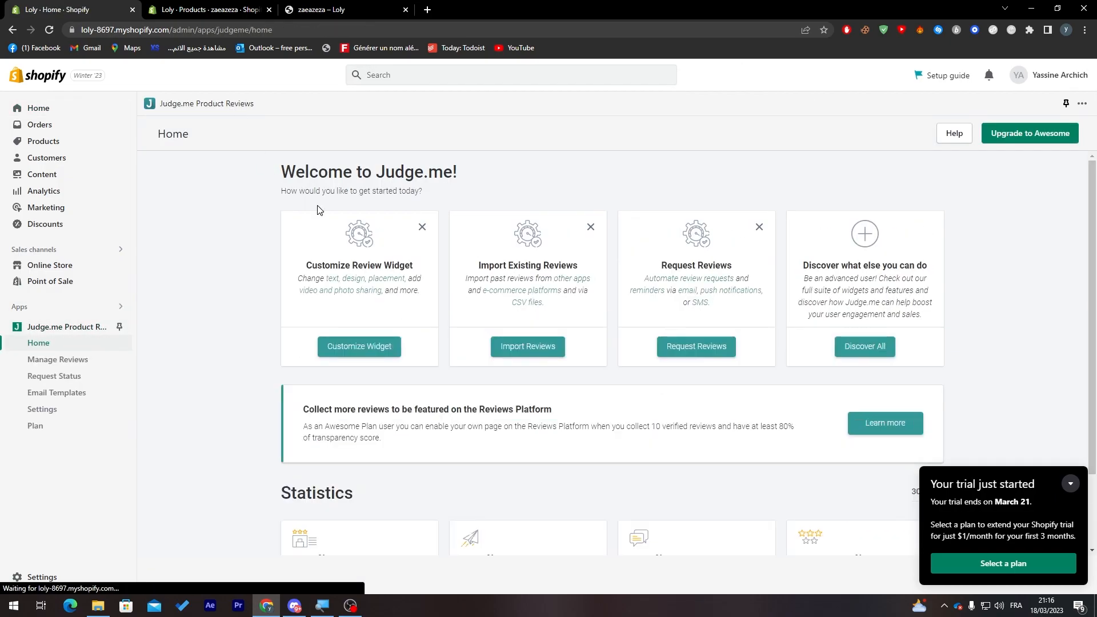
{"action": "mouse_move", "coordinate": [859, 392]}
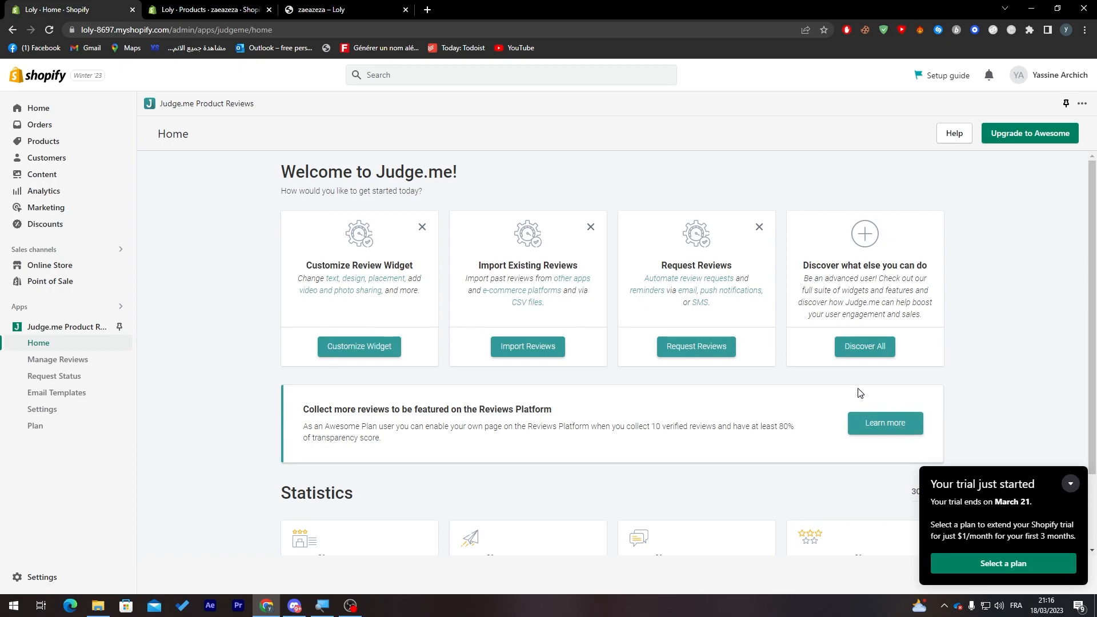
Customize the review widget with secondary colour #1dcece and star colour #3bbee2.
{"action": "left_click", "coordinate": [43, 411]}
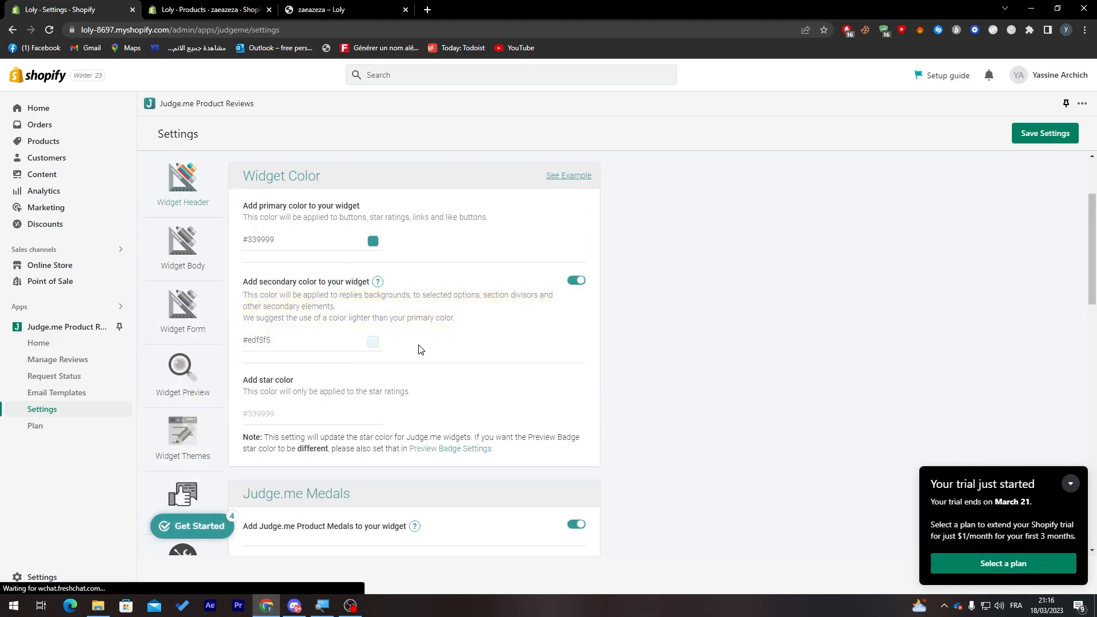
{"action": "left_click", "coordinate": [372, 342]}
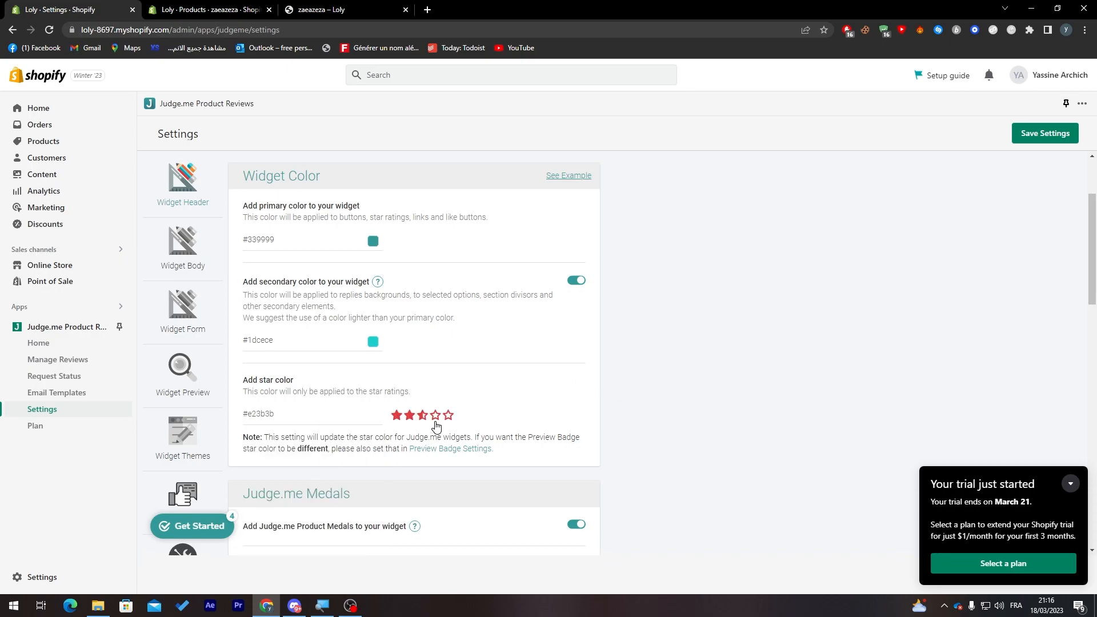
{"action": "left_click", "coordinate": [280, 414]}
{"action": "type", "text": "#3bcde2"}
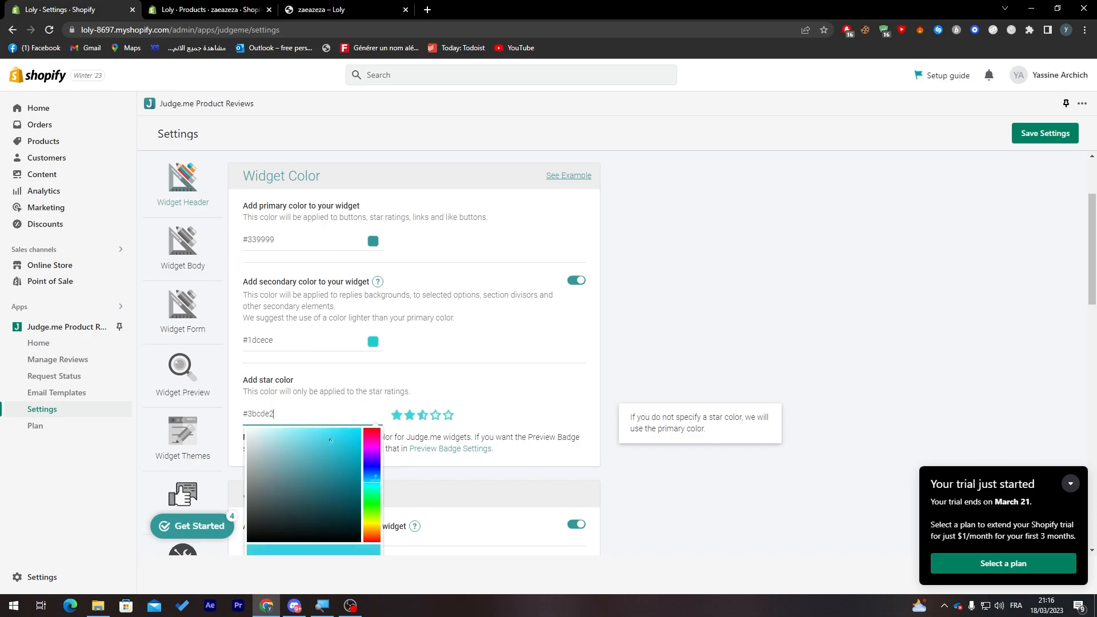
Toggle the media grid in widgets on and then back off.
{"action": "scroll", "scroll_direction": "down", "scroll_amount": 3}
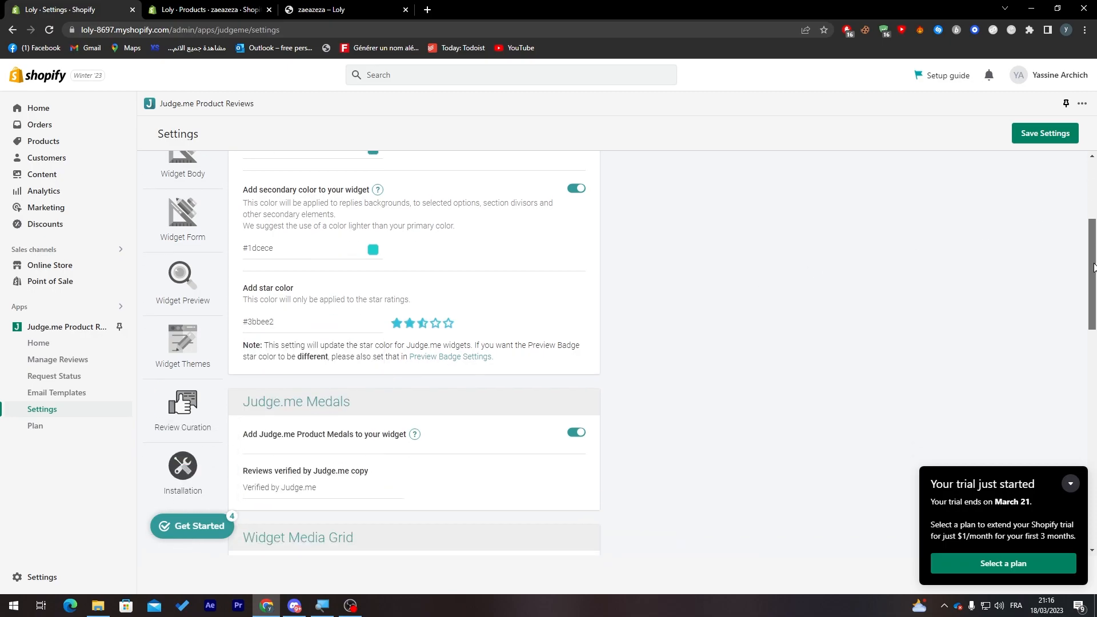
{"action": "scroll", "scroll_direction": "down", "scroll_amount": 3}
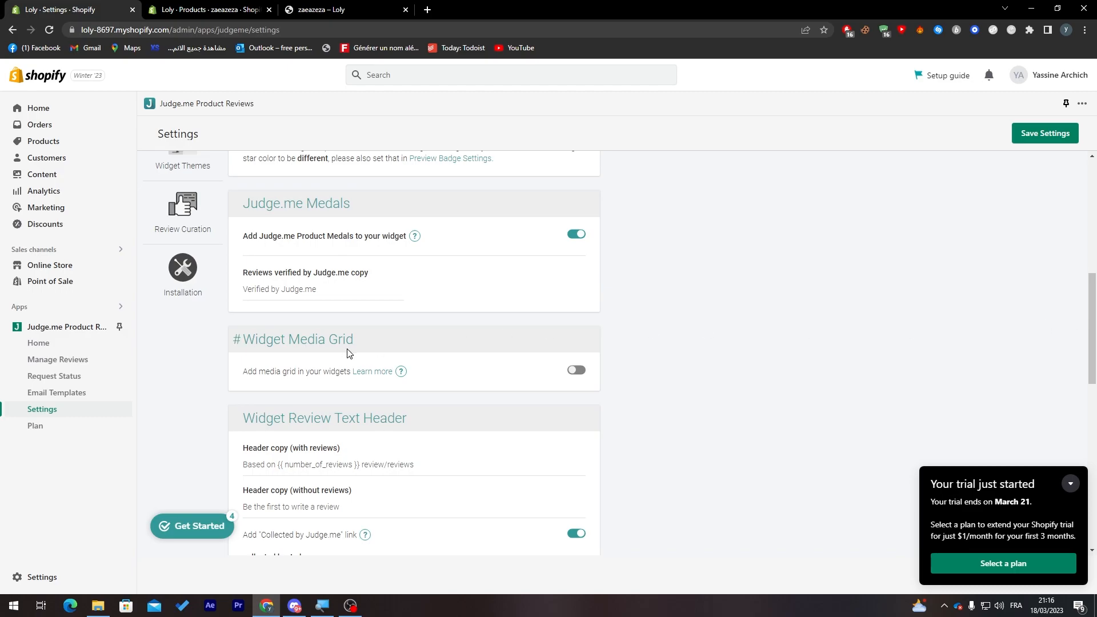
{"action": "left_click", "coordinate": [576, 369]}
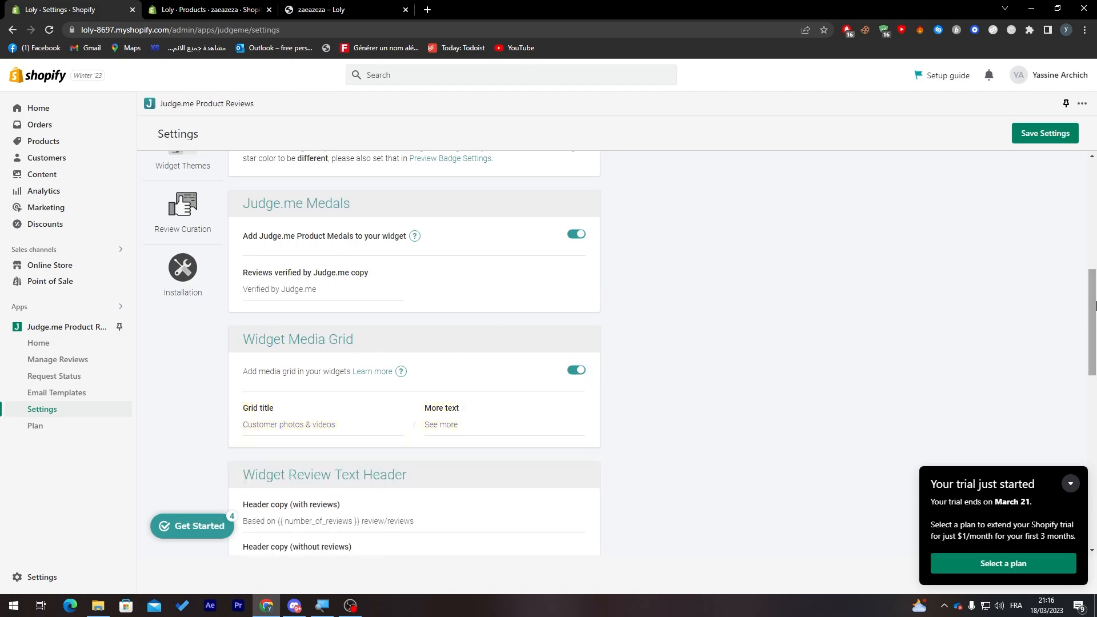
{"action": "scroll", "scroll_direction": "down", "scroll_amount": 3}
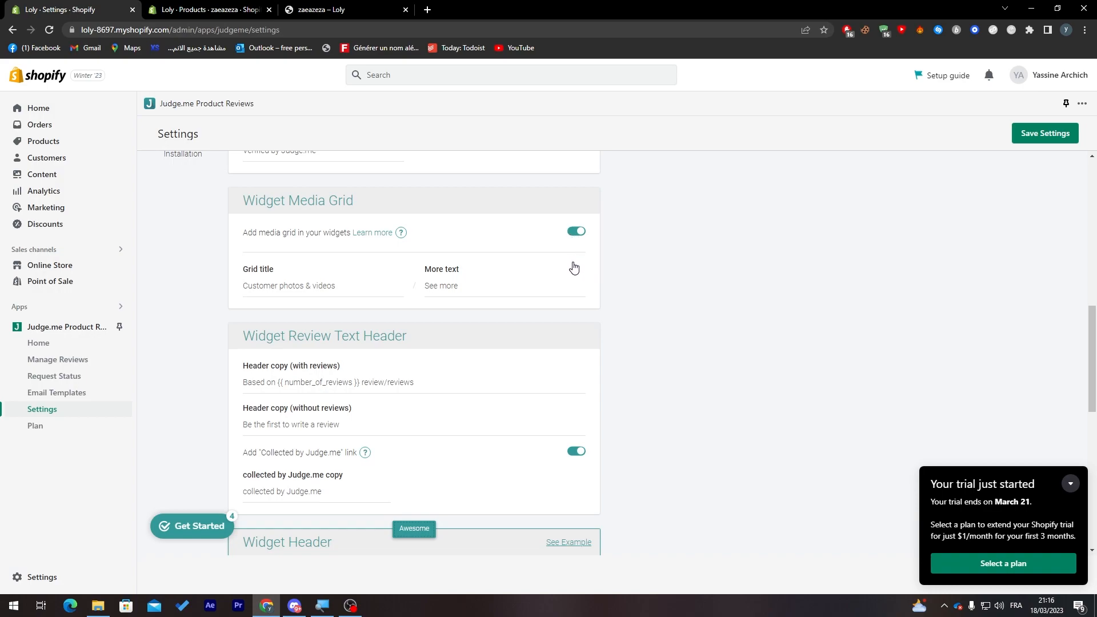
{"action": "left_click", "coordinate": [575, 230]}
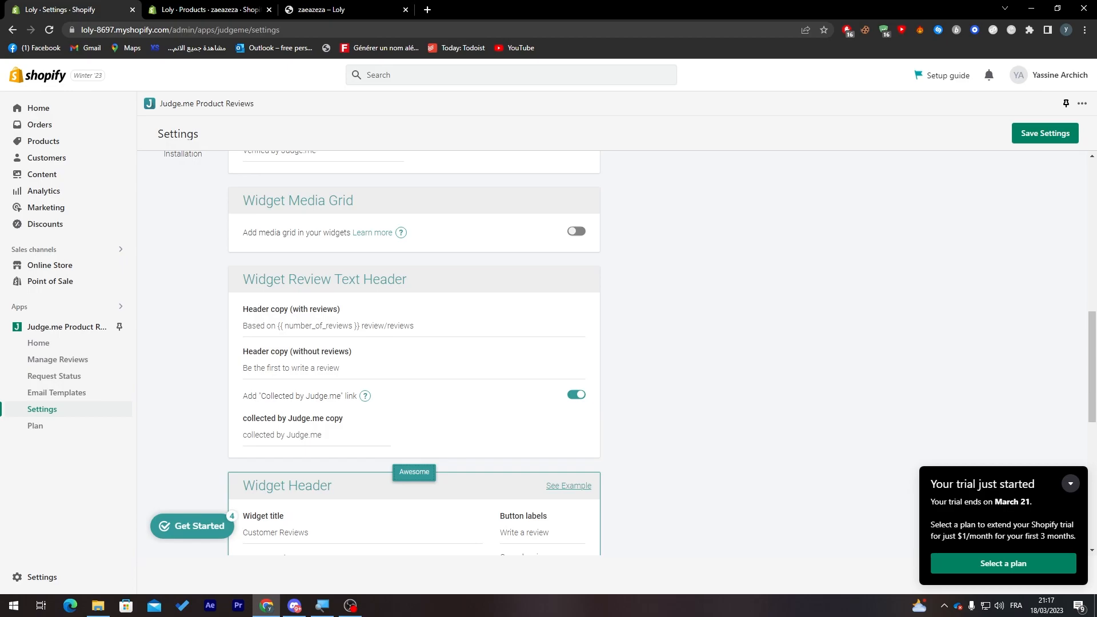
Select the no-reviews header text and browse the remaining widget settings.
{"action": "double_click", "coordinate": [296, 368]}
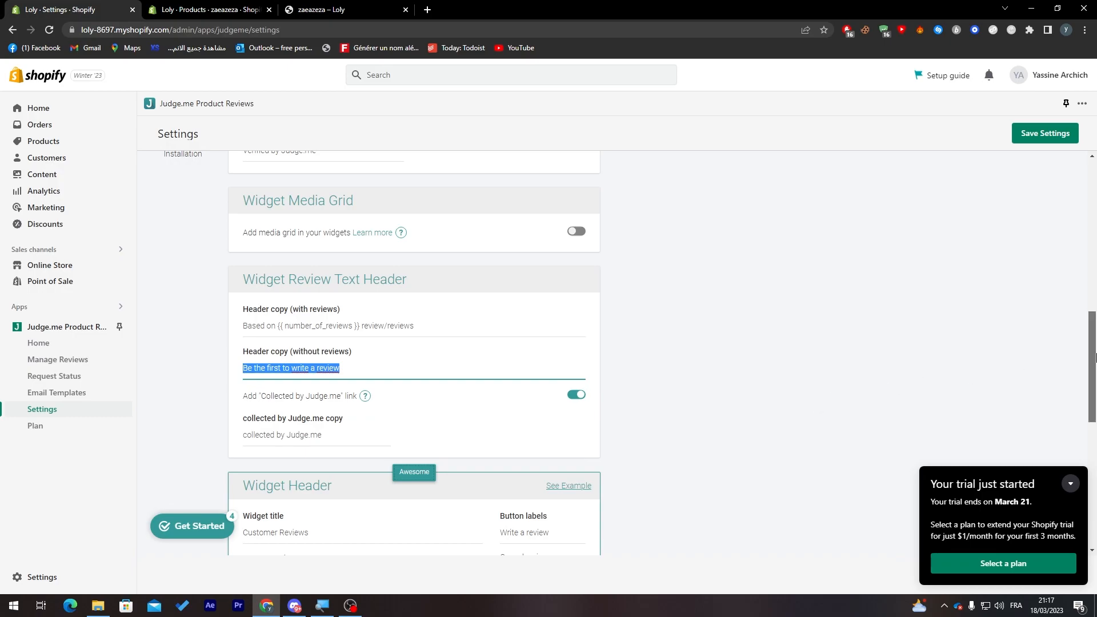
{"action": "scroll", "scroll_direction": "down", "scroll_amount": 3}
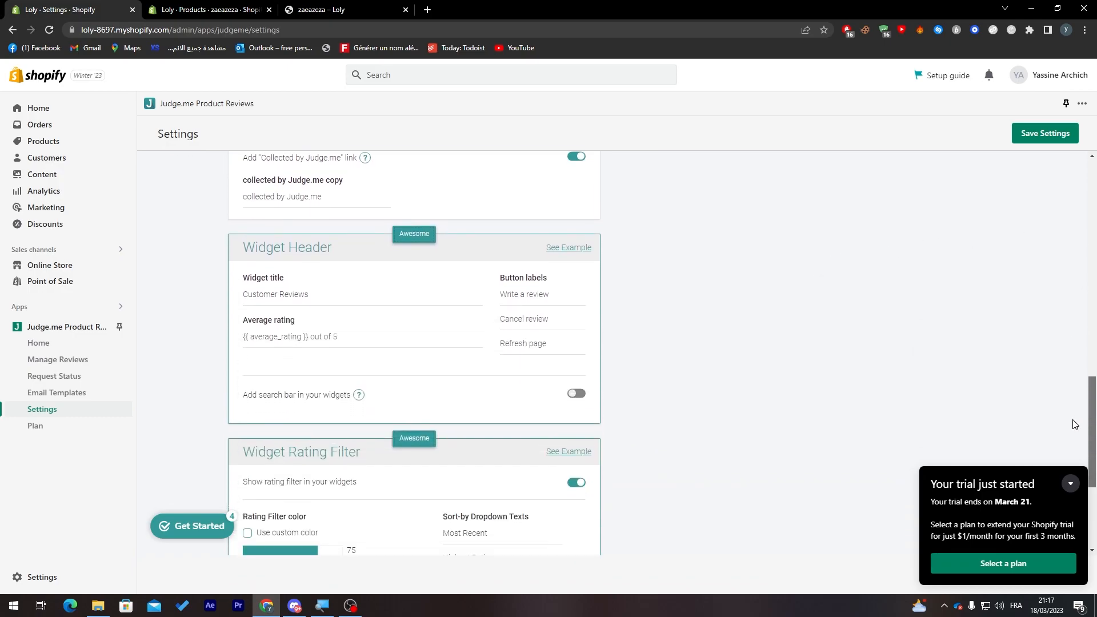
{"action": "scroll", "scroll_direction": "down", "scroll_amount": 3}
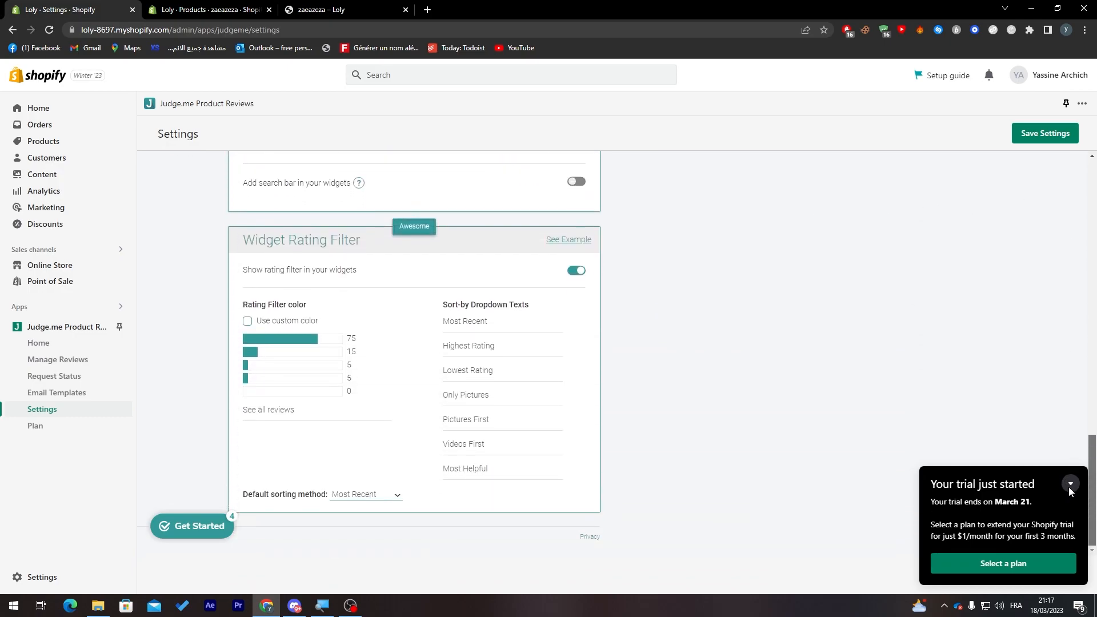
{"action": "mouse_move", "coordinate": [494, 281]}
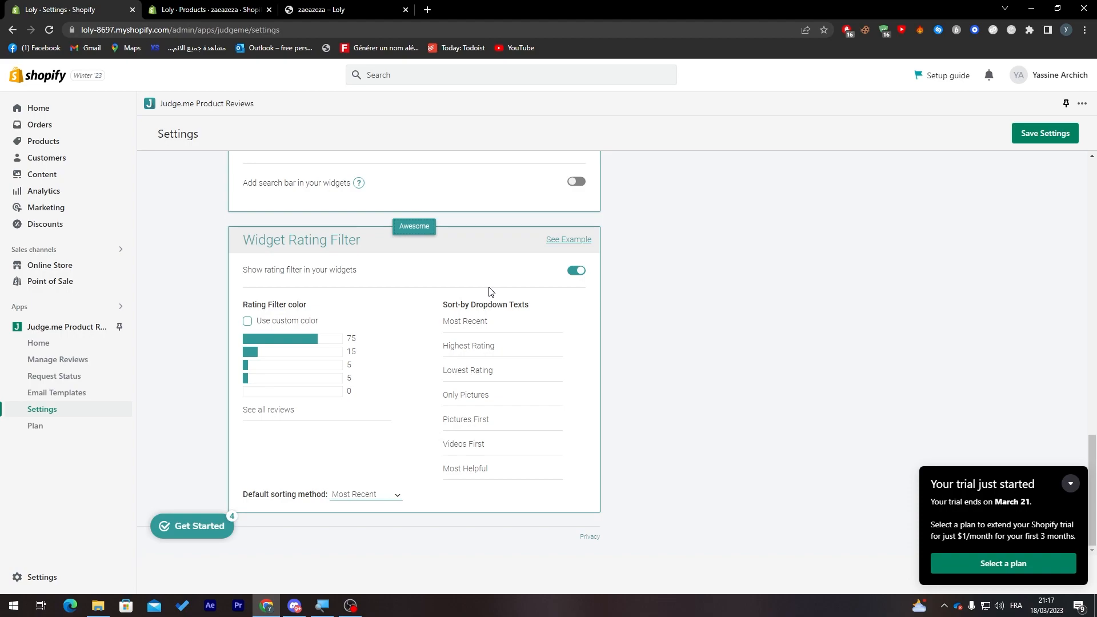
{"action": "mouse_move", "coordinate": [418, 306]}
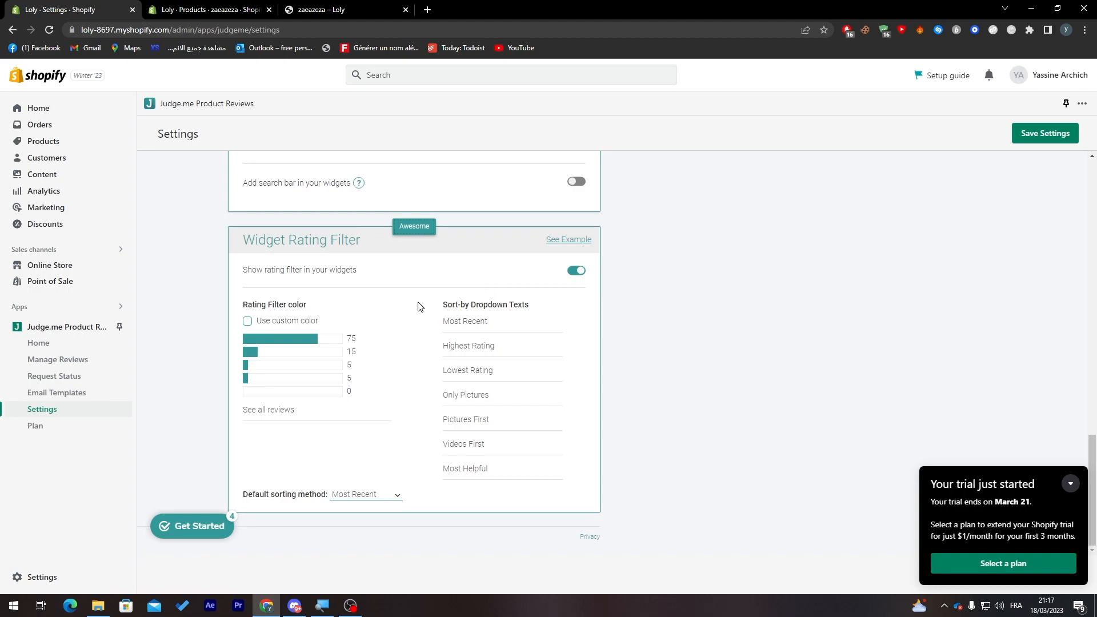
{"action": "scroll", "scroll_direction": "down", "scroll_amount": 3}
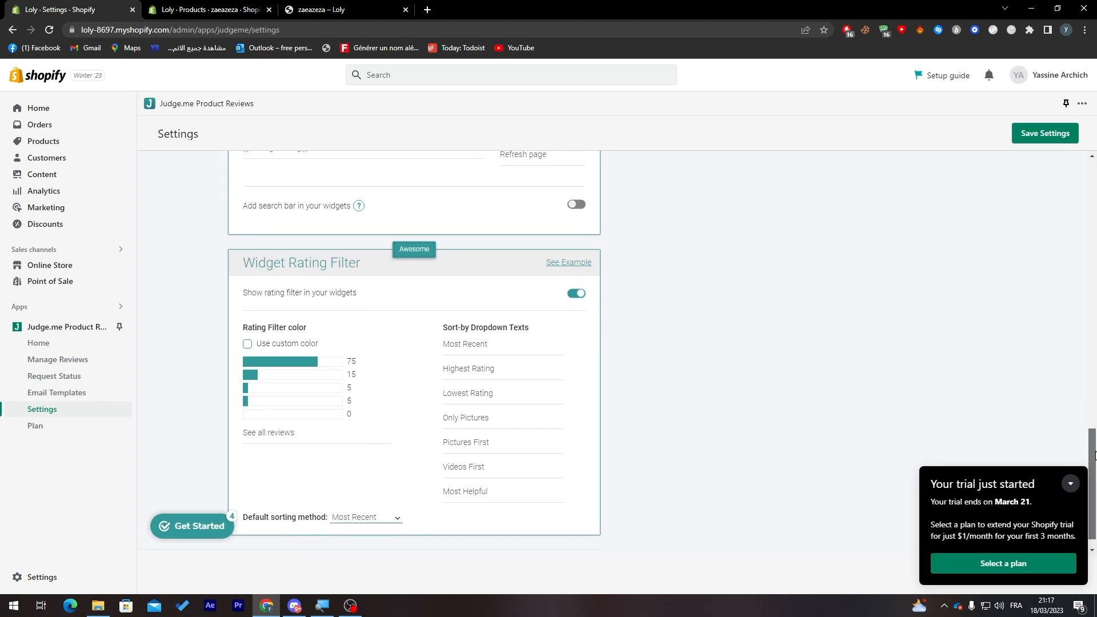
{"action": "scroll", "scroll_direction": "up", "scroll_amount": 3}
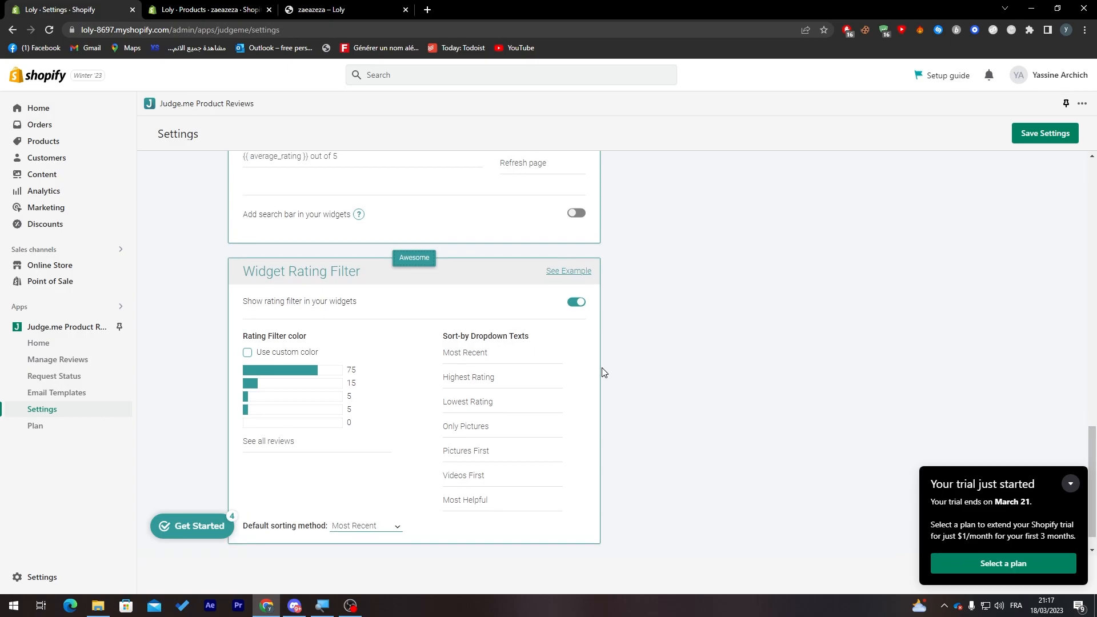
{"action": "mouse_move", "coordinate": [604, 355]}
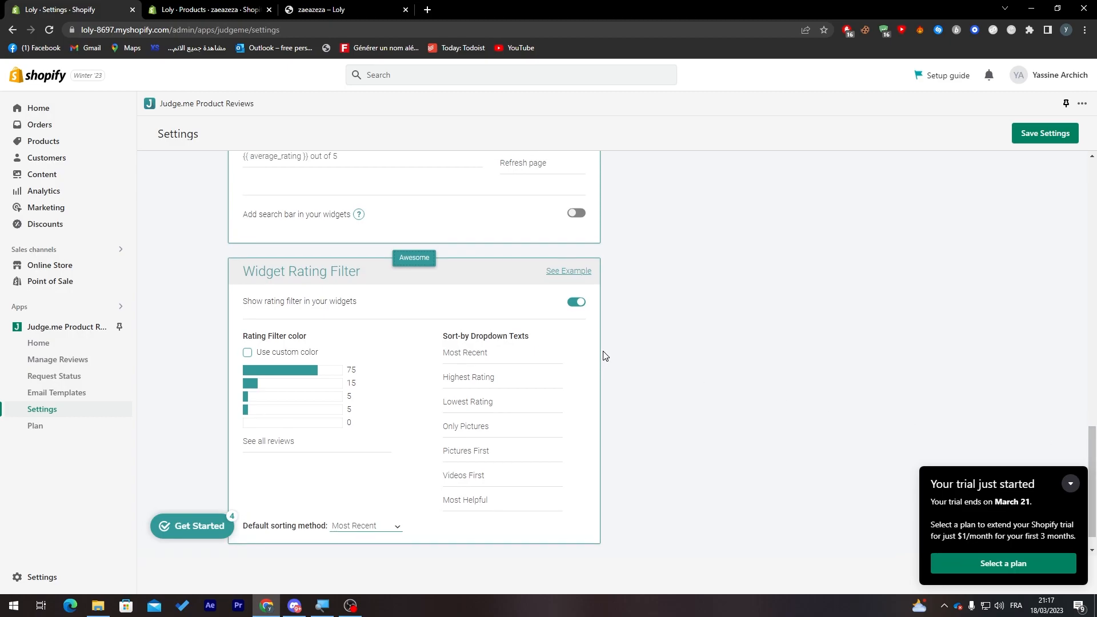
{"action": "scroll", "scroll_direction": "up", "scroll_amount": 3}
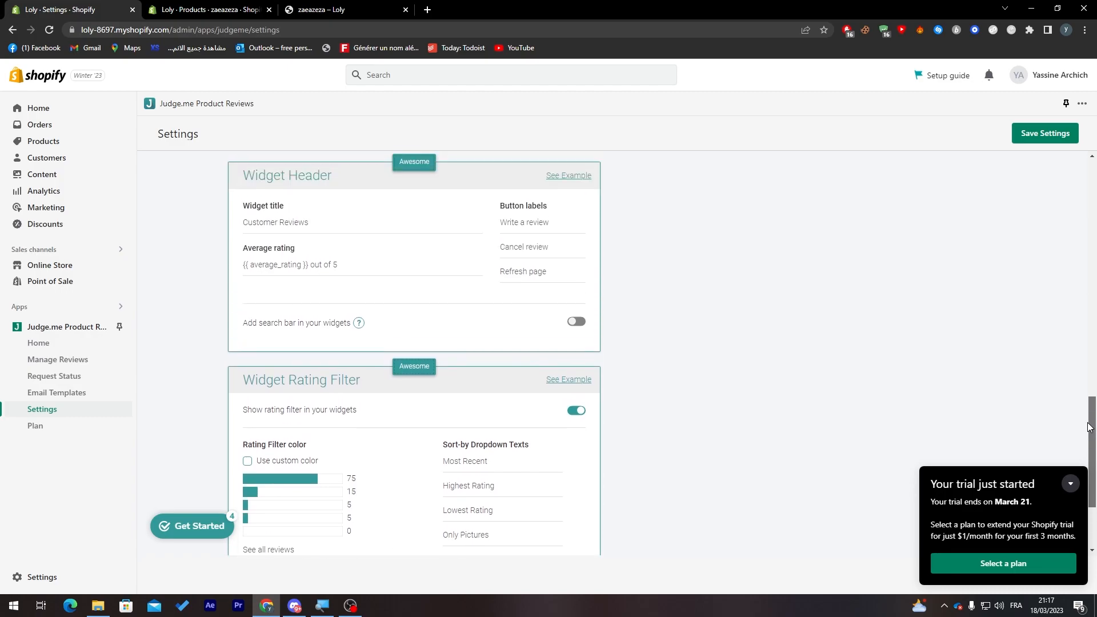
{"action": "mouse_move", "coordinate": [745, 408]}
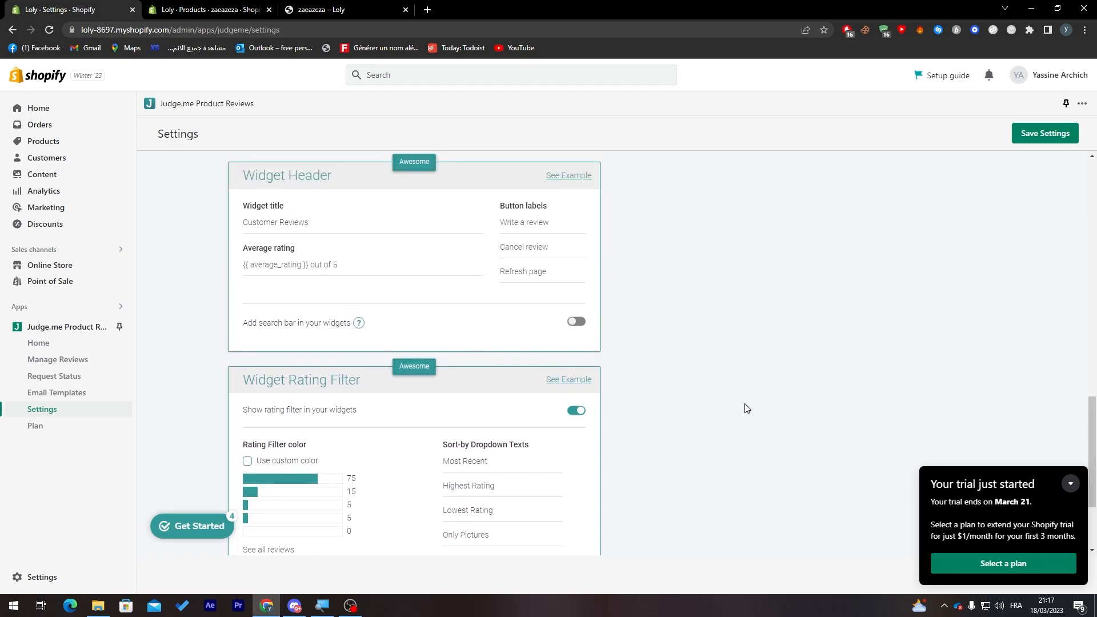
{"action": "mouse_move", "coordinate": [711, 409]}
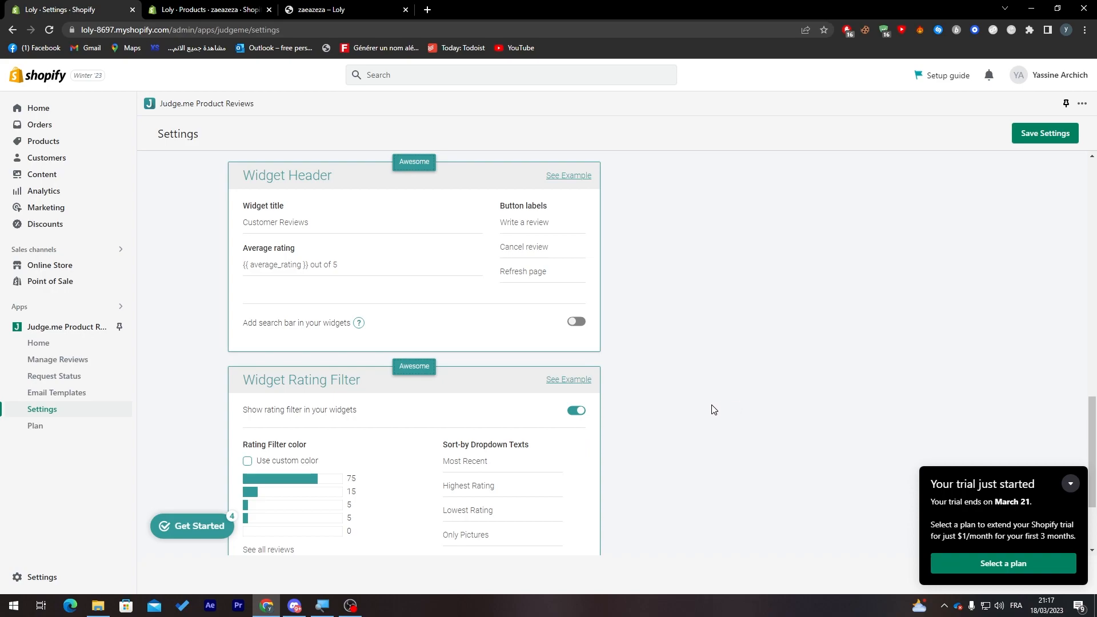
{"action": "mouse_move", "coordinate": [669, 401]}
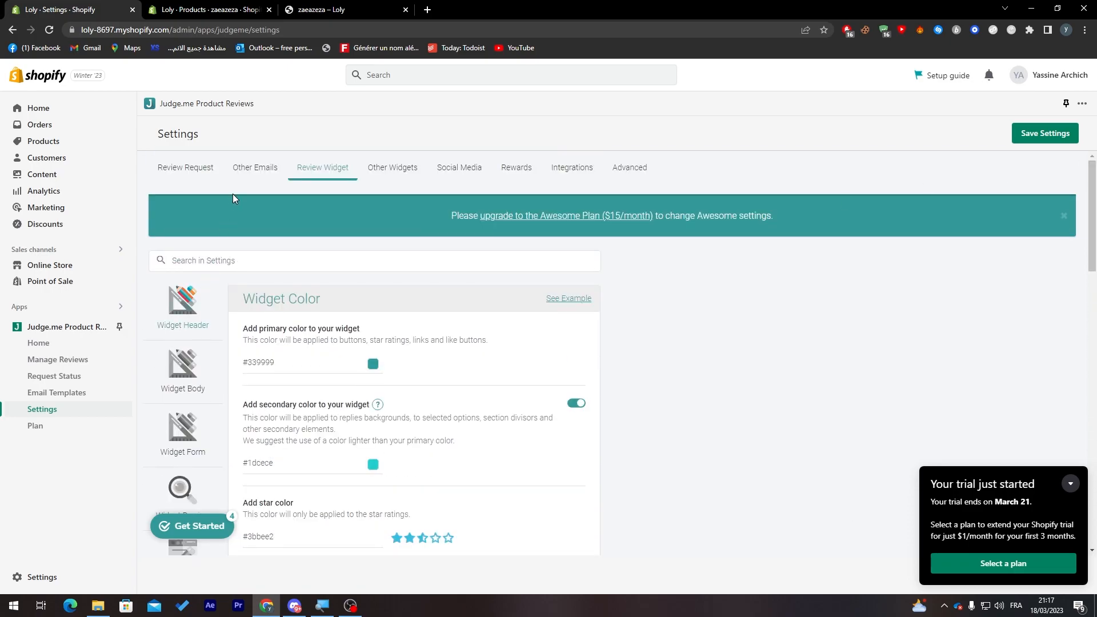
Browse through the Judge.me Review Request settings.
{"action": "left_click", "coordinate": [185, 167]}
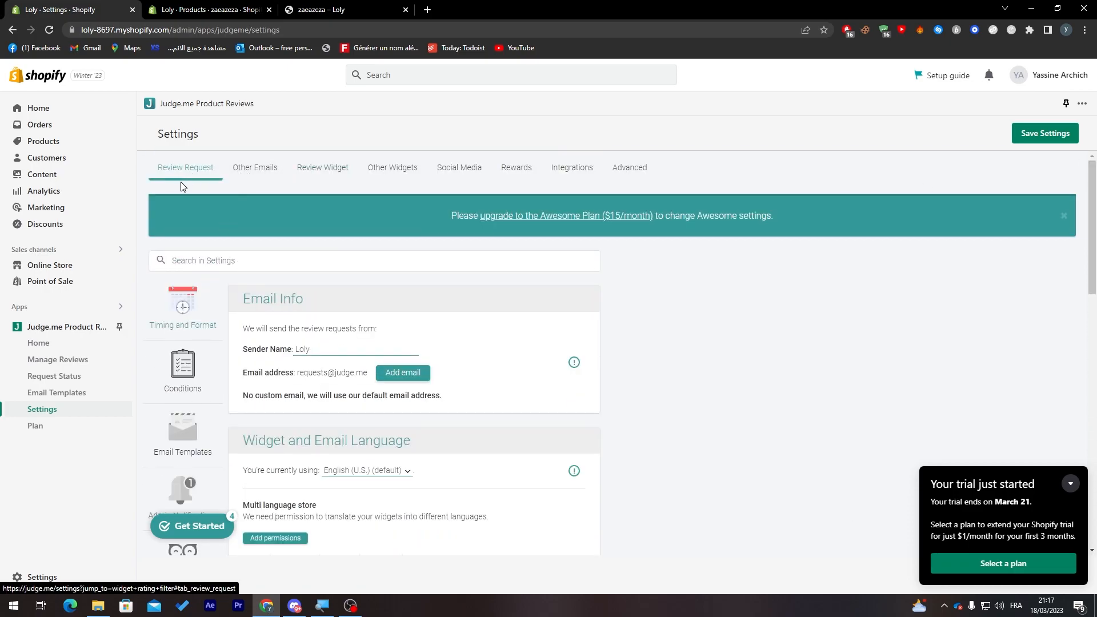
{"action": "scroll", "scroll_direction": "down", "scroll_amount": 3}
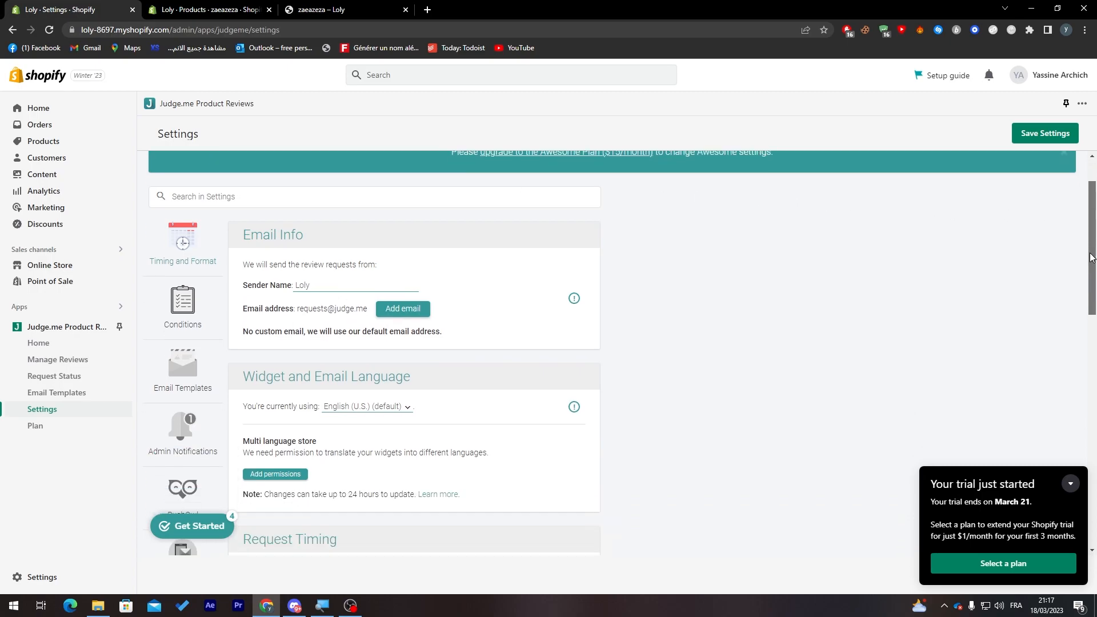
{"action": "scroll", "scroll_direction": "down", "scroll_amount": 3}
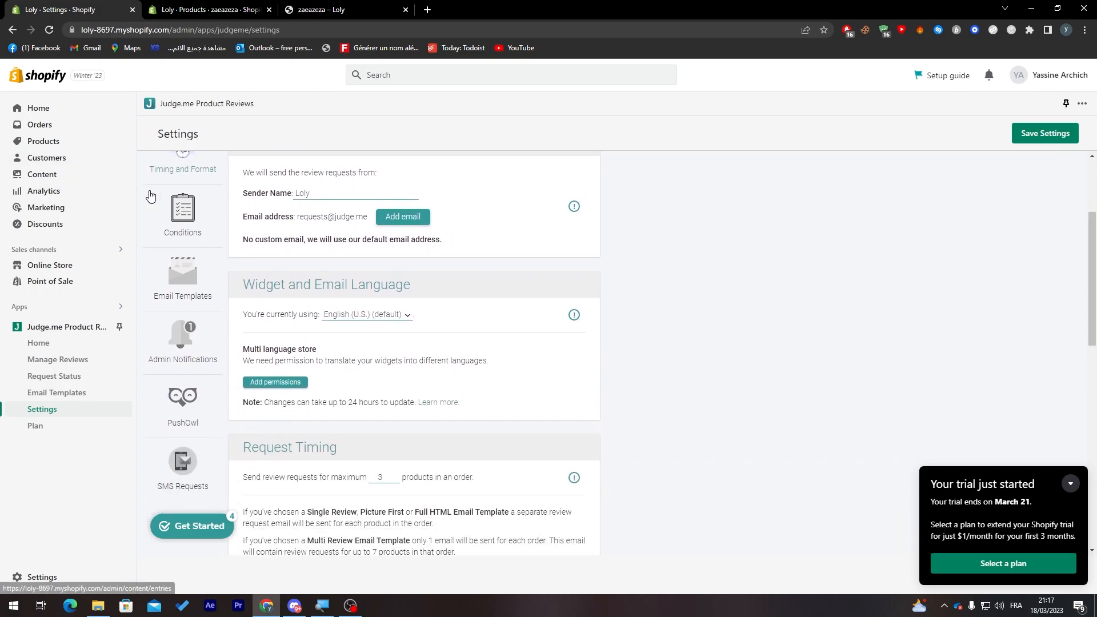
{"action": "mouse_move", "coordinate": [396, 226]}
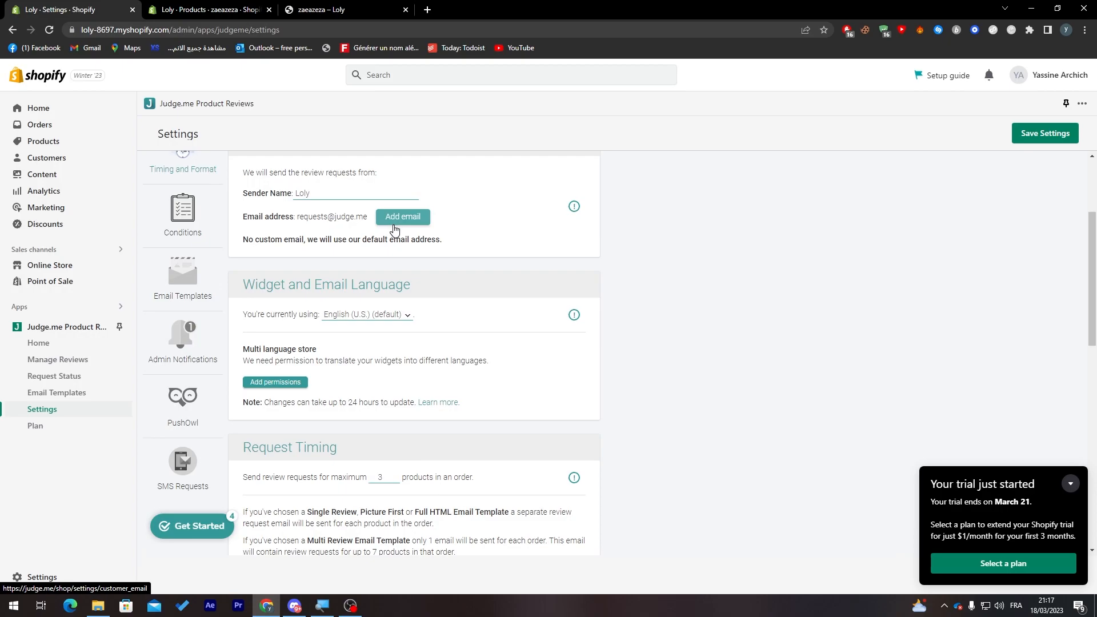
{"action": "scroll", "scroll_direction": "down", "scroll_amount": 3}
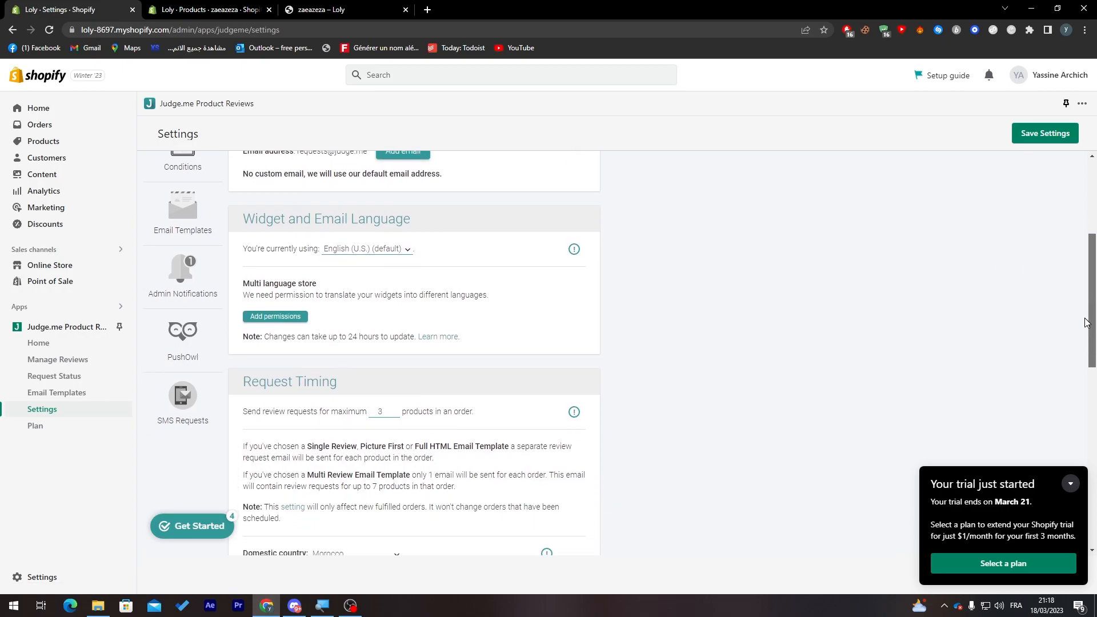
{"action": "scroll", "scroll_direction": "up", "scroll_amount": 3}
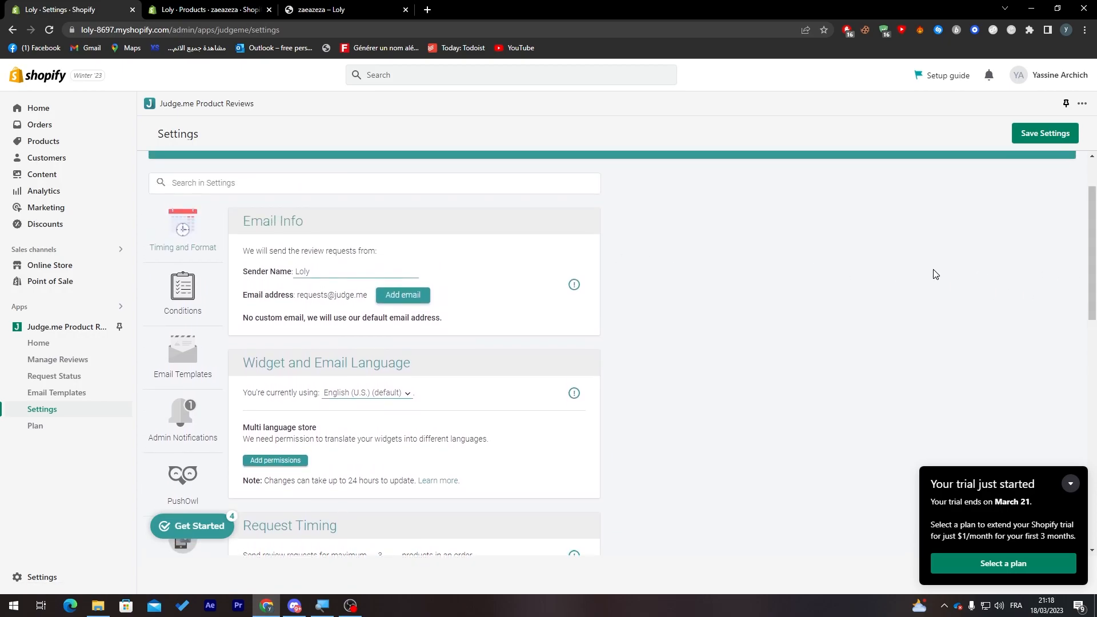
{"action": "mouse_move", "coordinate": [431, 259]}
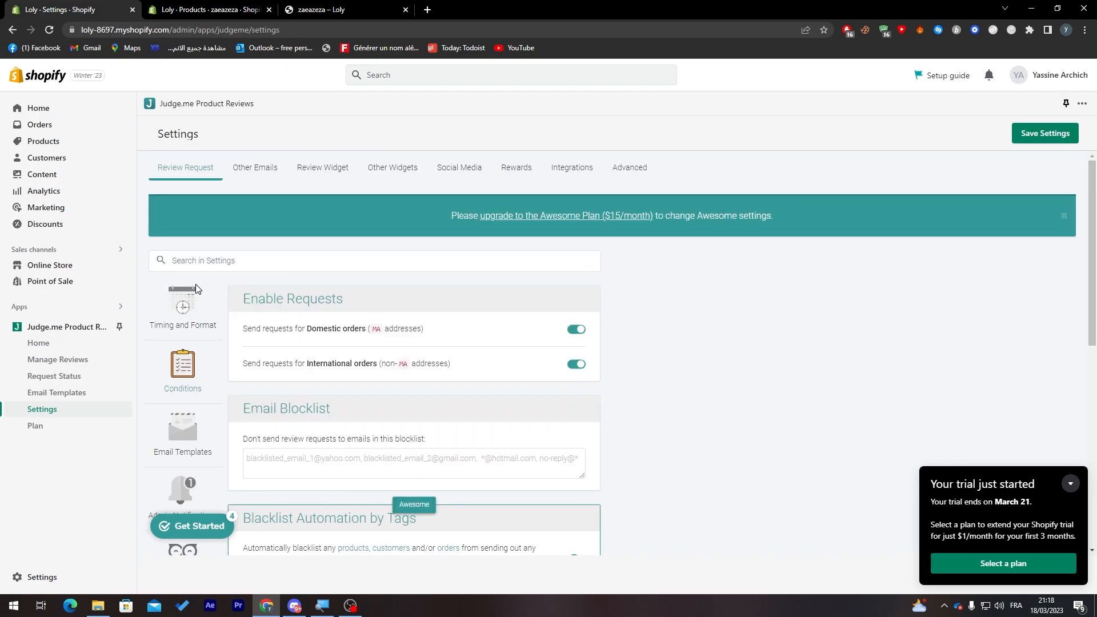
{"action": "mouse_move", "coordinate": [450, 313]}
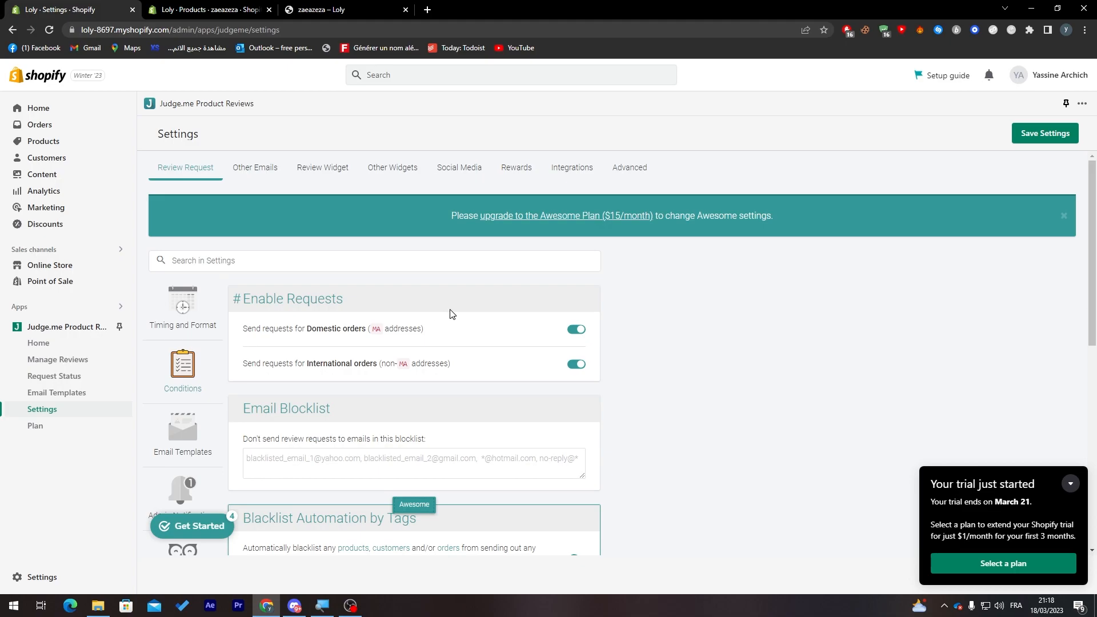
{"action": "scroll", "scroll_direction": "down", "scroll_amount": 3}
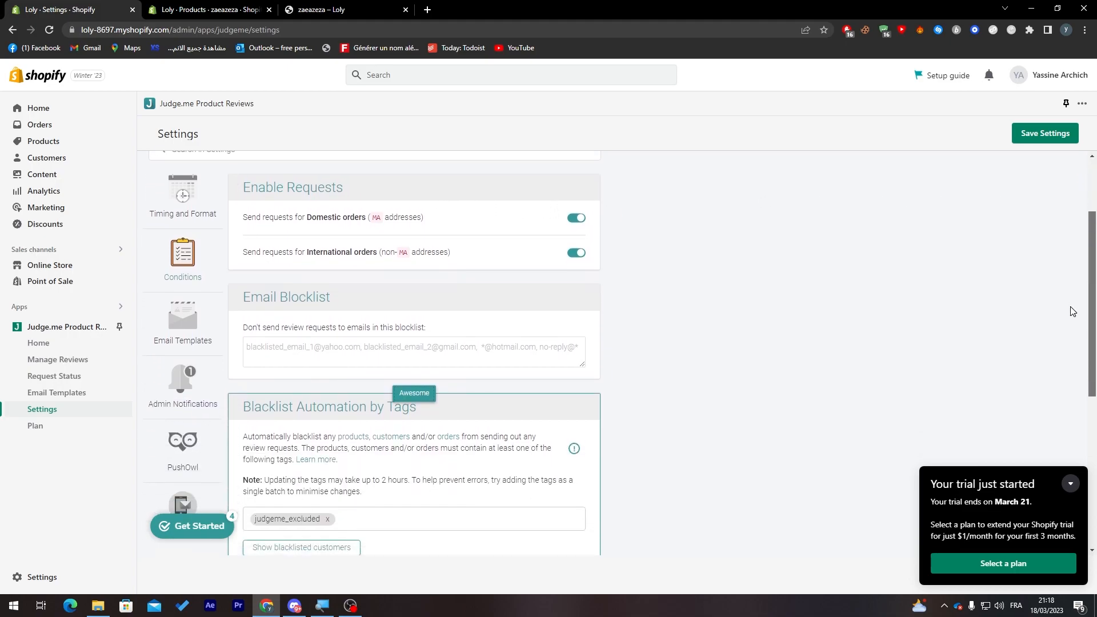
{"action": "scroll", "scroll_direction": "down", "scroll_amount": 3}
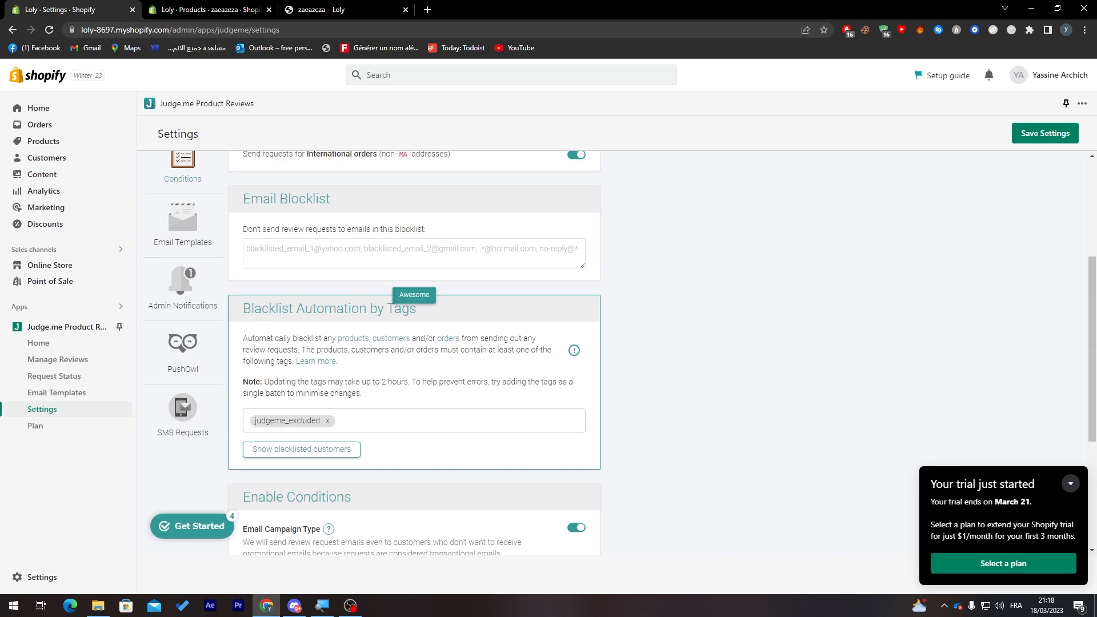
{"action": "mouse_move", "coordinate": [490, 401]}
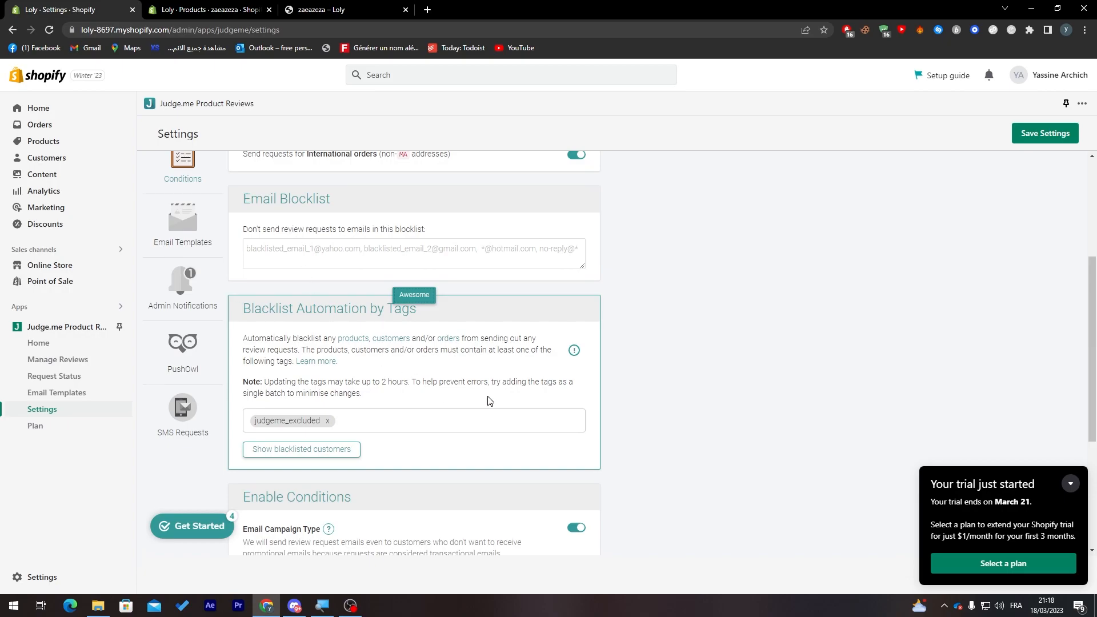
{"action": "mouse_move", "coordinate": [1068, 351]}
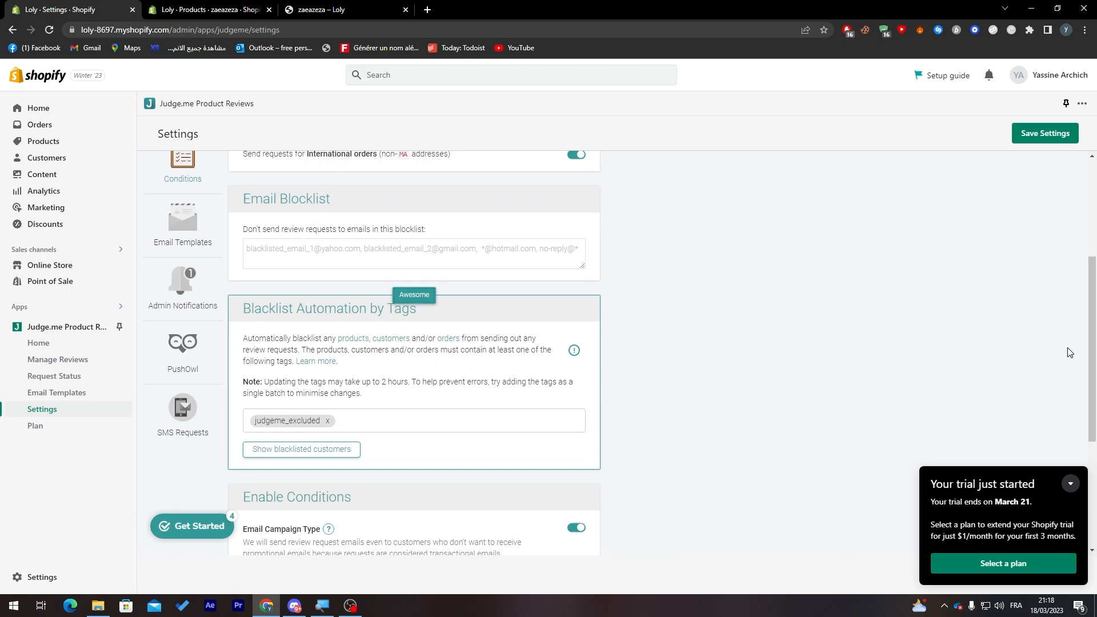
Finish reviewing request settings and return to the Judge.me app home, unsaved.
{"action": "scroll", "scroll_direction": "down", "scroll_amount": 3}
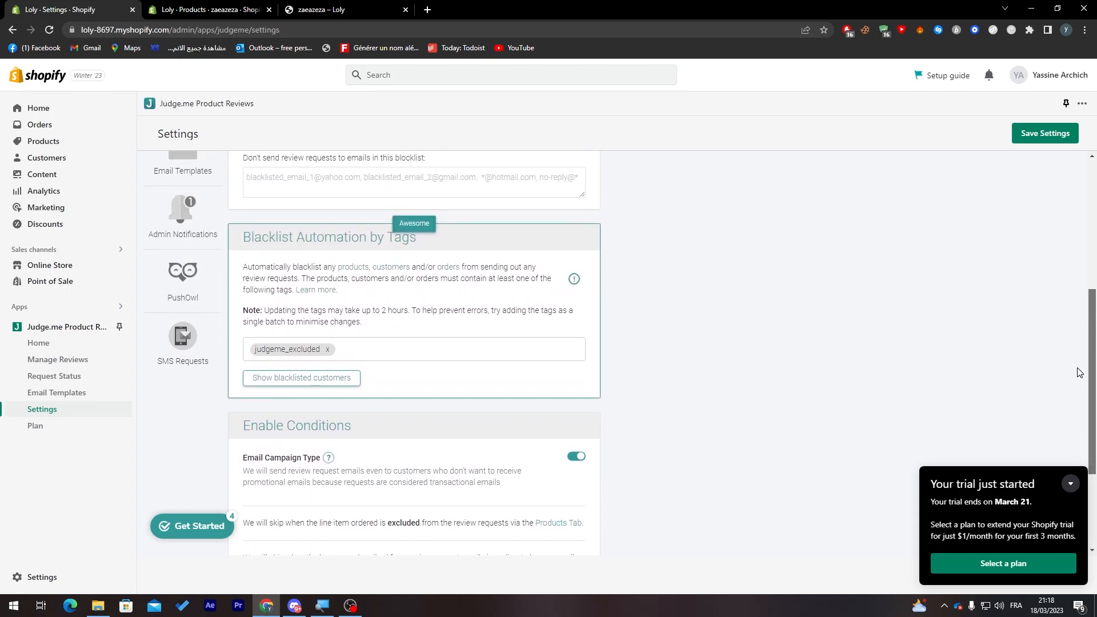
{"action": "scroll", "scroll_direction": "up", "scroll_amount": 3}
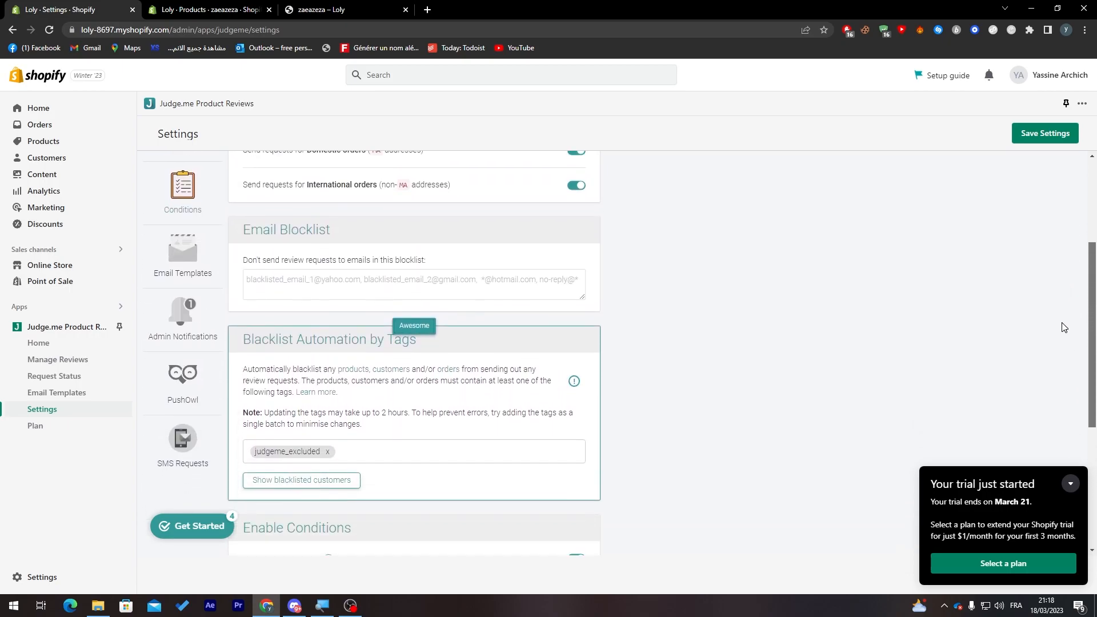
{"action": "scroll", "scroll_direction": "down", "scroll_amount": 3}
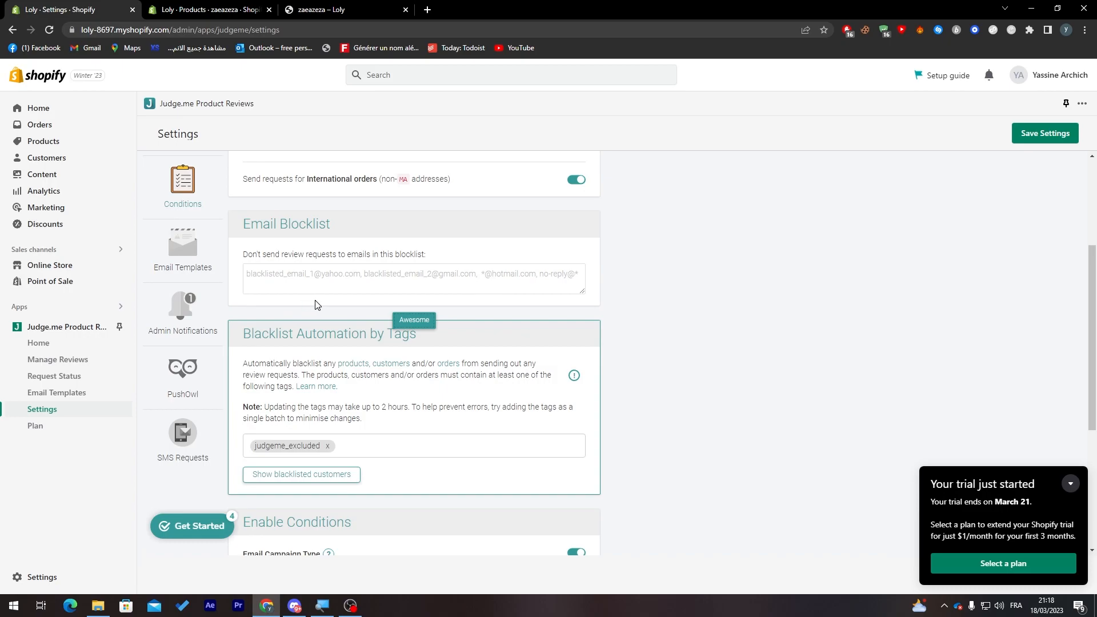
{"action": "mouse_move", "coordinate": [182, 432]}
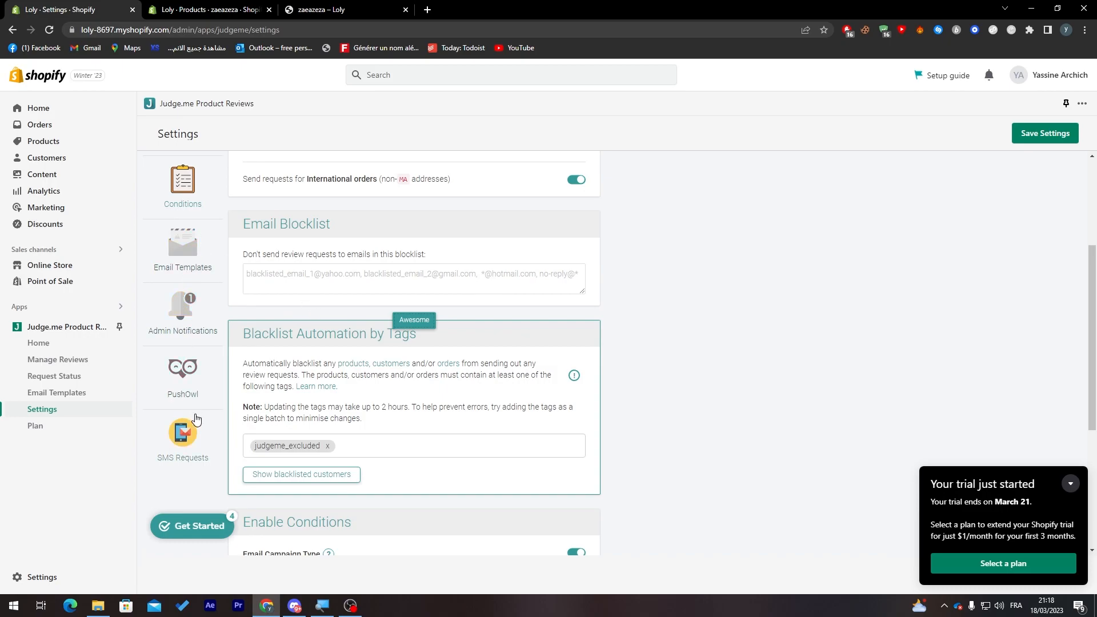
{"action": "scroll", "scroll_direction": "up", "scroll_amount": 3}
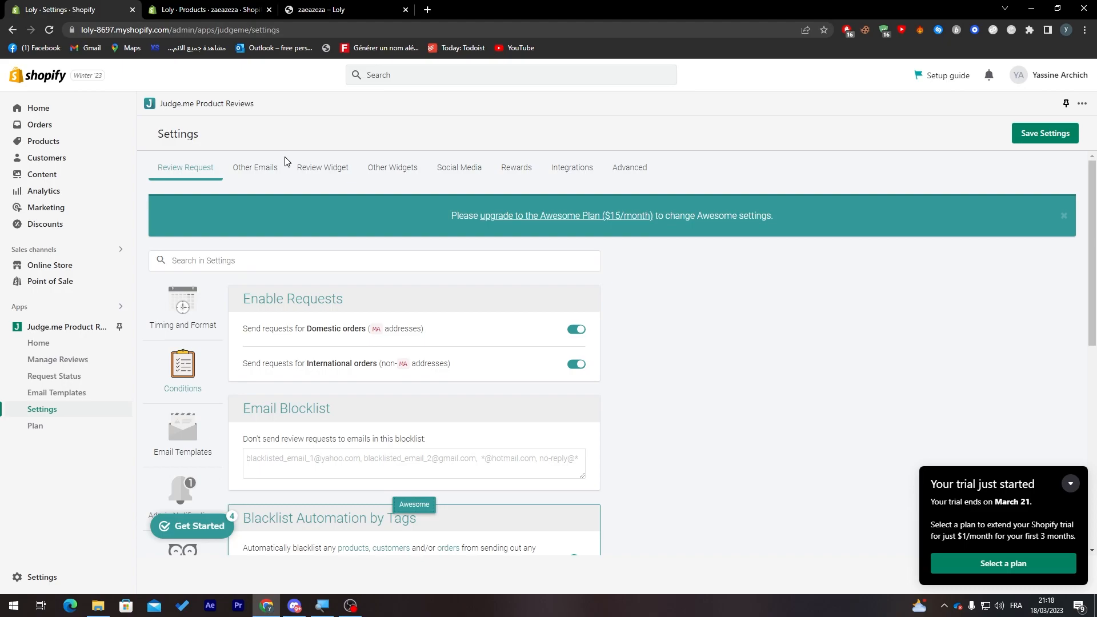
{"action": "mouse_move", "coordinate": [176, 113]}
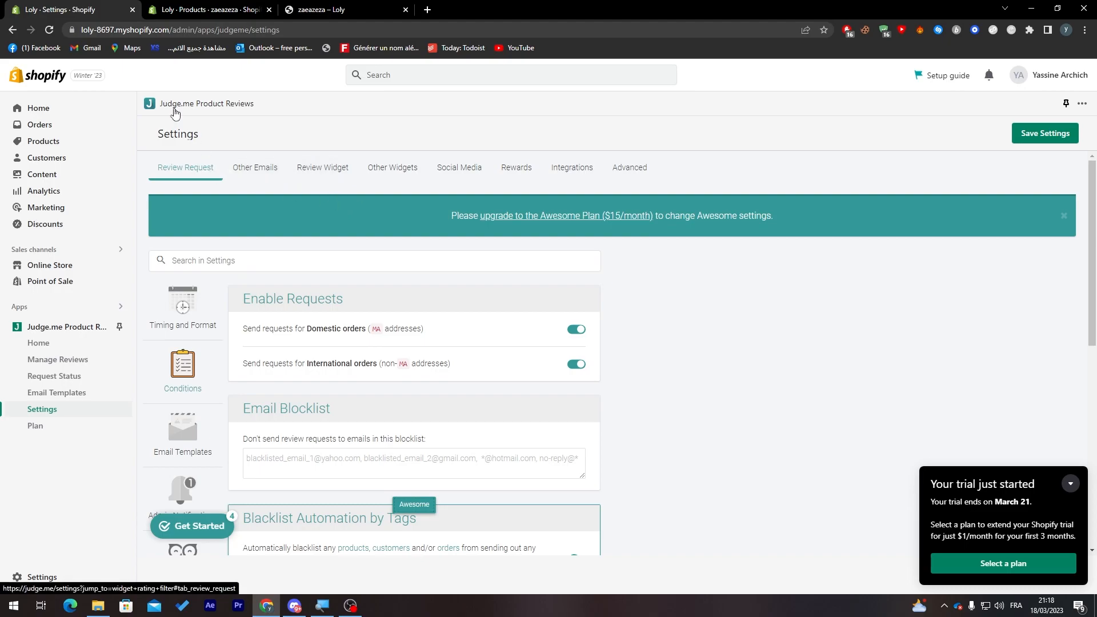
{"action": "left_click", "coordinate": [66, 326]}
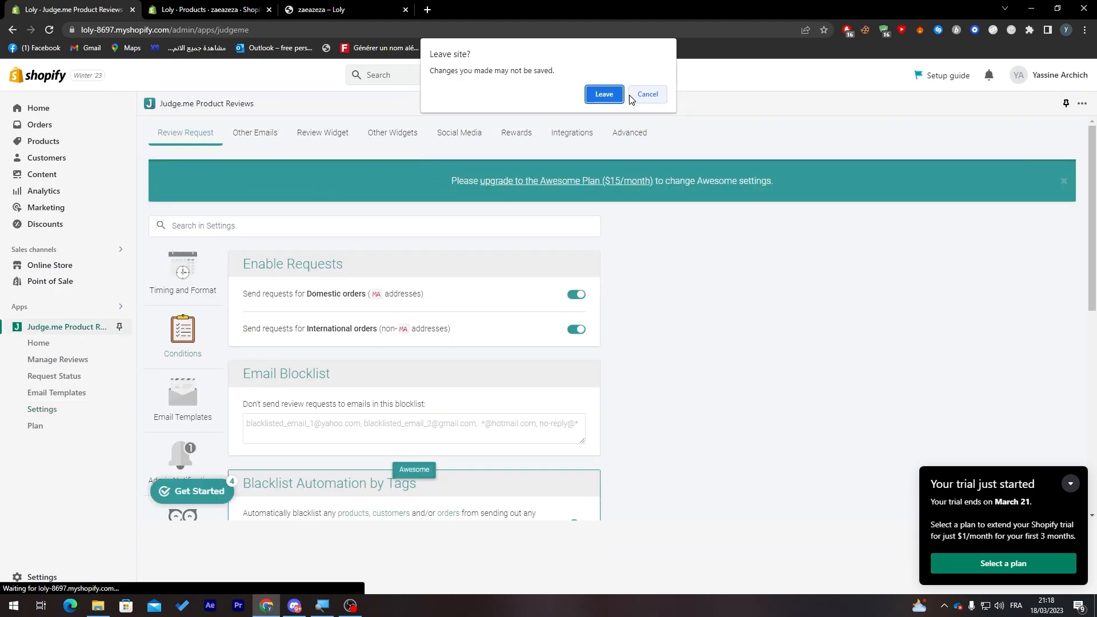
Confirm leaving unsaved and view the home Statistics: 0 reviews, 0 emails, 0.0 rating.
{"action": "left_click", "coordinate": [603, 94]}
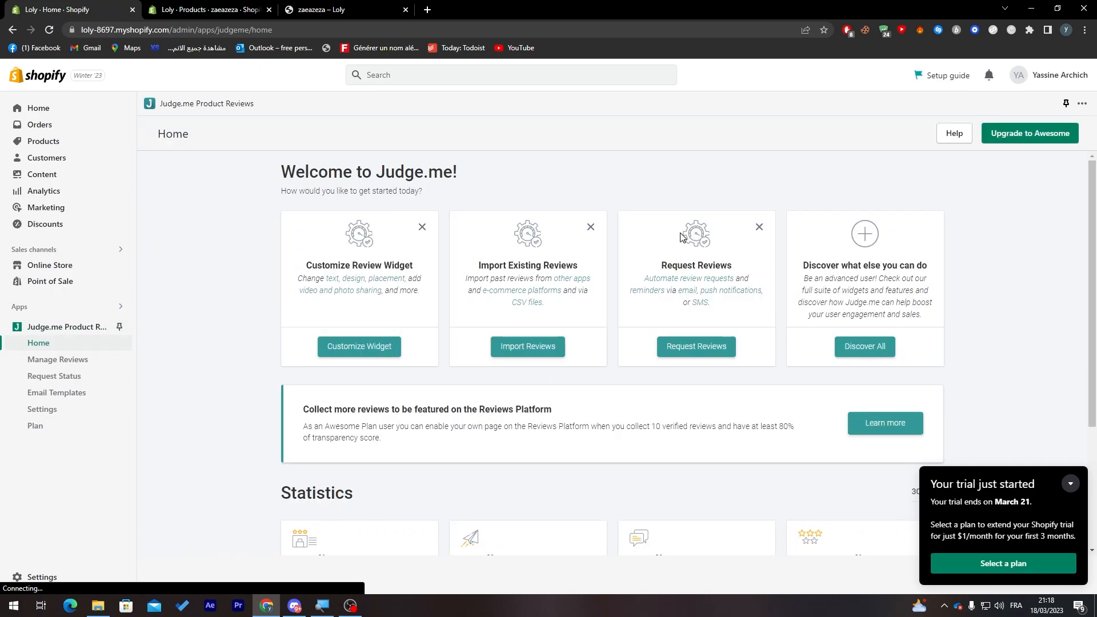
{"action": "scroll", "scroll_direction": "down", "scroll_amount": 3}
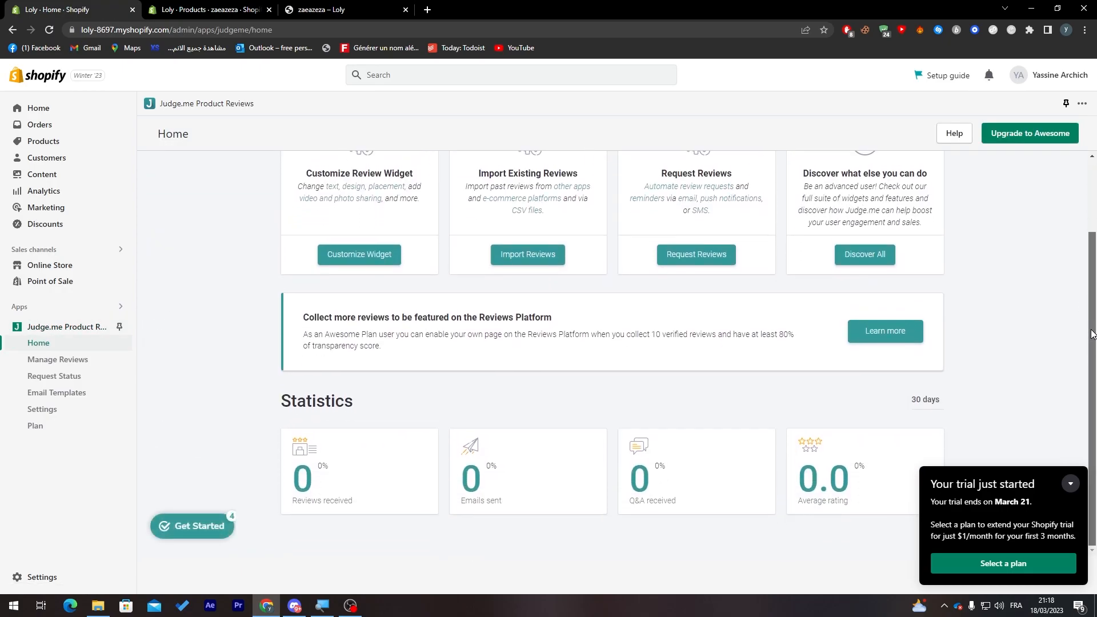
{"action": "mouse_move", "coordinate": [782, 405]}
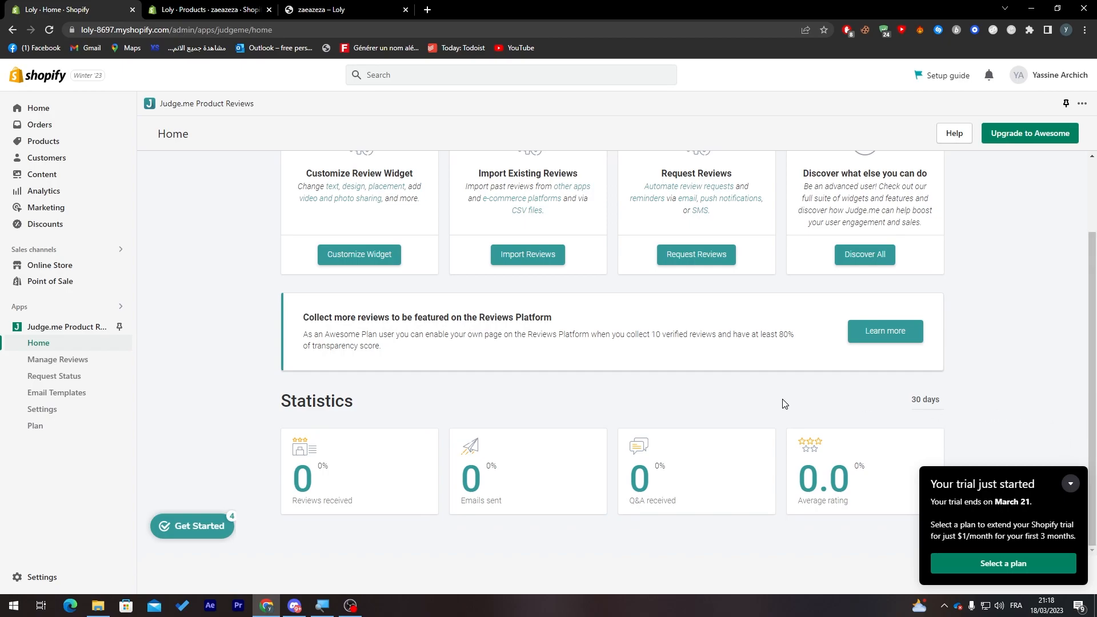
{"action": "mouse_move", "coordinate": [317, 426]}
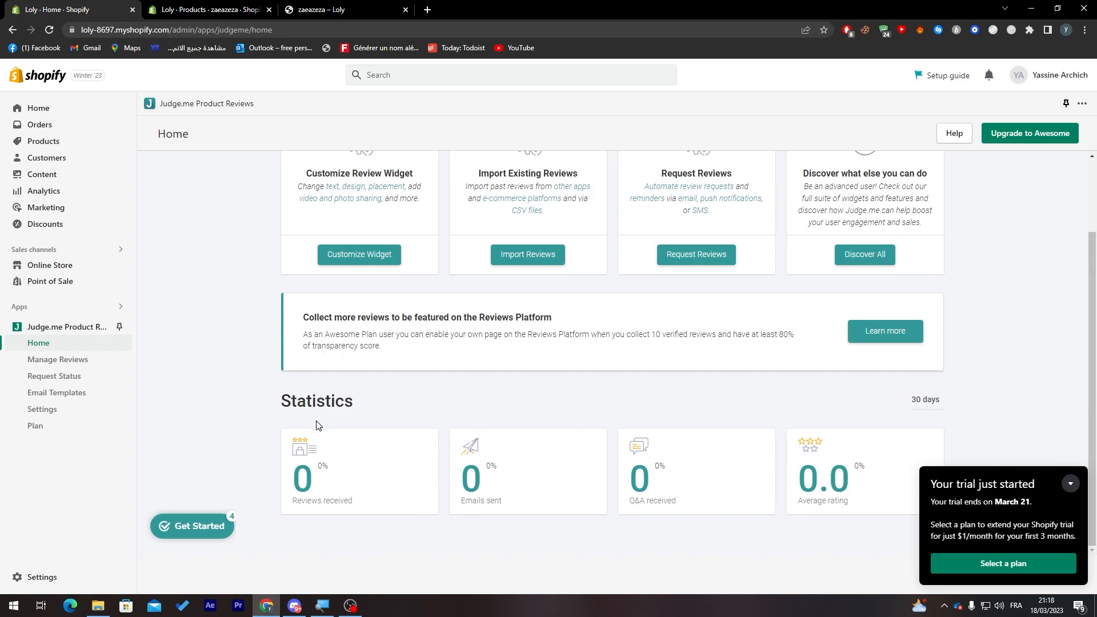
{"action": "mouse_move", "coordinate": [459, 396]}
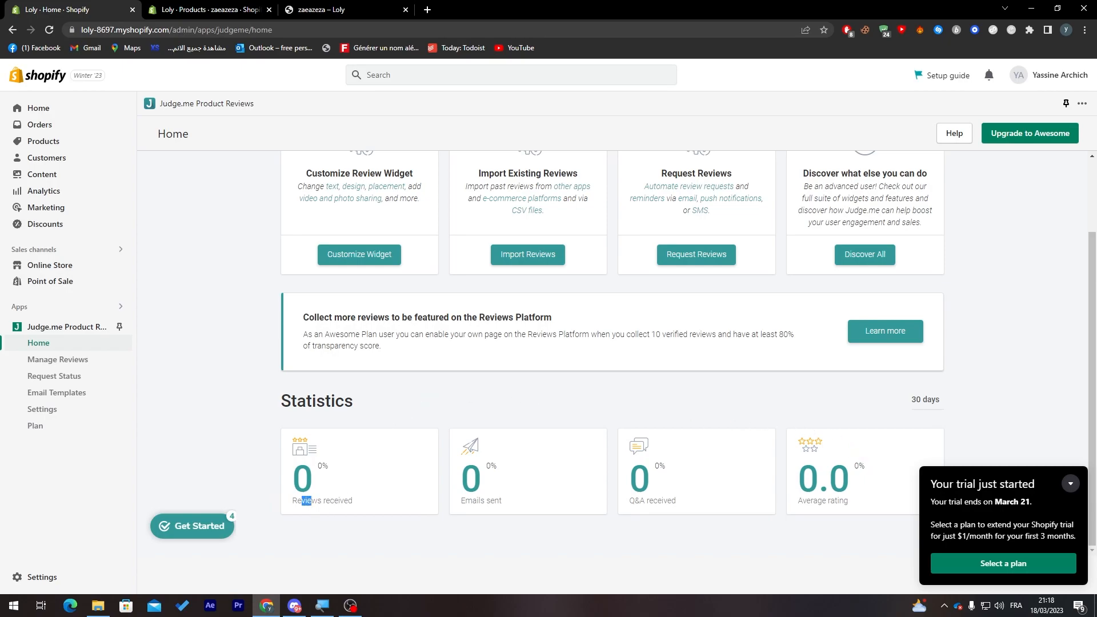
{"action": "mouse_move", "coordinate": [521, 515]}
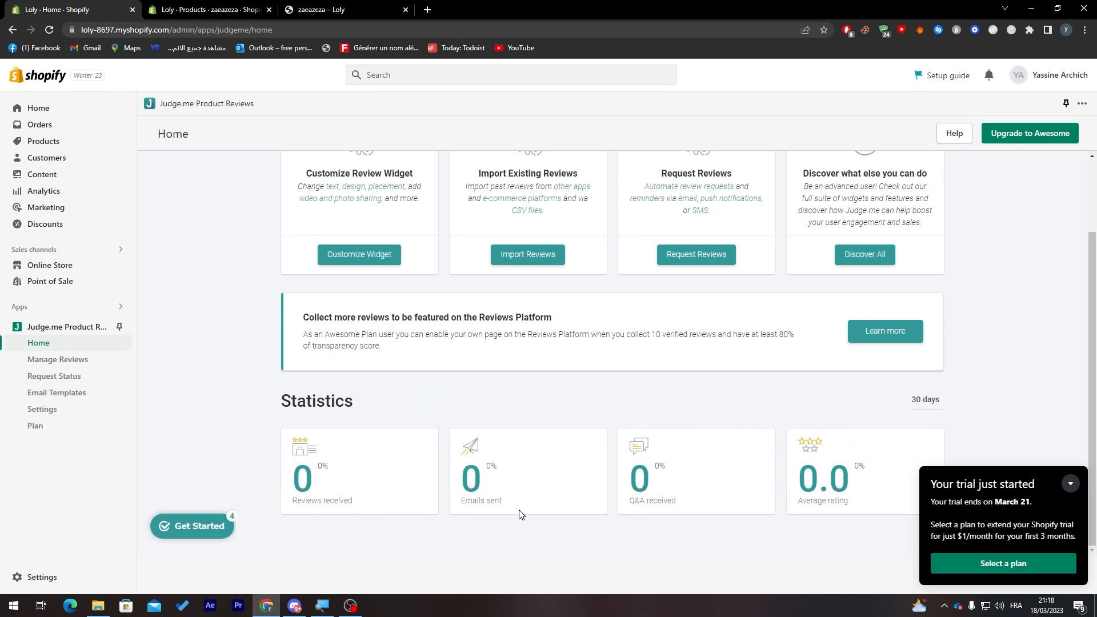
{"action": "mouse_move", "coordinate": [669, 546]}
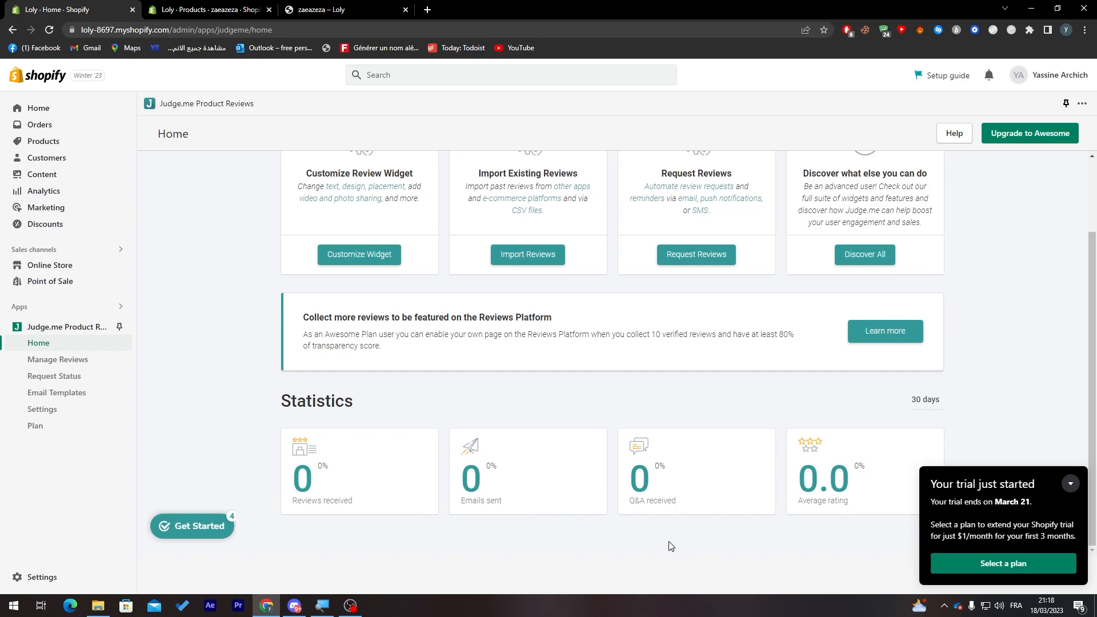
{"action": "mouse_move", "coordinate": [700, 535]}
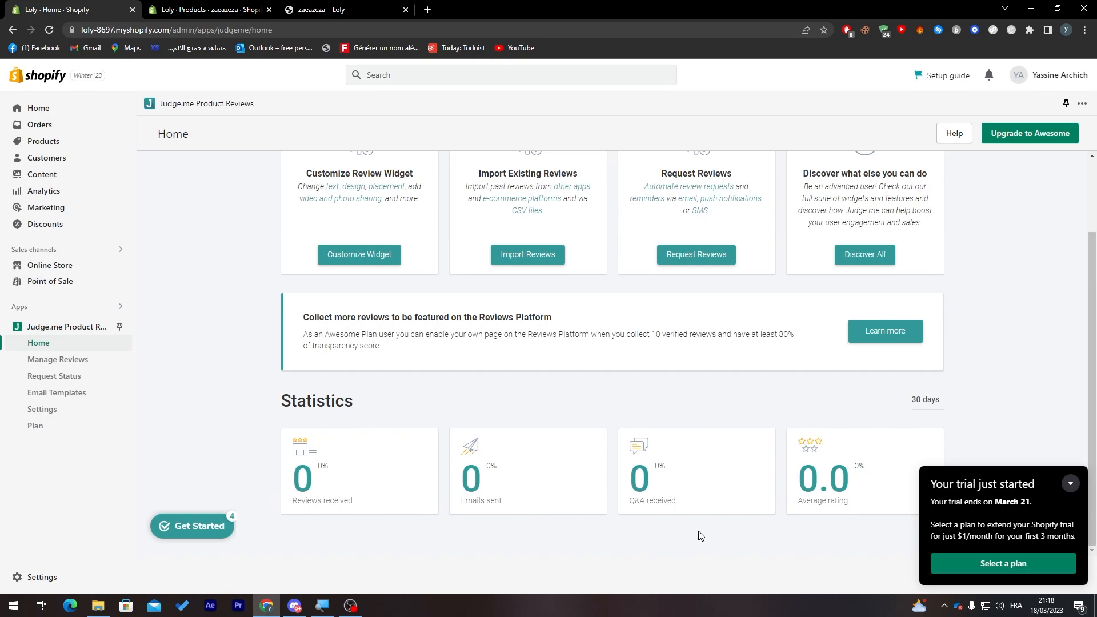
{"action": "mouse_move", "coordinate": [475, 542]}
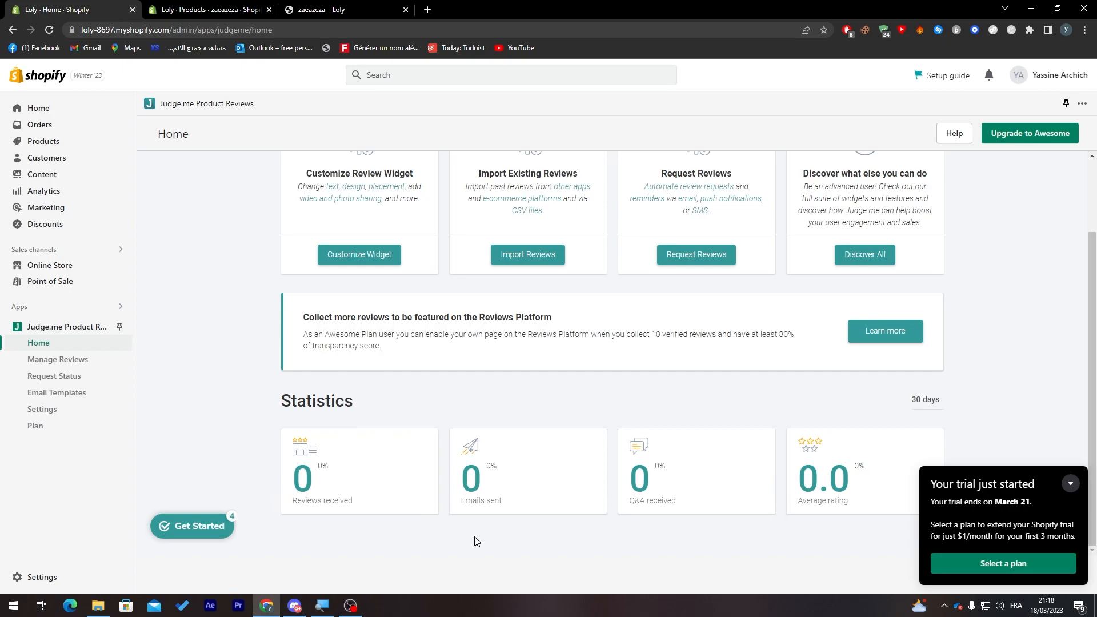